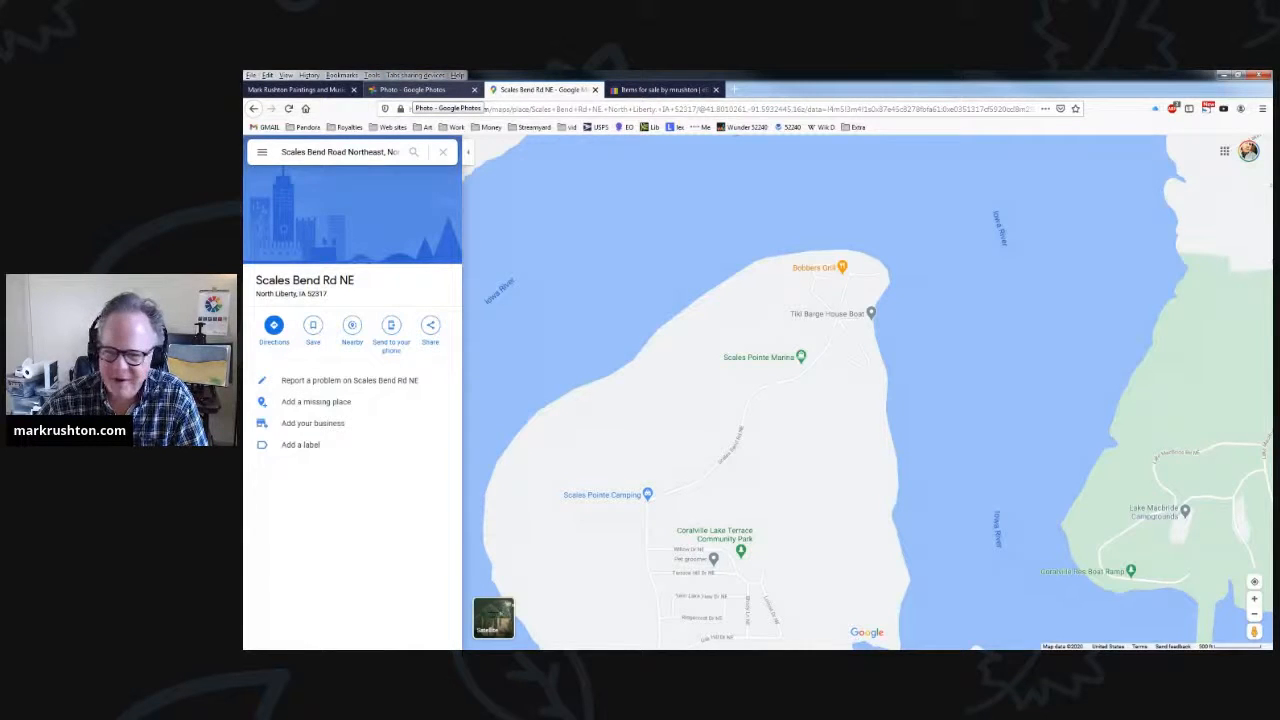
Step: Switch from the Maps tab to the Google Photos tab showing the roadside houseboats
left_click(420, 88)
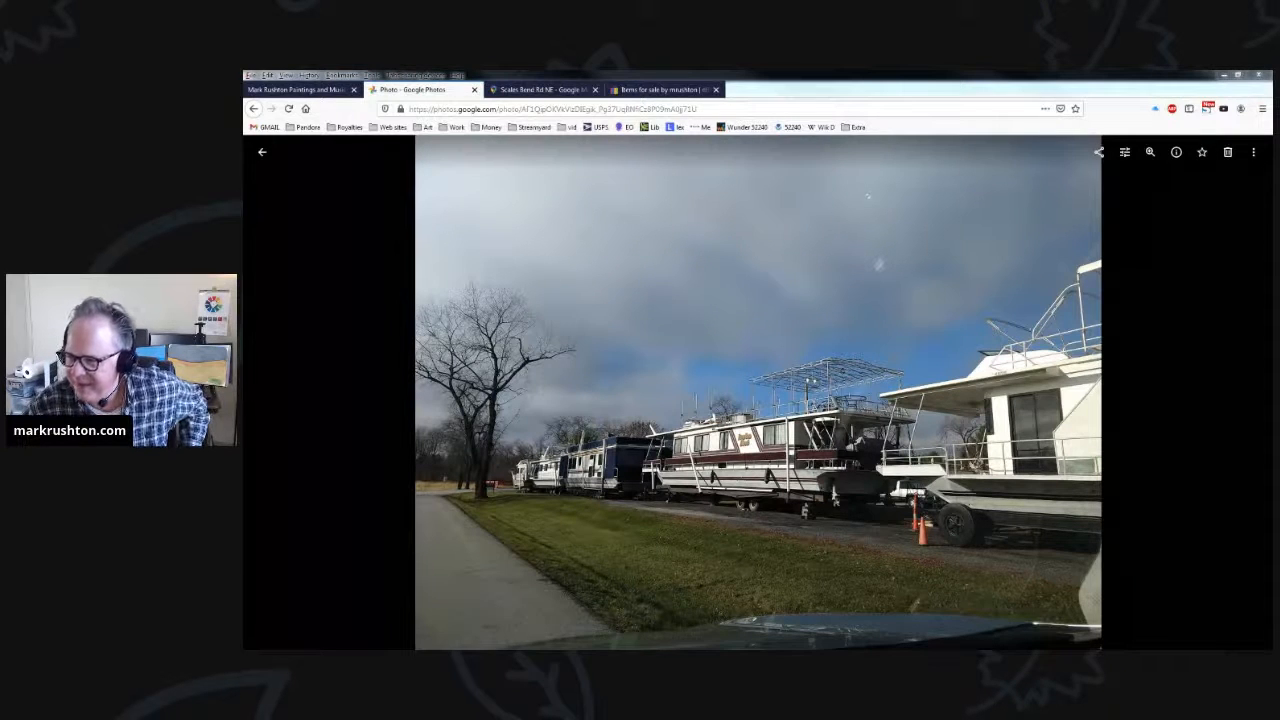
Step: Return to the Scales Bend Road map and move along the road toward the campground in Street View
left_click(544, 88)
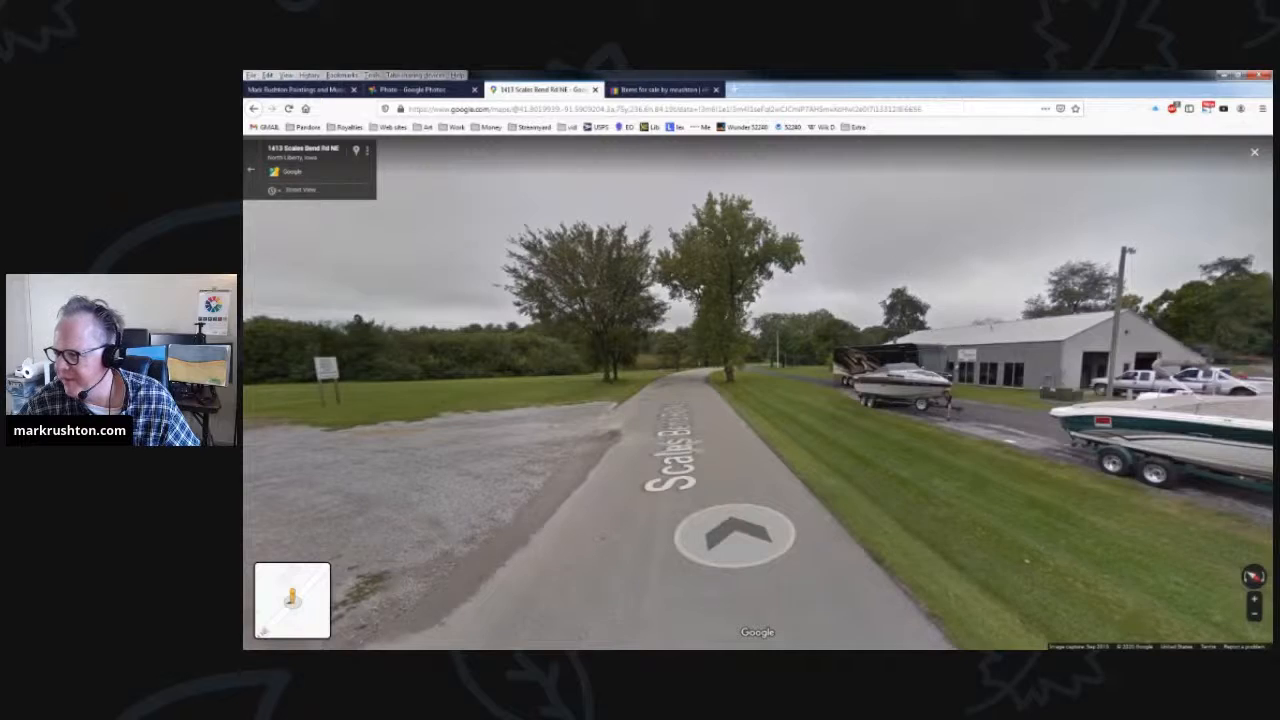
left_click(732, 532)
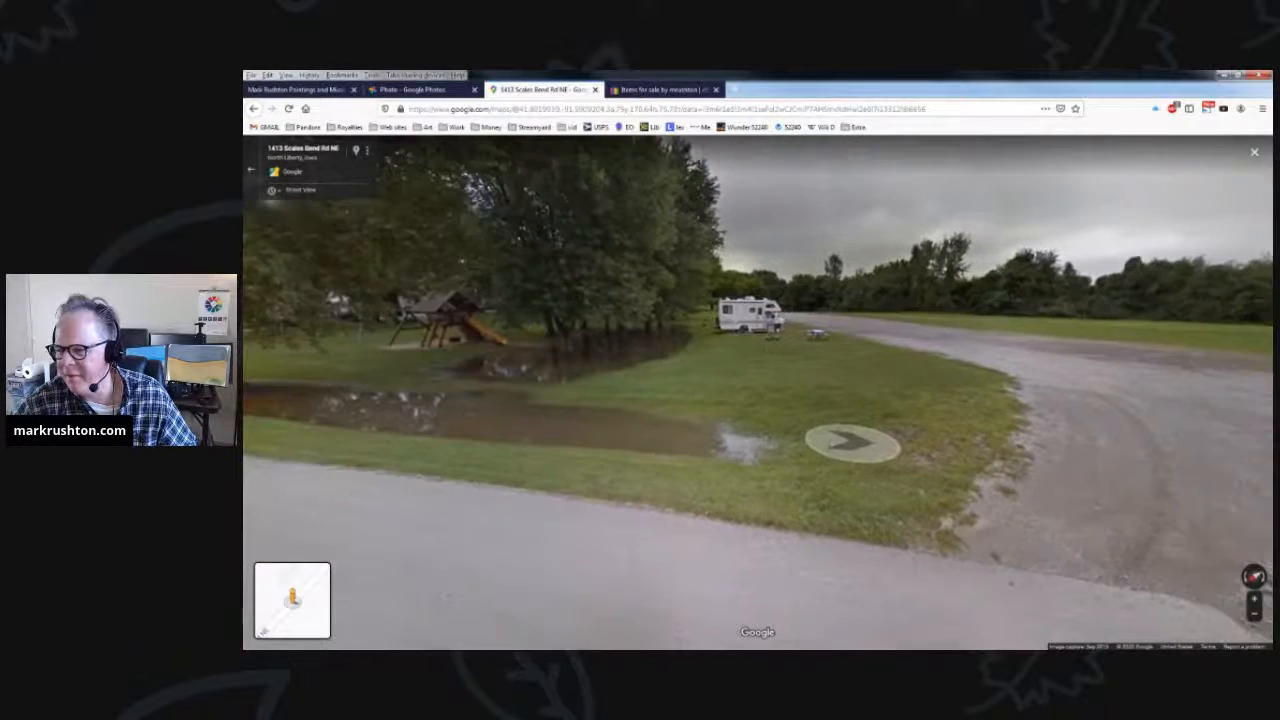
left_click(858, 444)
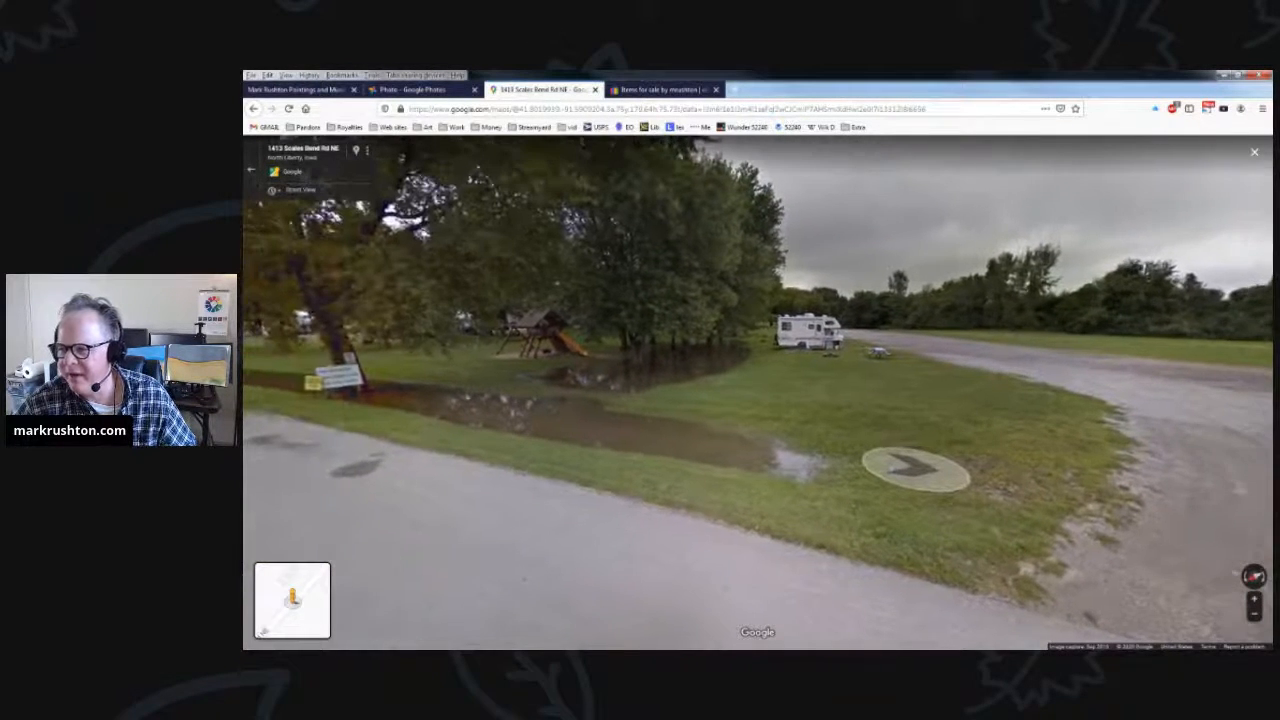
left_click(912, 470)
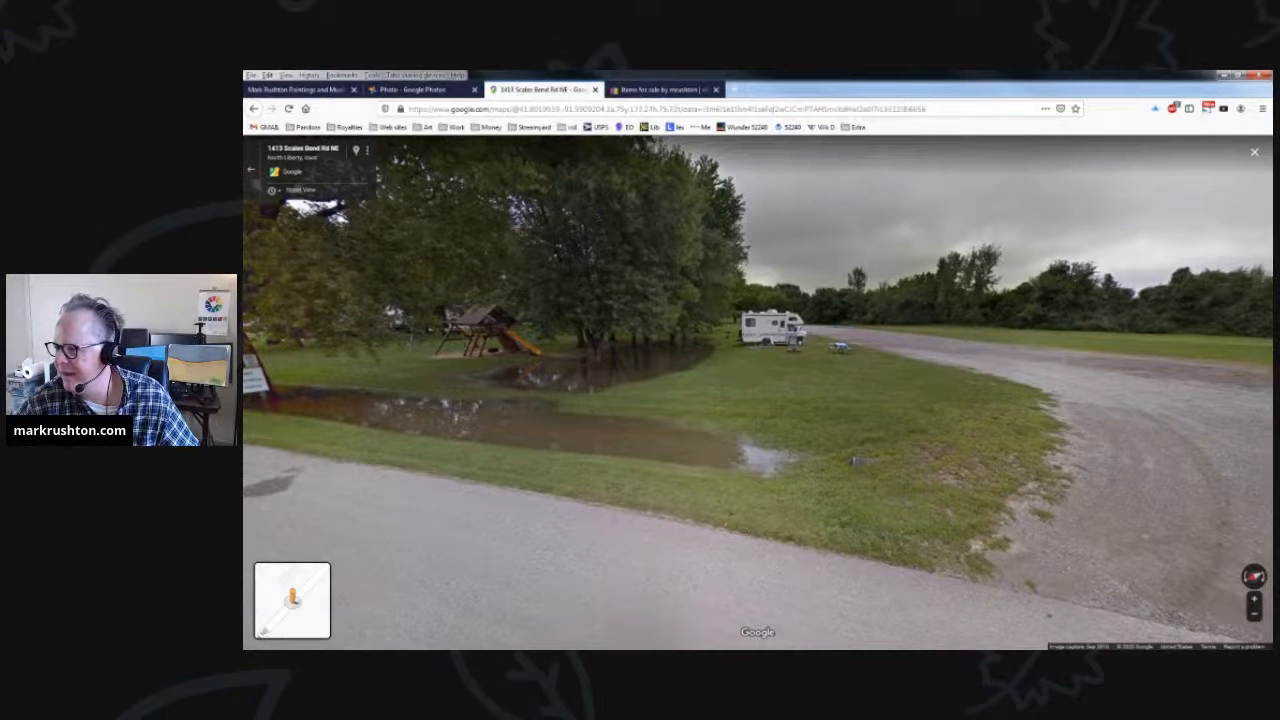
left_click(1254, 152)
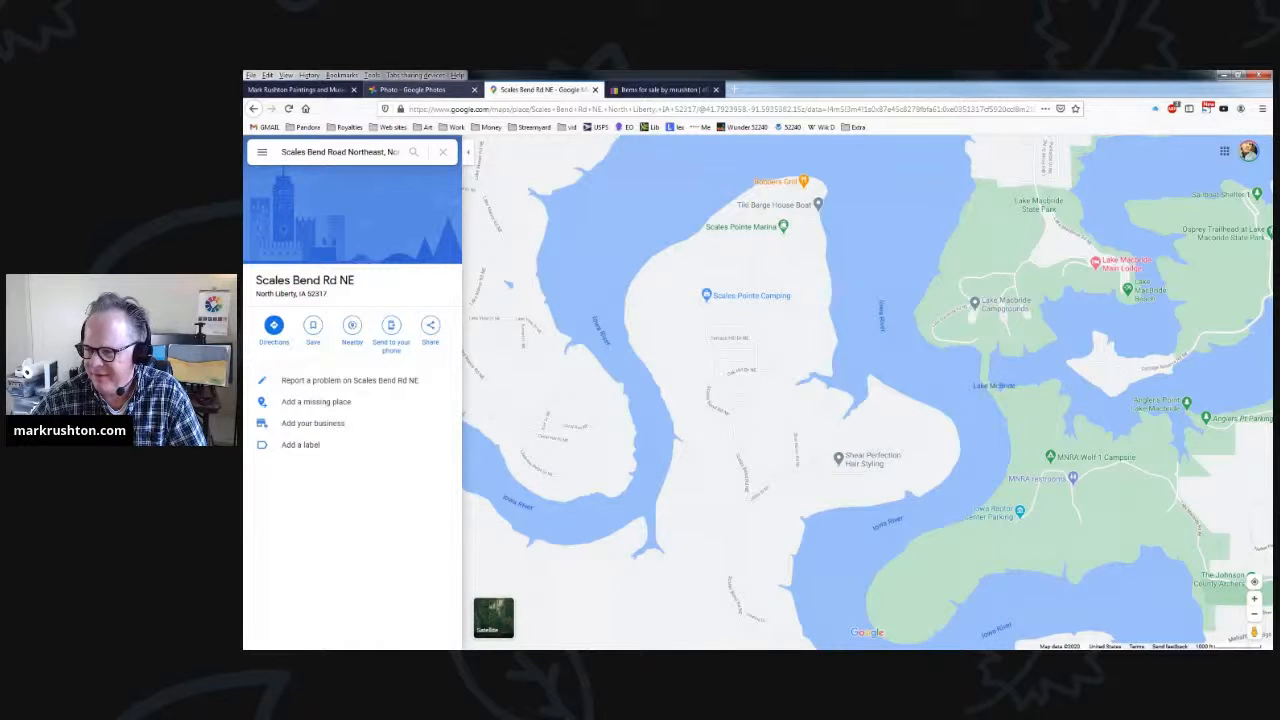
Step: Switch back to the Google Photos tab with the houseboat photo
left_click(410, 88)
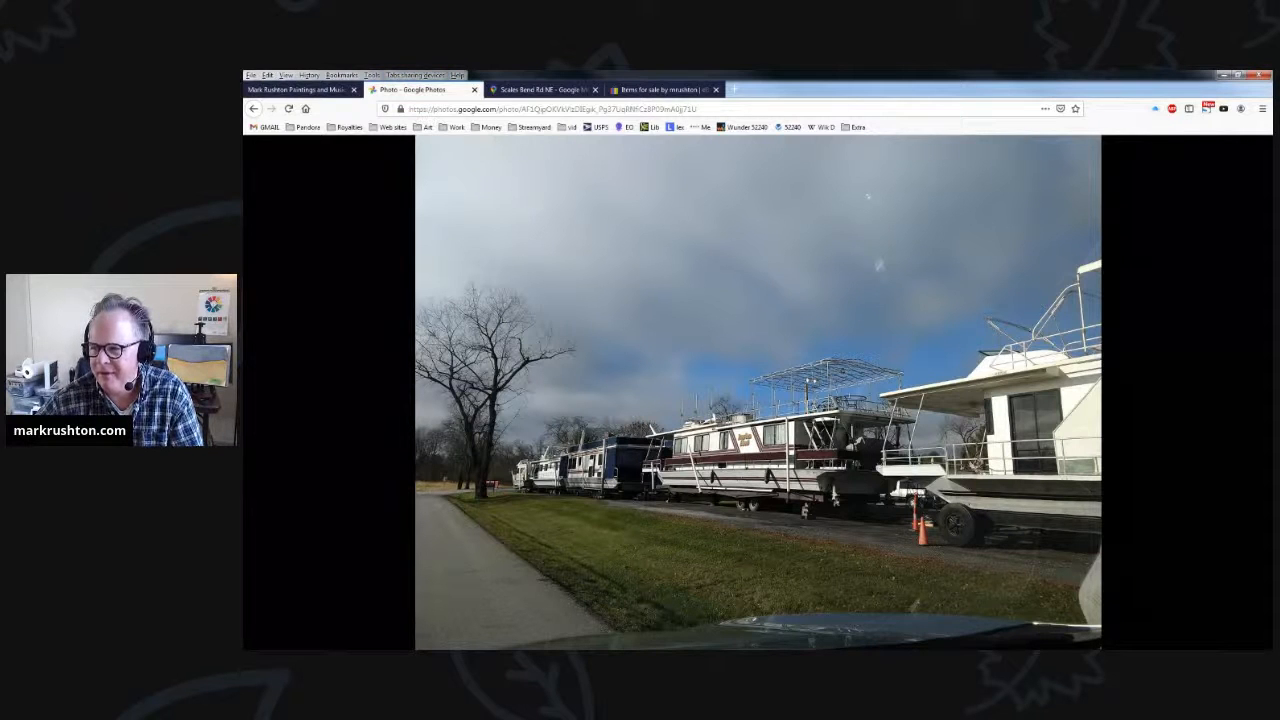
Step: Switch to the eBay tab listing the matted and framed acrylic ink paintings
left_click(300, 88)
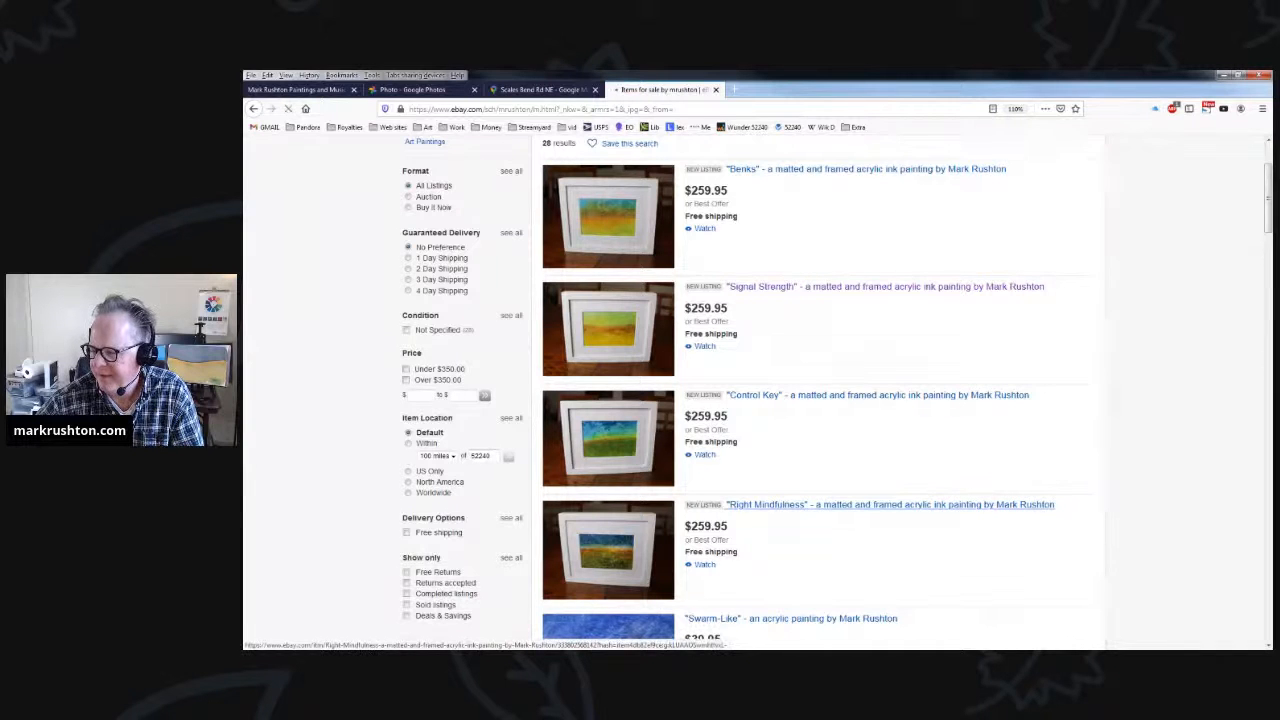
Step: Enlarge the Right Mindfulness listing's main image and step through its photos
left_click(888, 504)
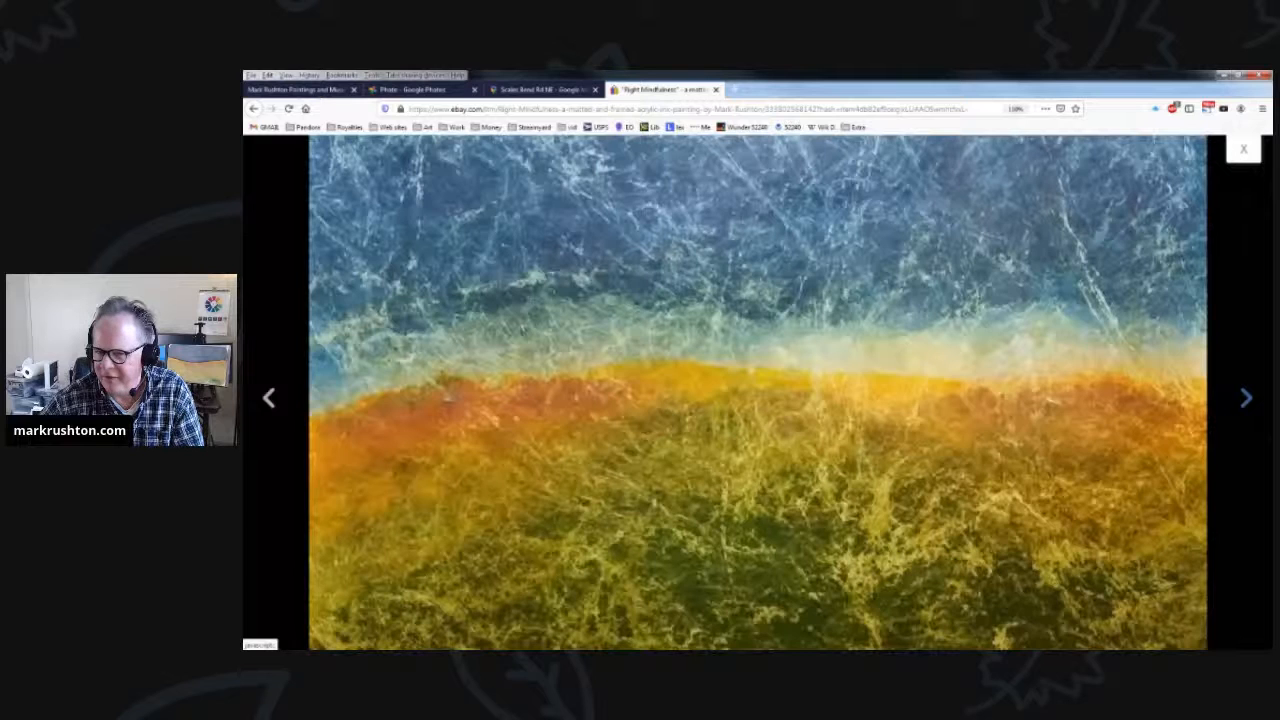
left_click(1246, 396)
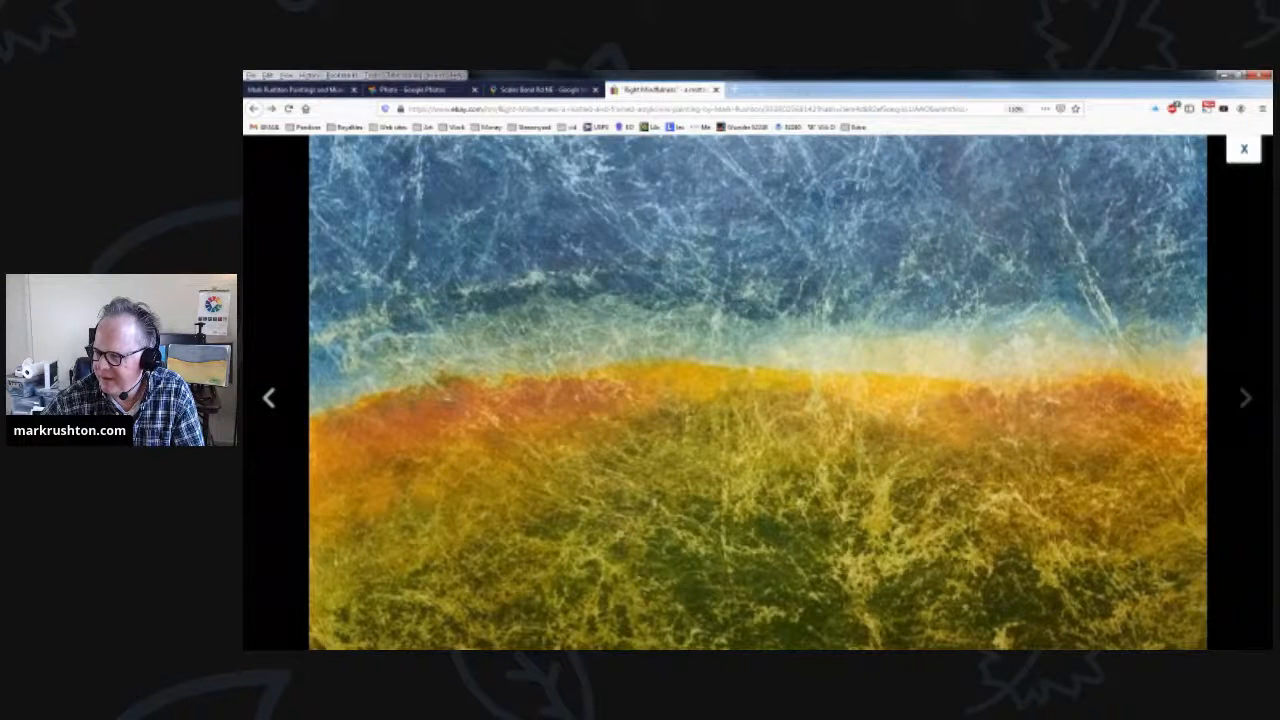
left_click(1244, 148)
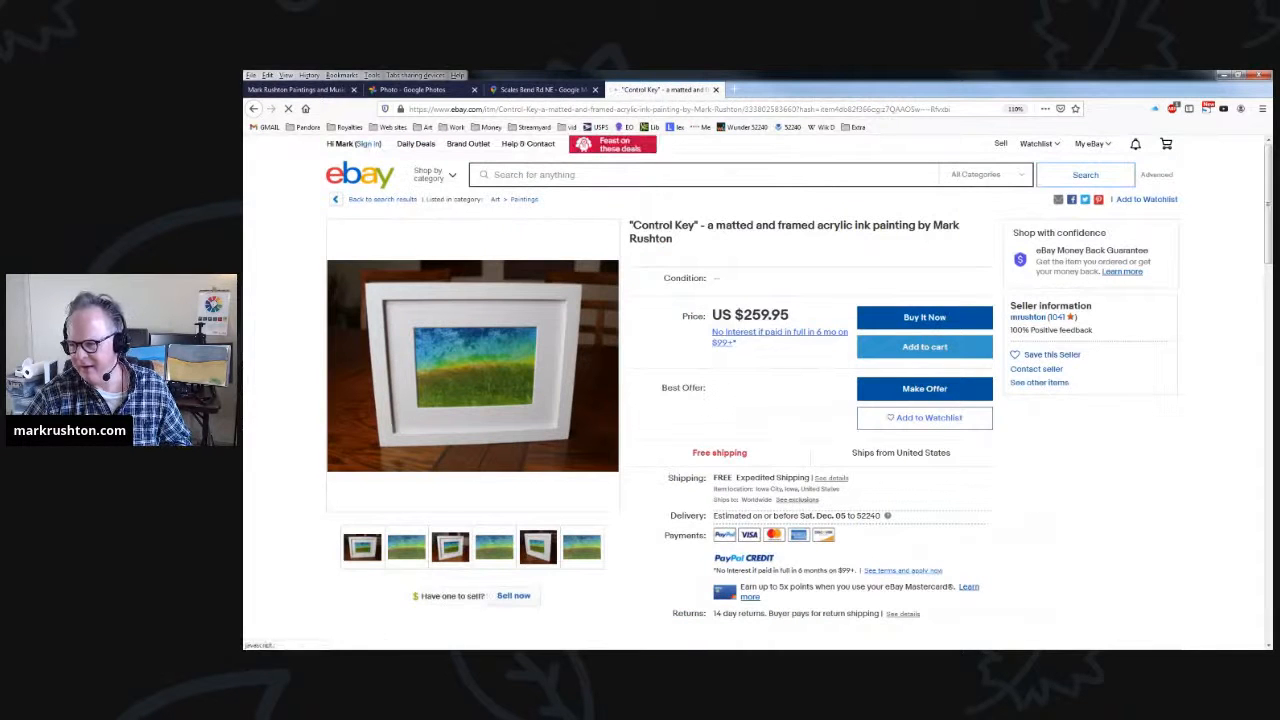
Step: Enlarge the Control Key main image and cycle through its front and angled photos
left_click(472, 364)
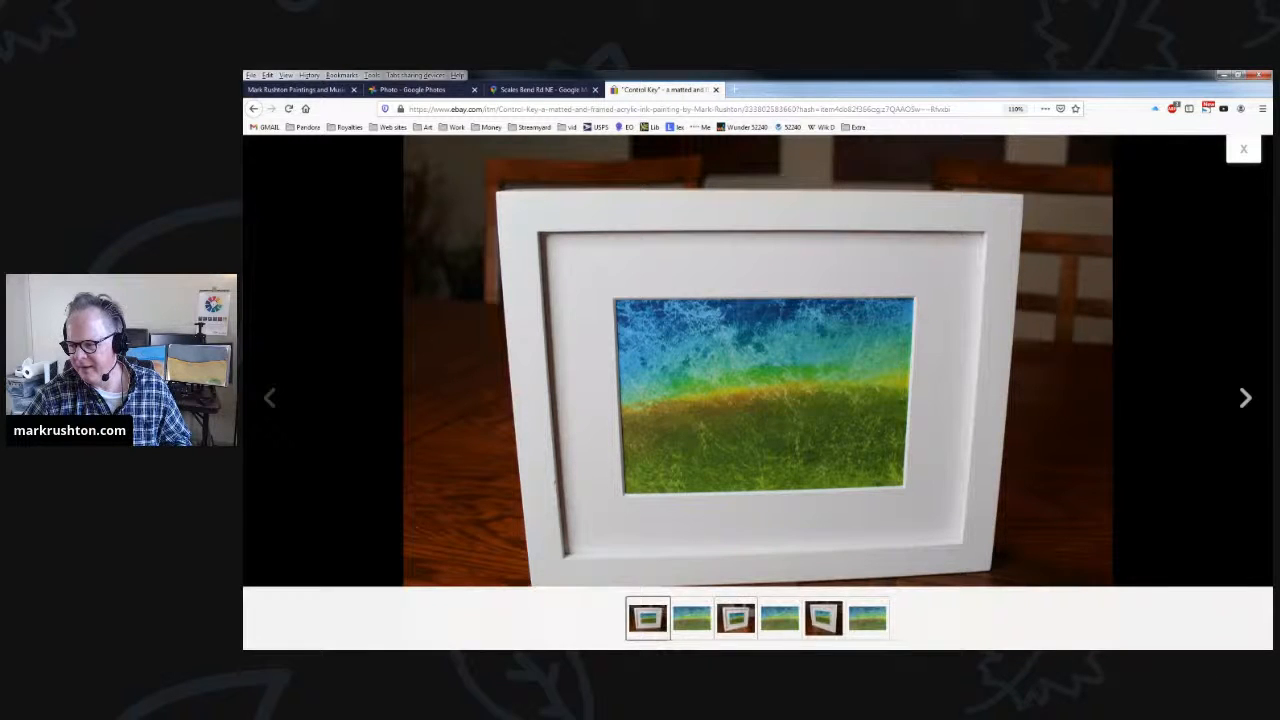
left_click(736, 616)
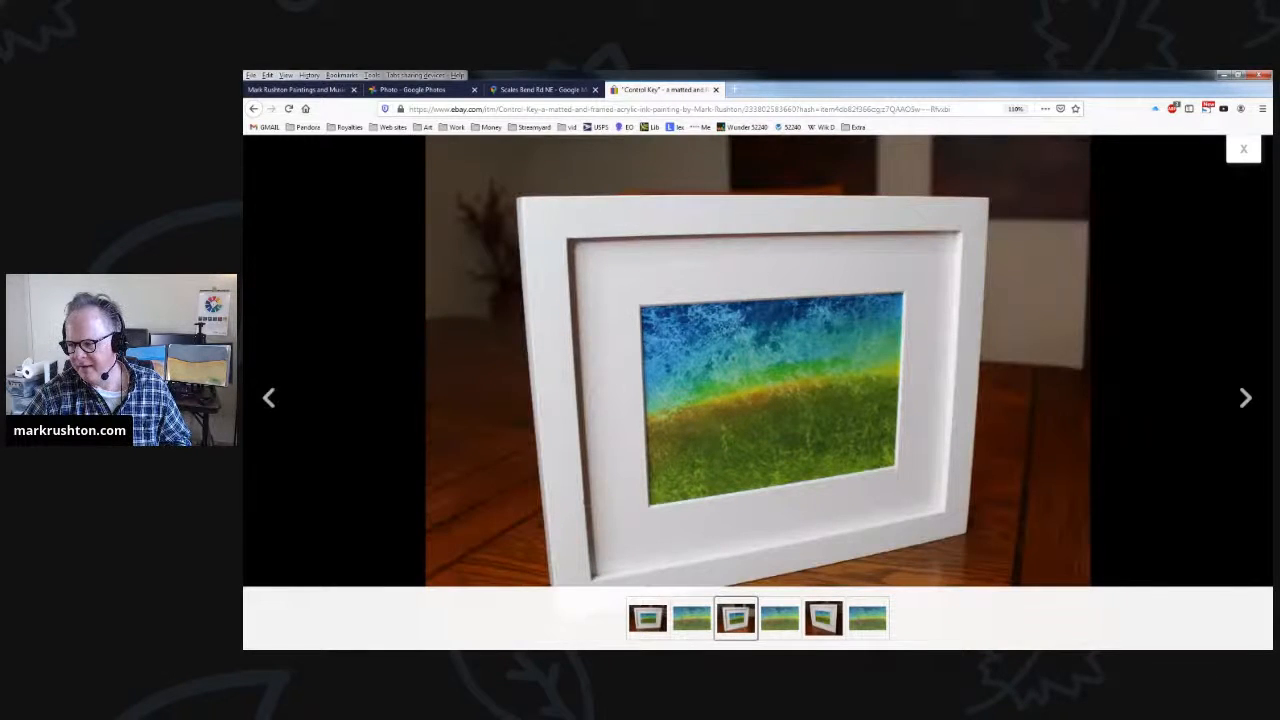
left_click(824, 616)
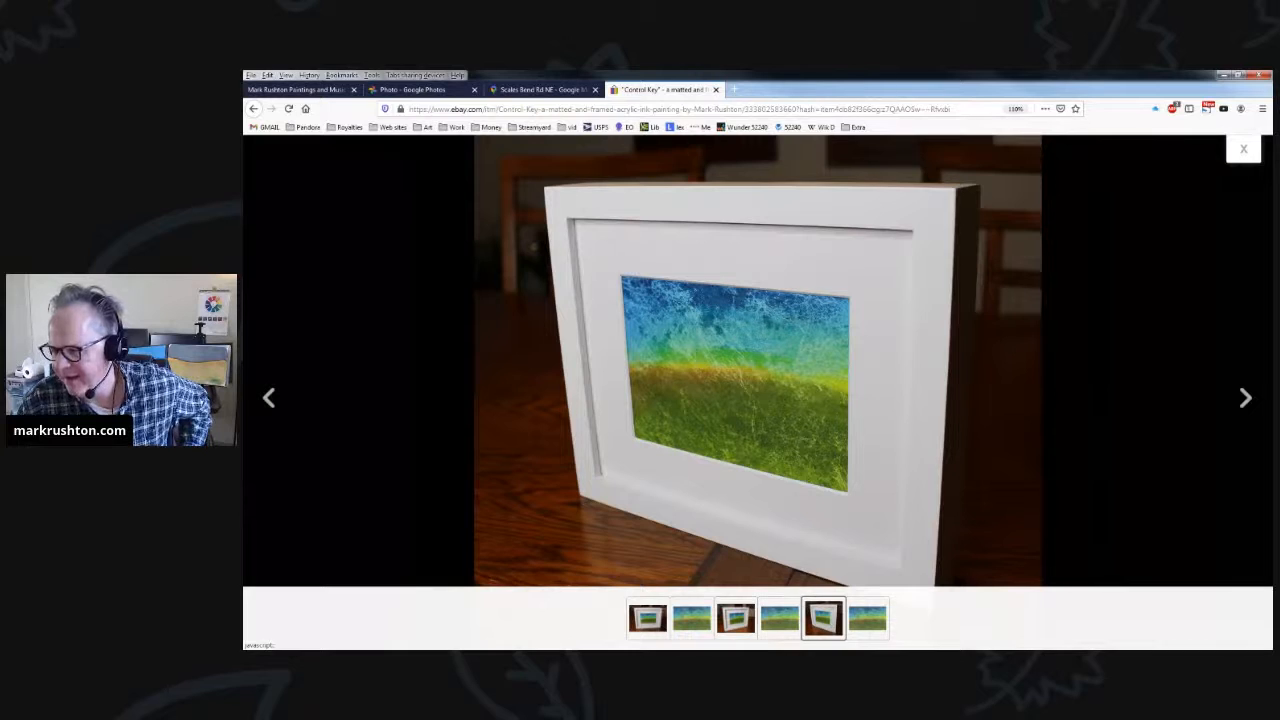
left_click(648, 616)
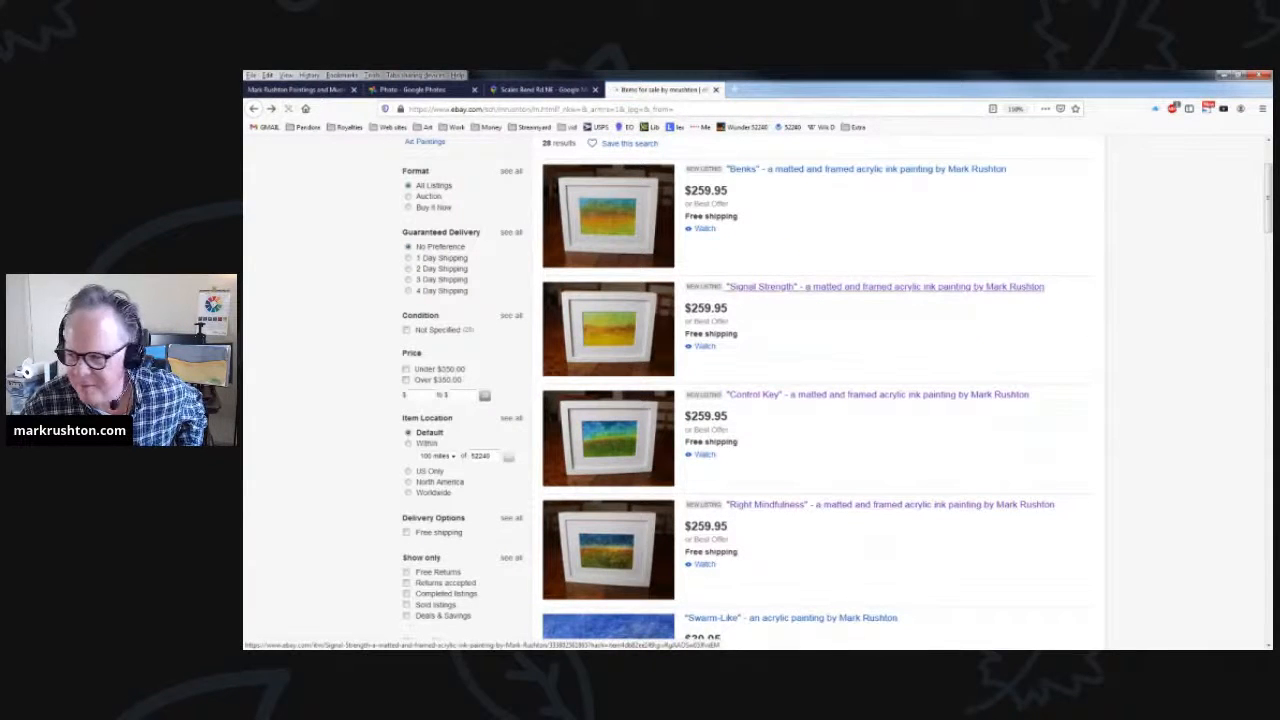
Step: Open the Signal Strength listing, view its angled and front photos, and close the viewer
left_click(884, 288)
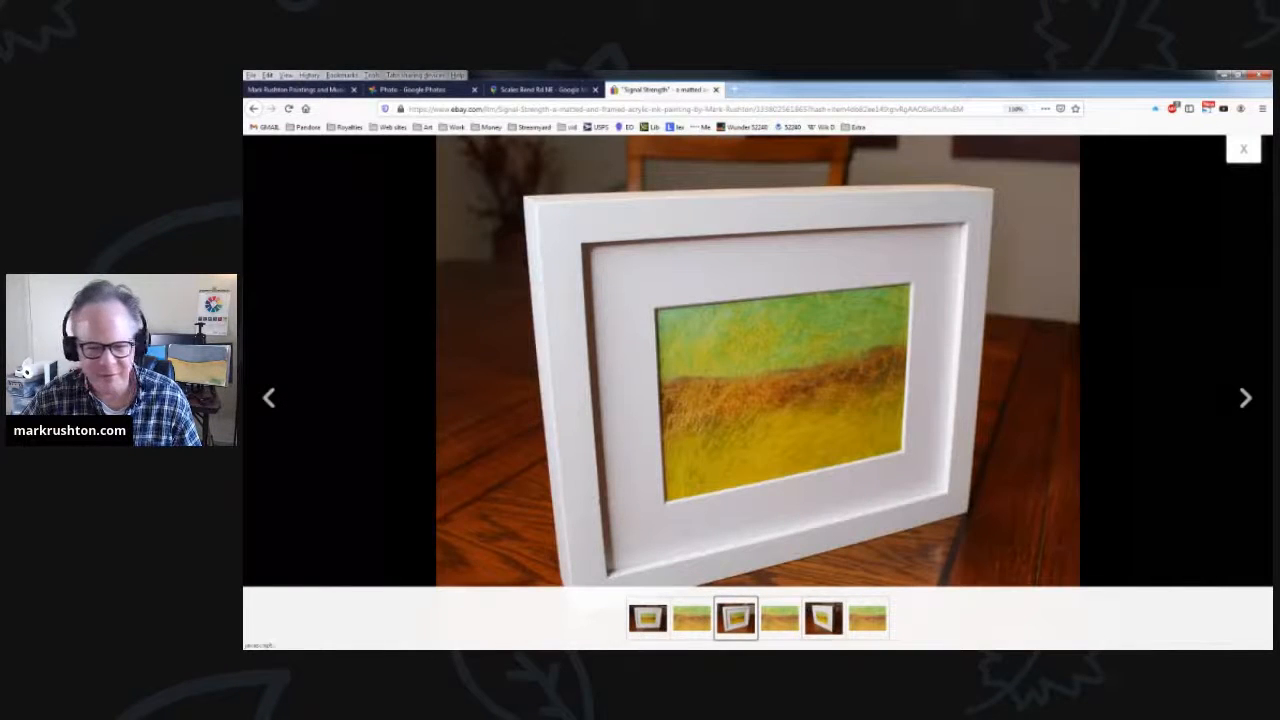
left_click(824, 616)
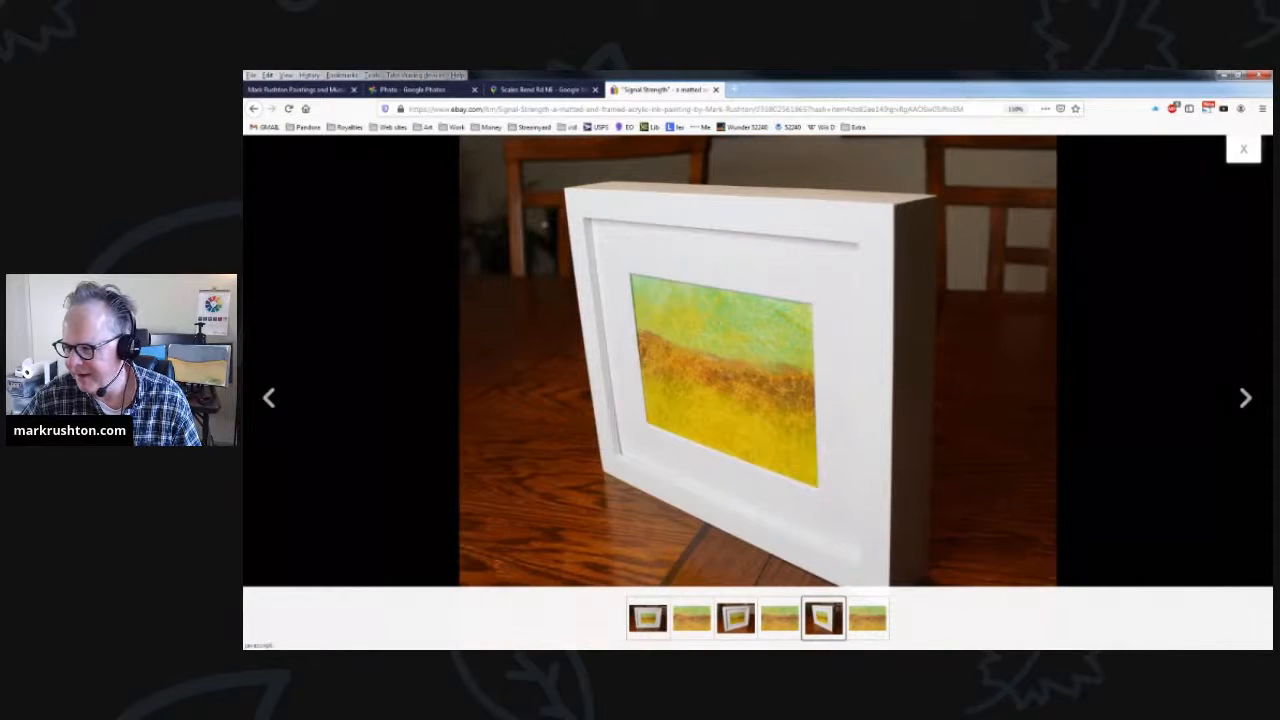
left_click(648, 616)
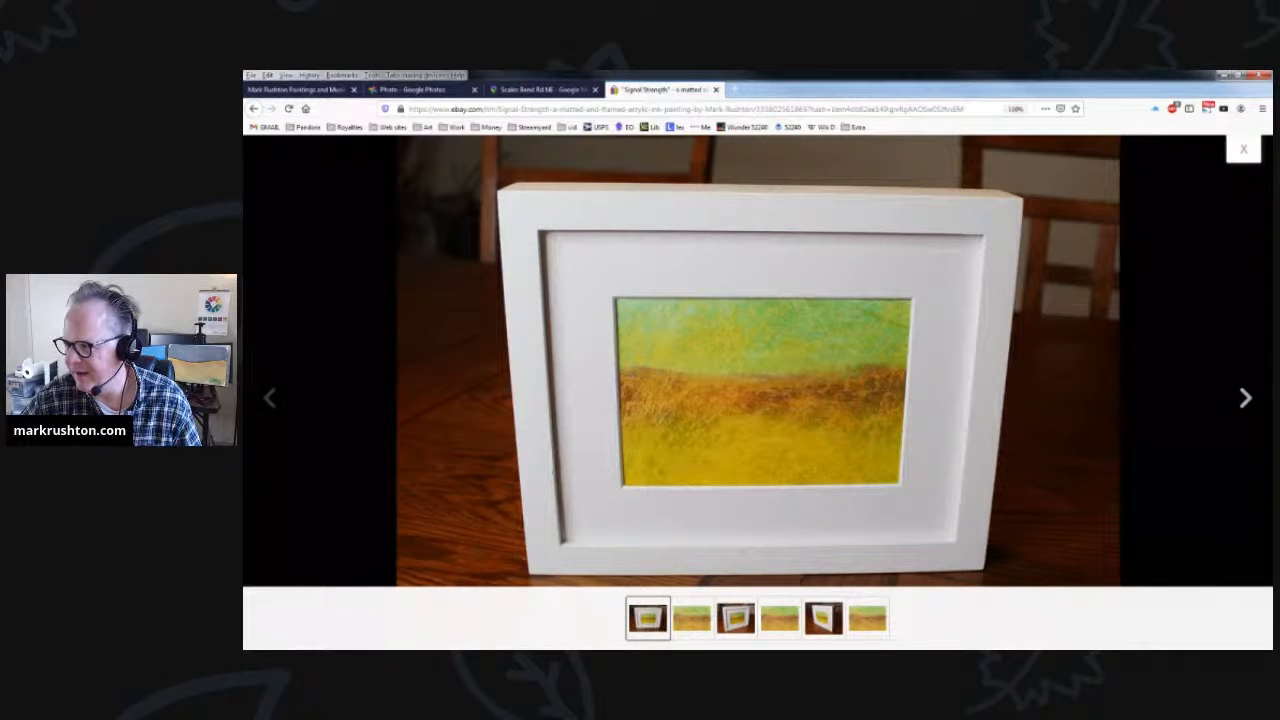
left_click(1244, 148)
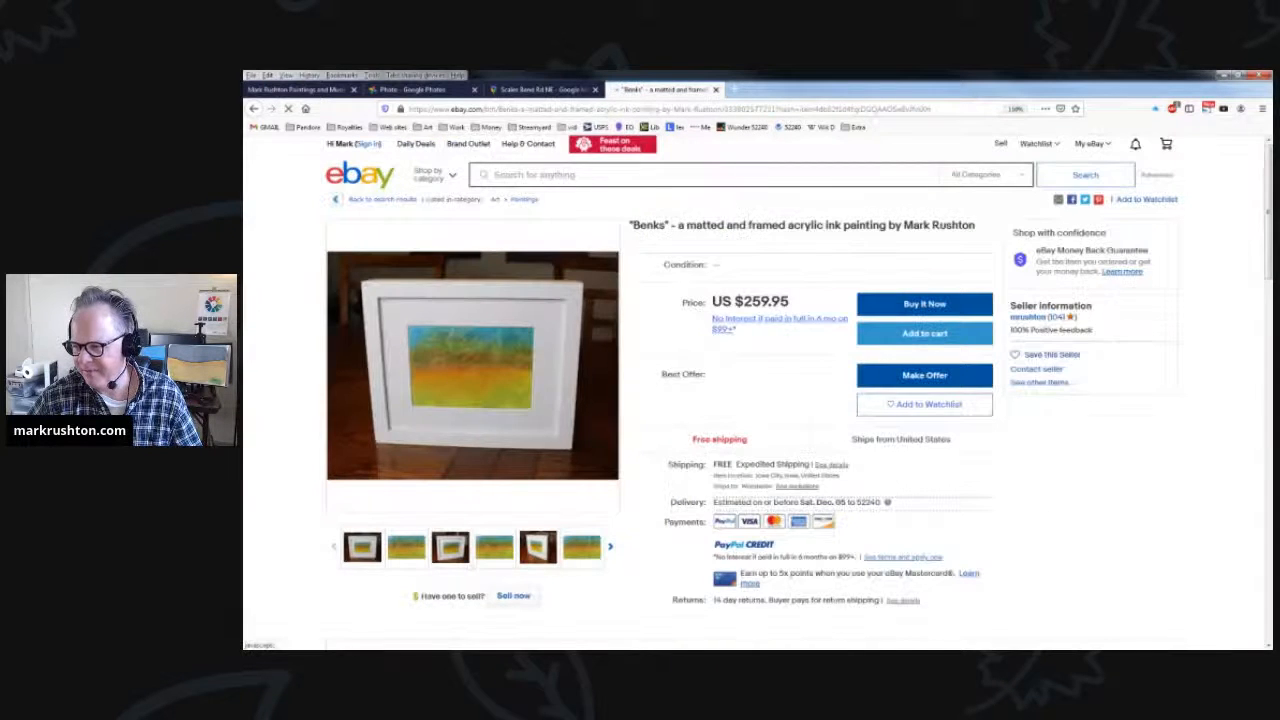
Step: Enlarge the Benks main image and step through its next photos
left_click(472, 364)
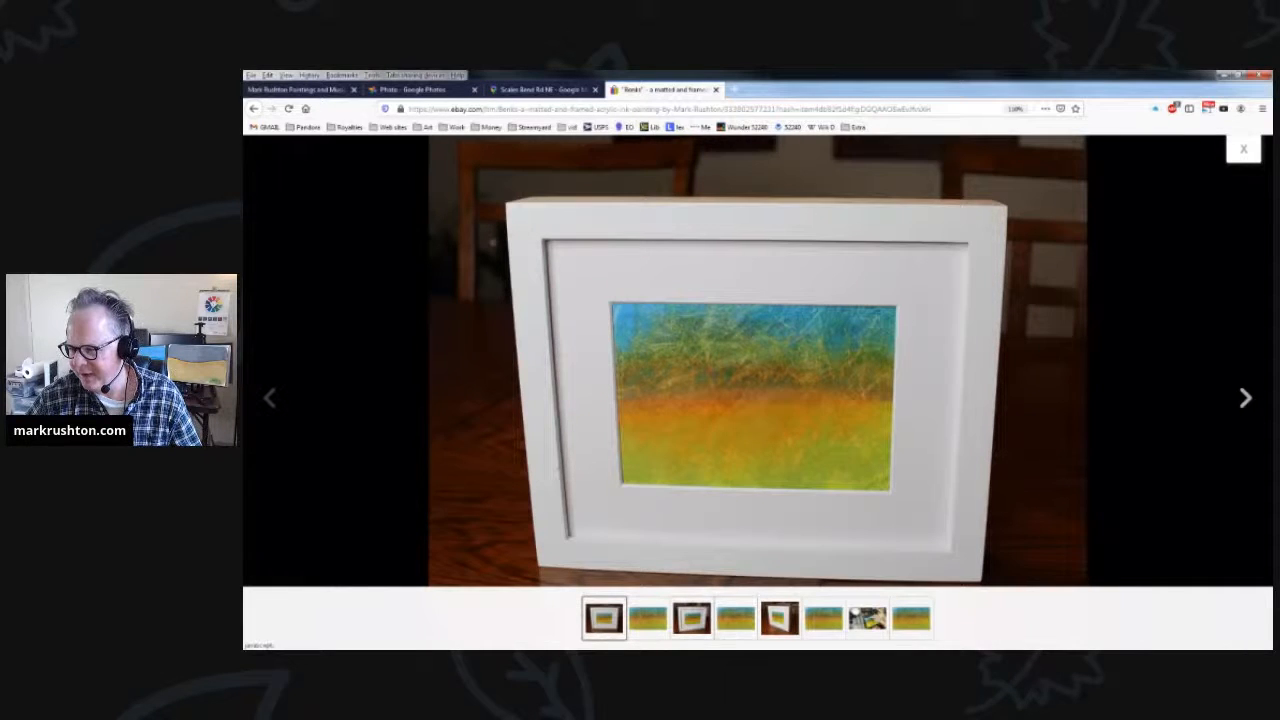
left_click(692, 616)
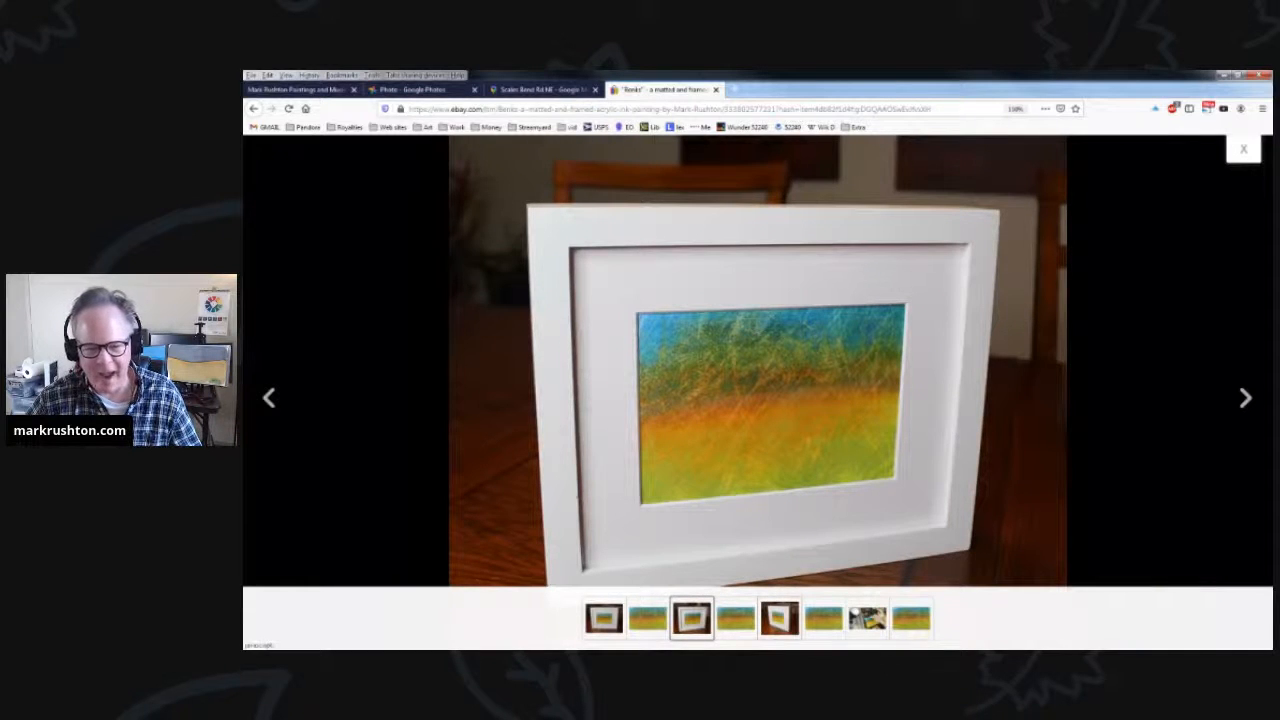
left_click(780, 616)
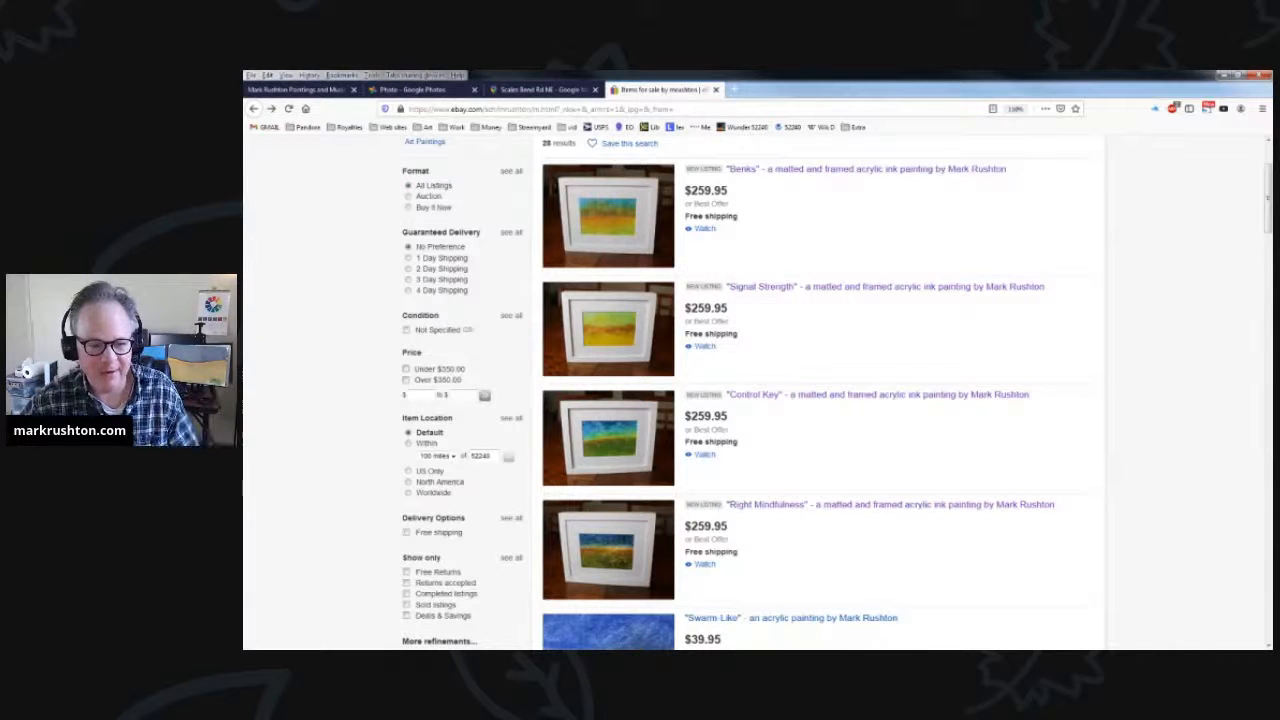
mouse_move(252, 108)
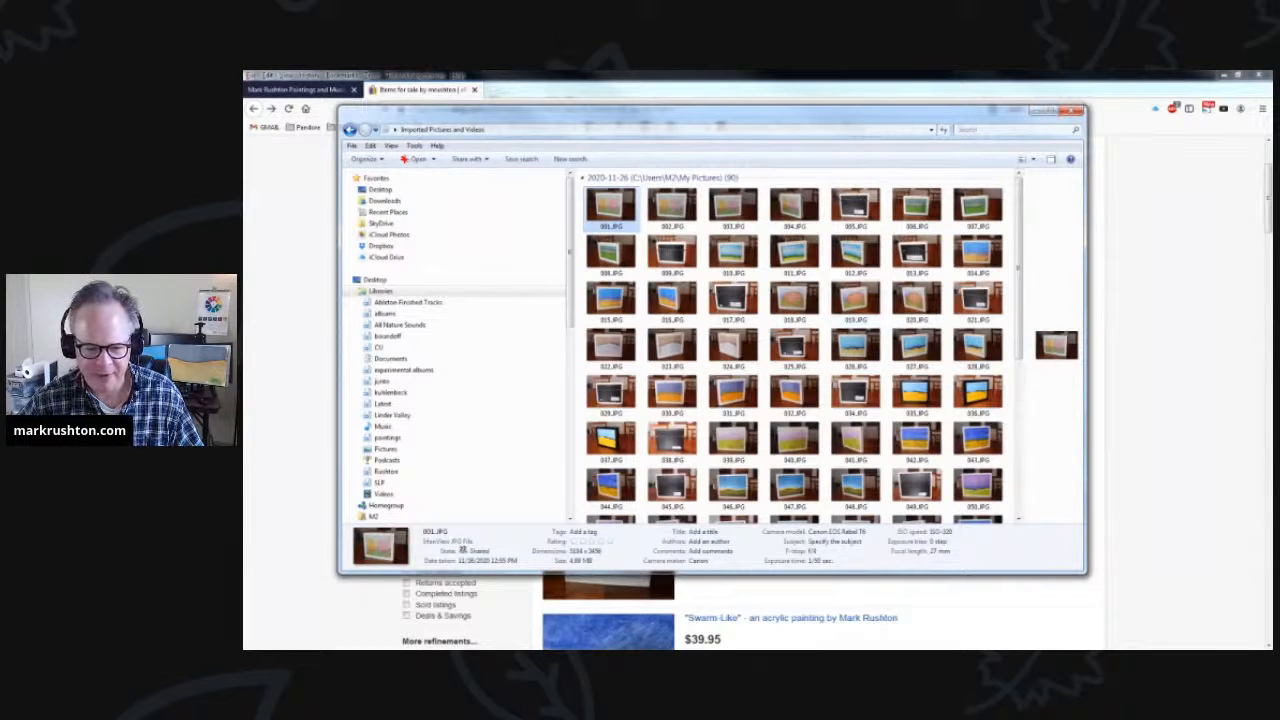
Step: Open the first painting image file from the folder in IrfanView
double_click(610, 206)
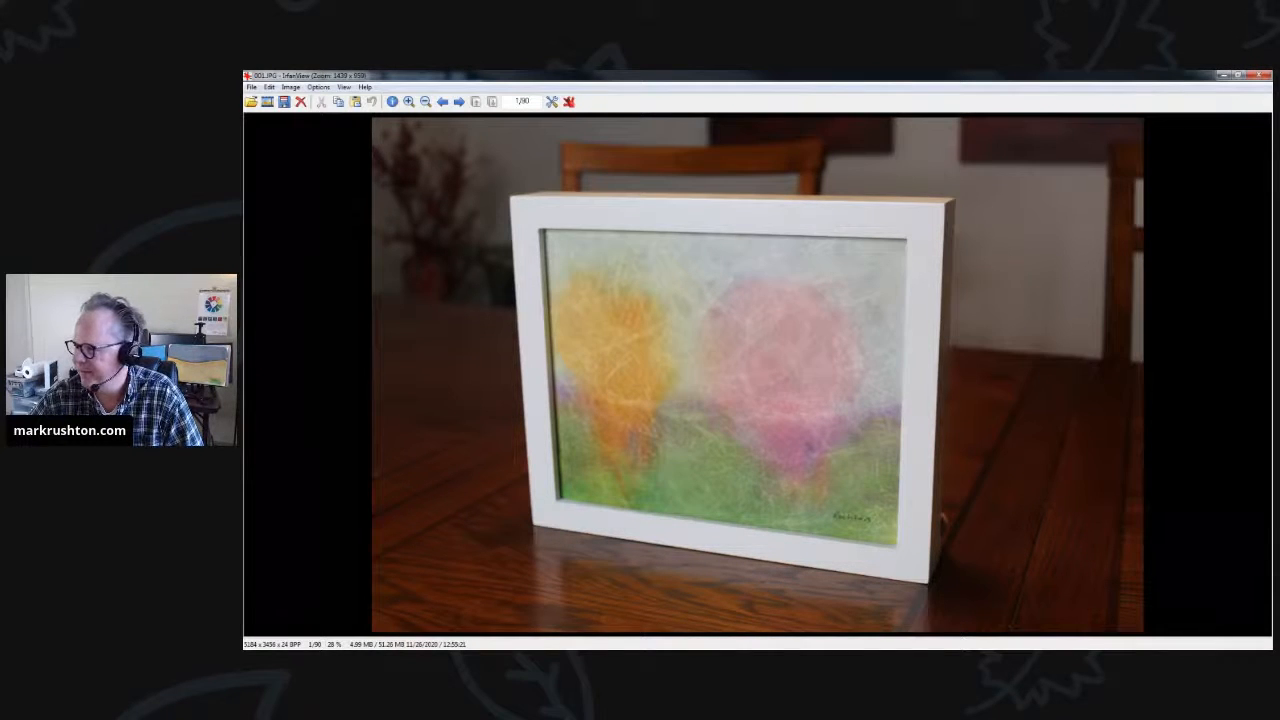
Step: Step through the orange-and-pink painting's front photos, angled view and labelled back
left_click(458, 100)
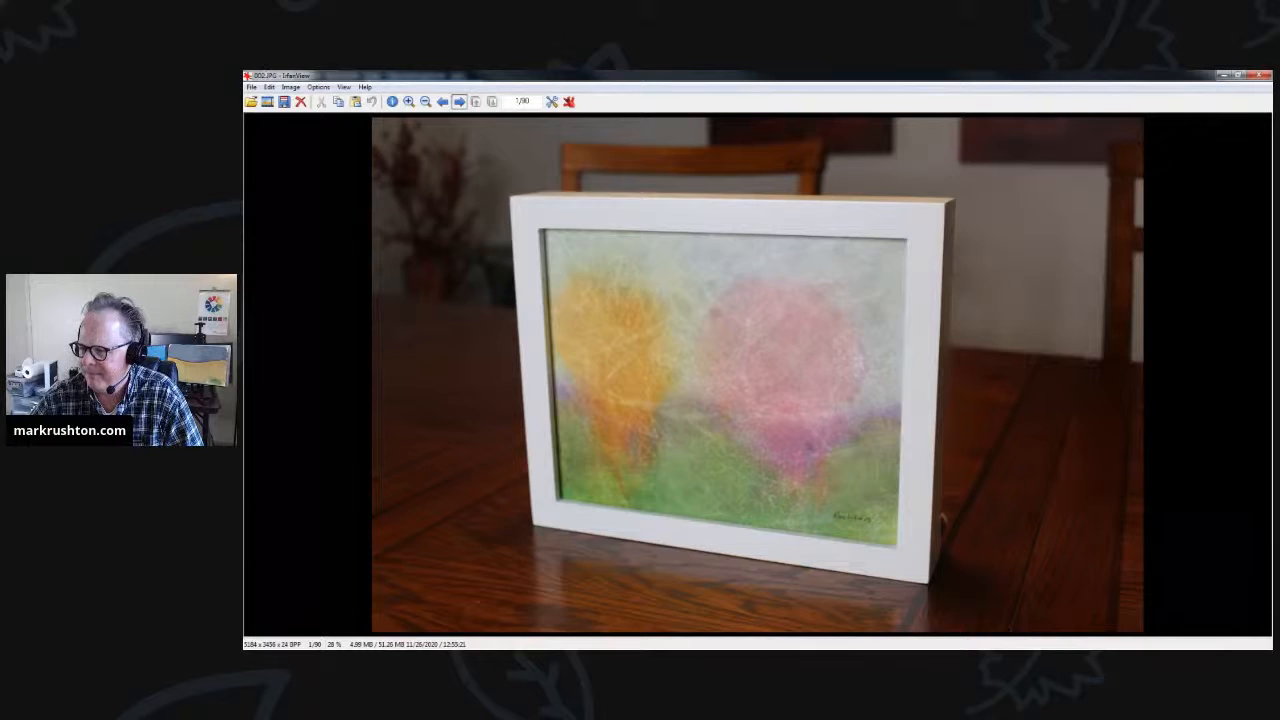
left_click(458, 100)
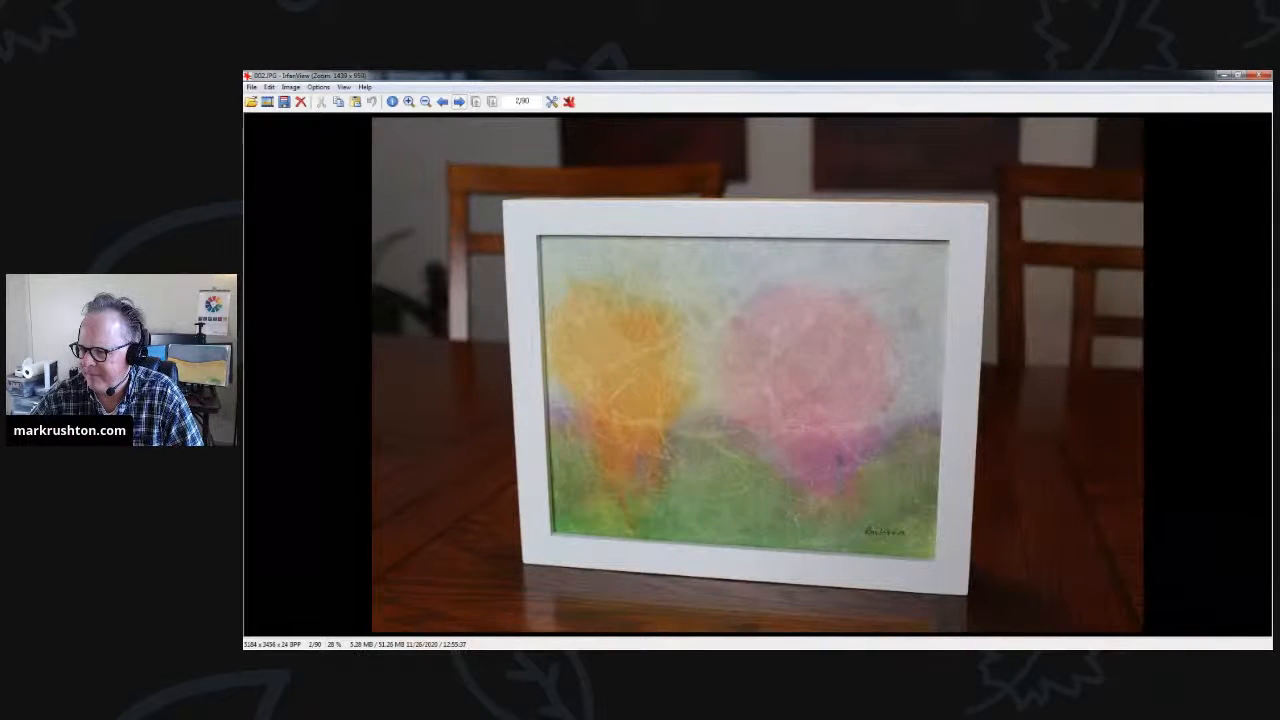
left_click(458, 100)
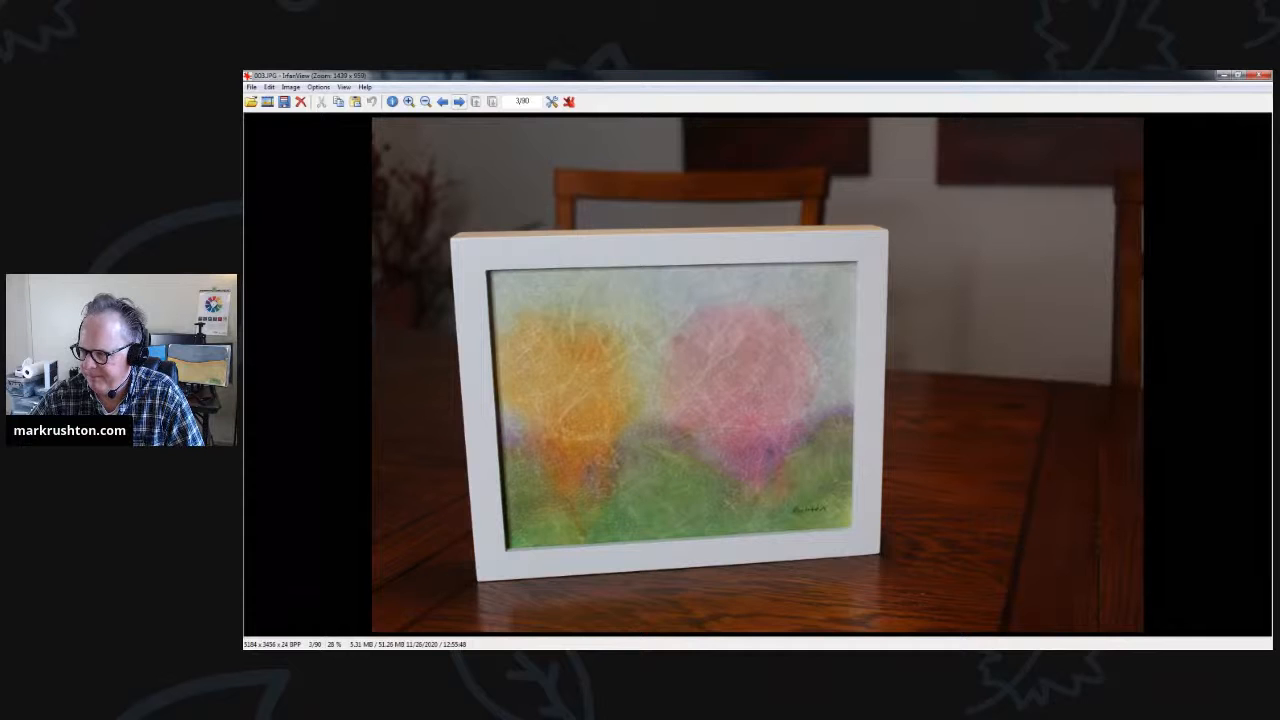
left_click(458, 100)
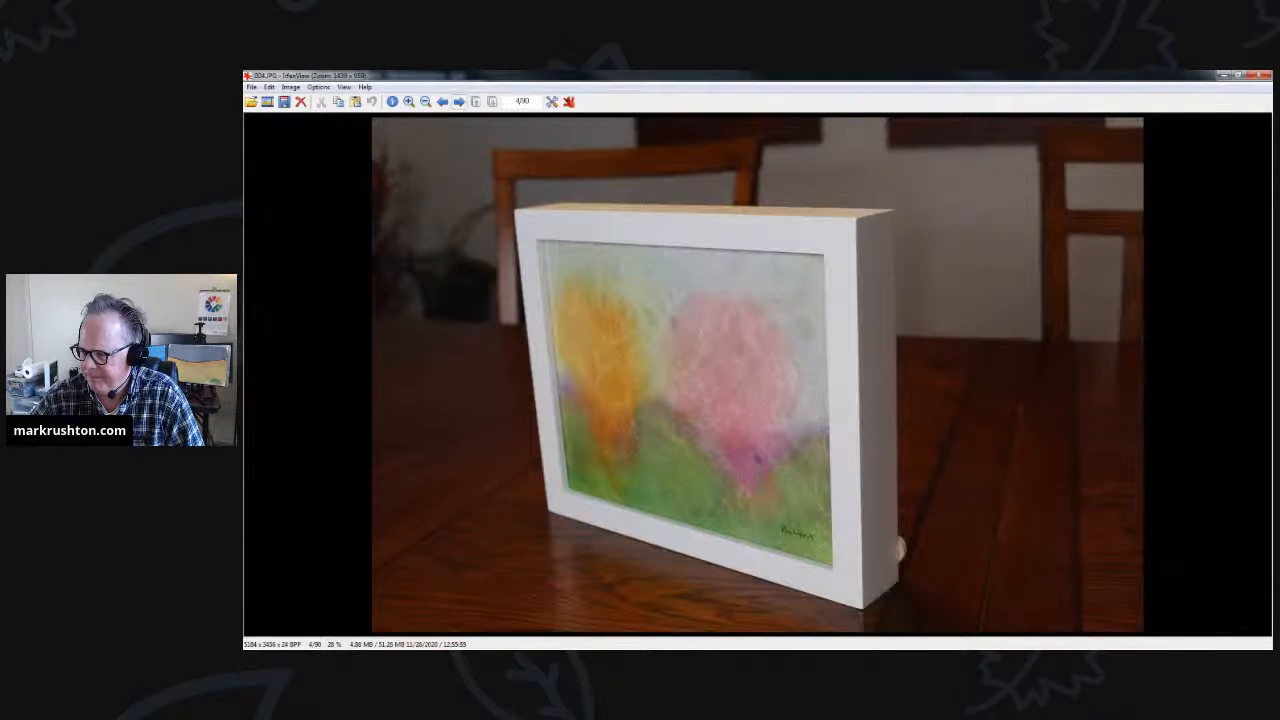
left_click(460, 100)
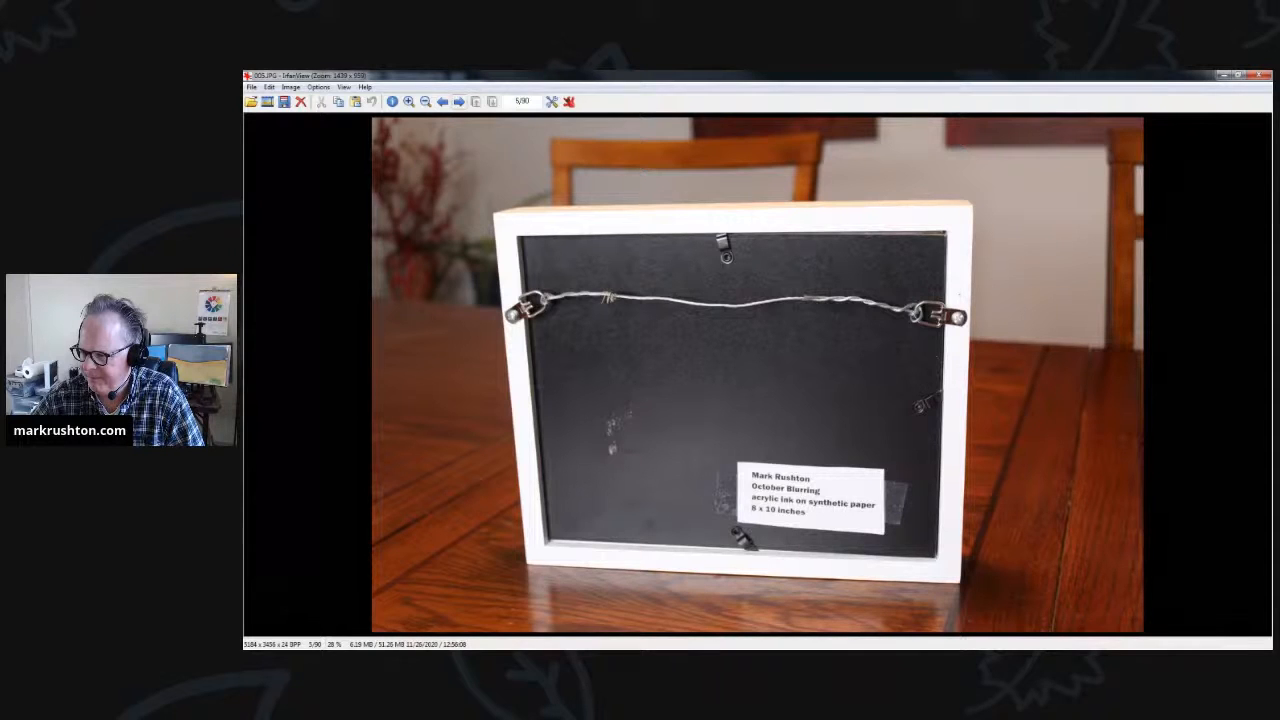
Step: Step through the green landscape's front, angled and back photos, reaching the blue-sky painting
left_click(458, 100)
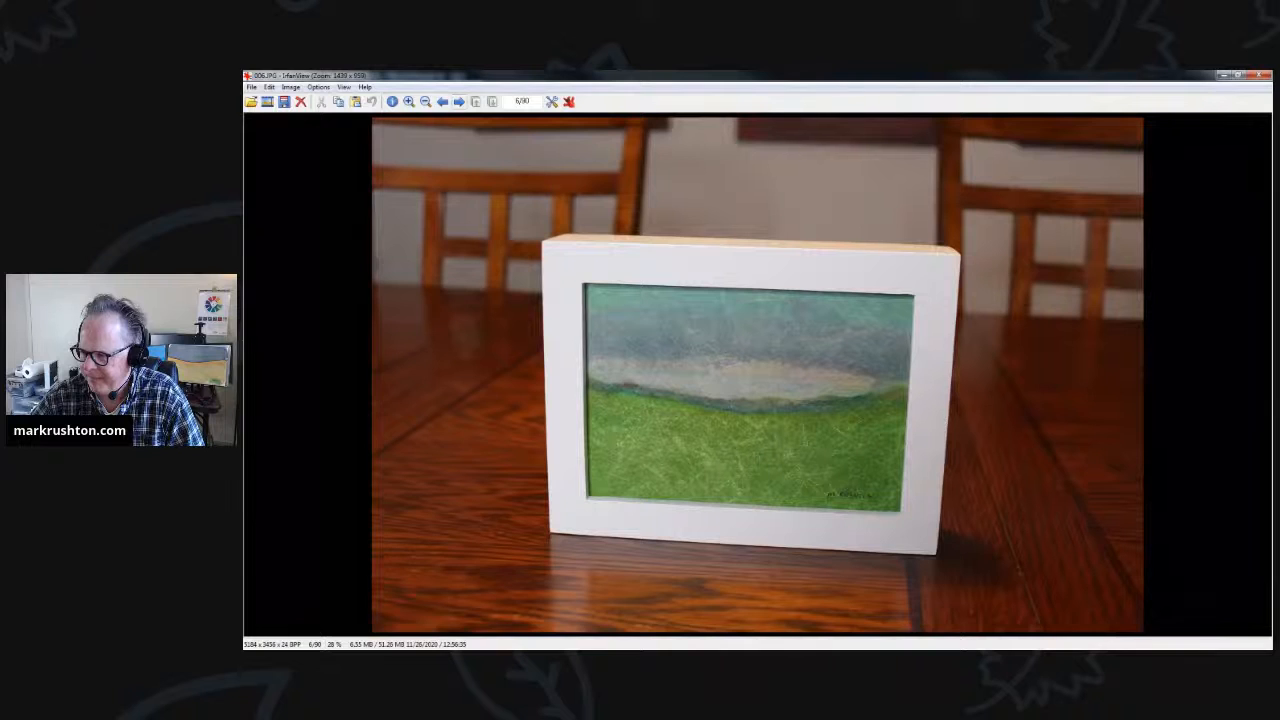
left_click(458, 100)
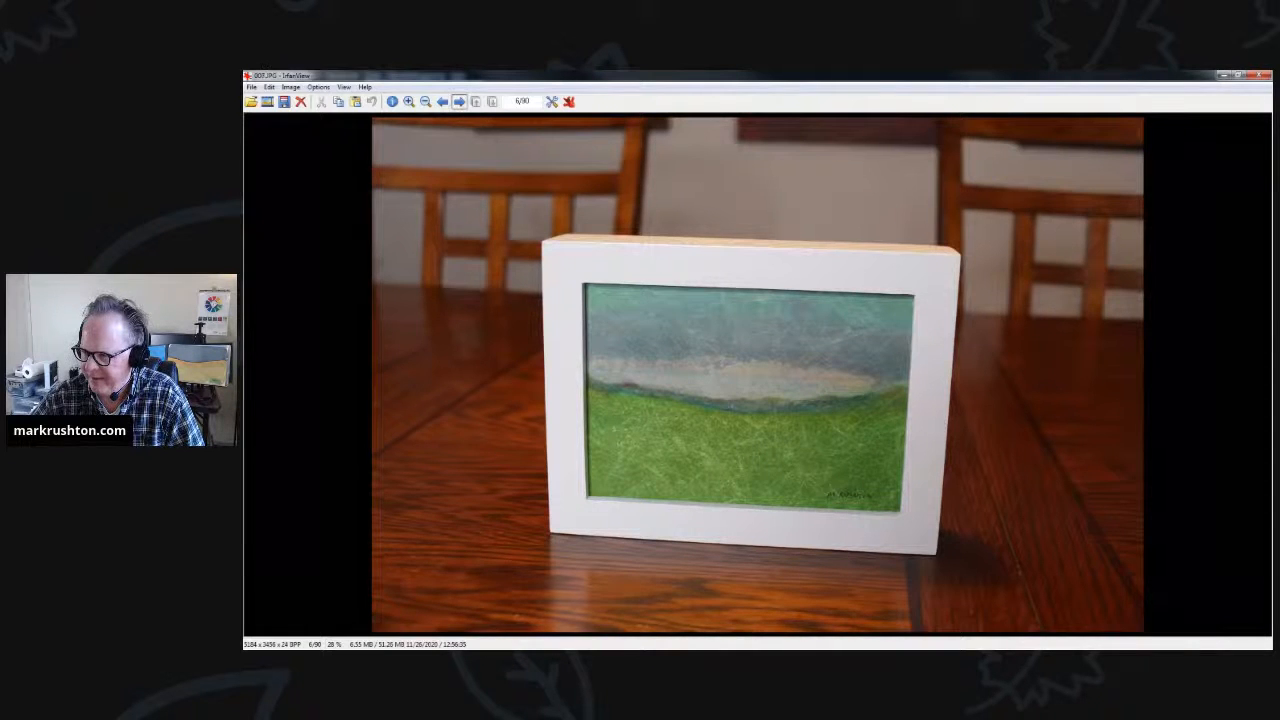
left_click(458, 100)
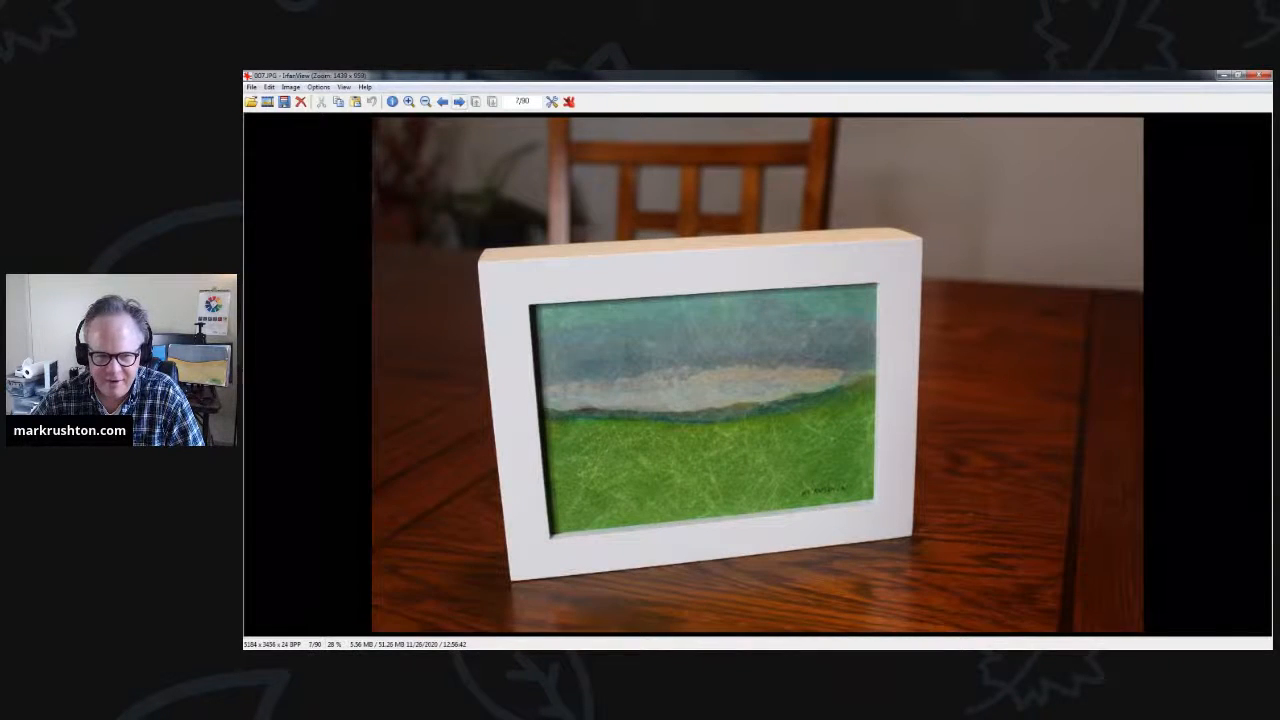
left_click(458, 100)
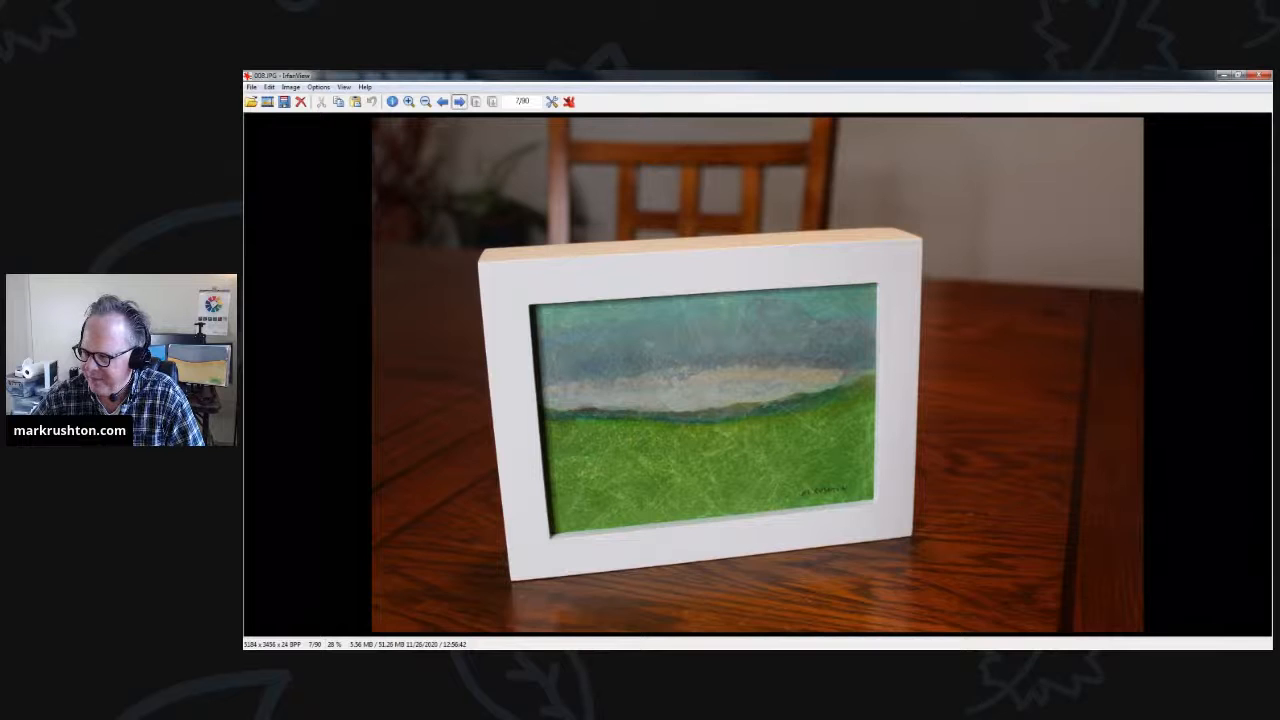
left_click(460, 100)
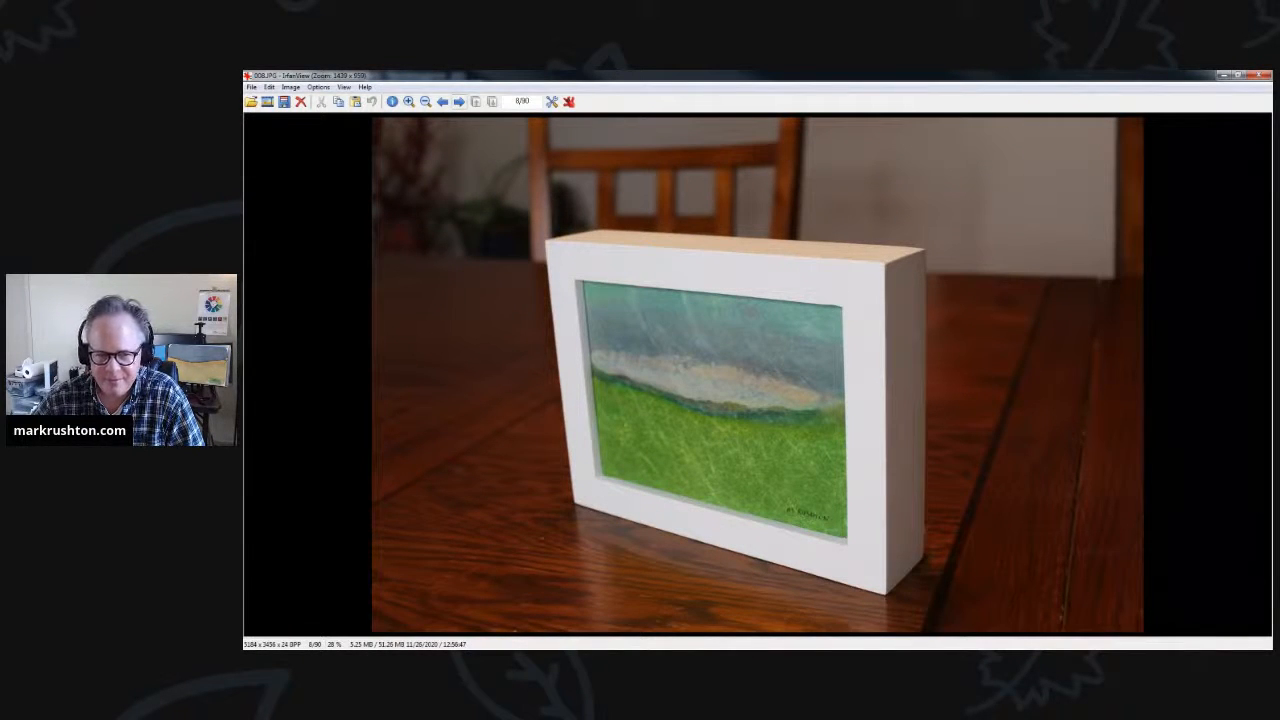
left_click(458, 100)
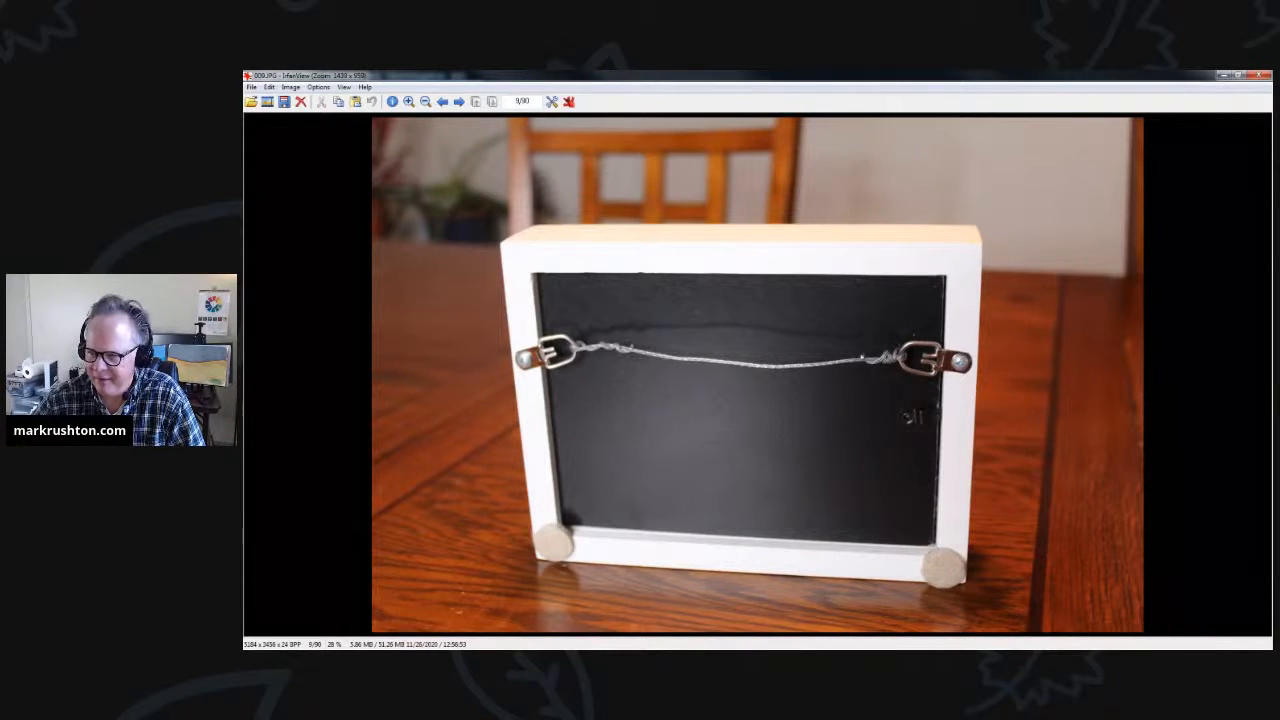
left_click(460, 100)
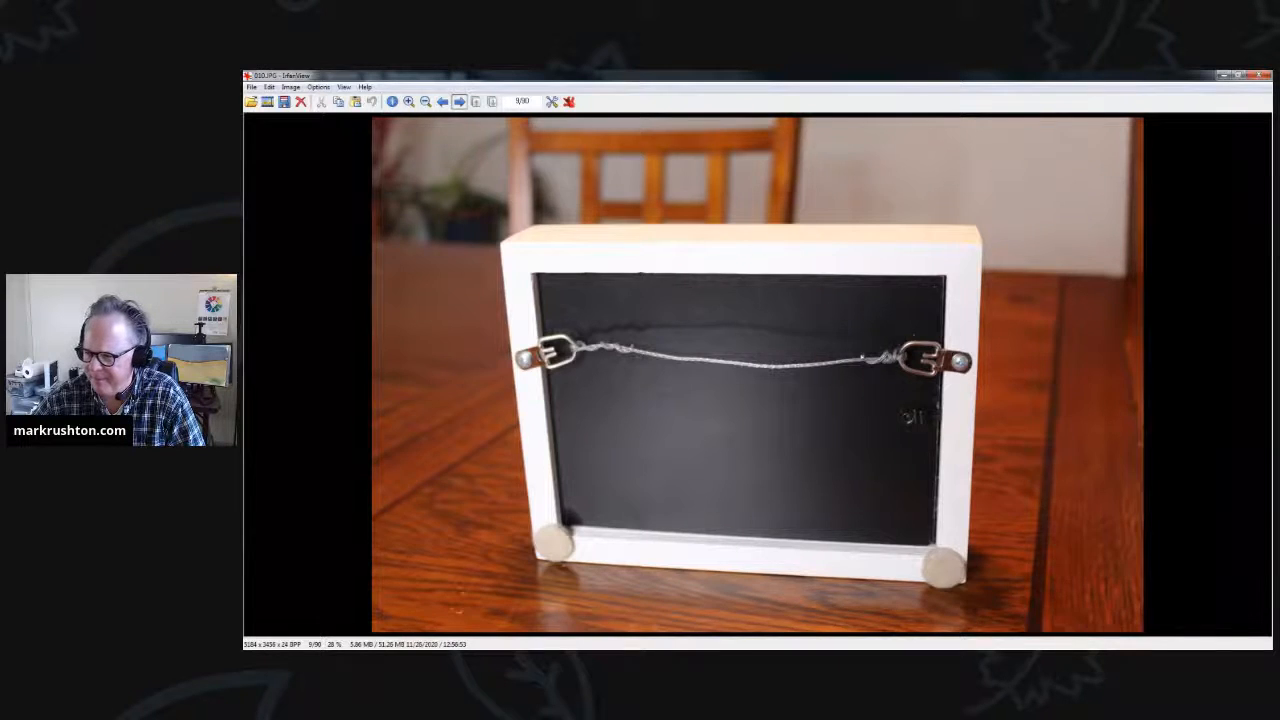
left_click(458, 100)
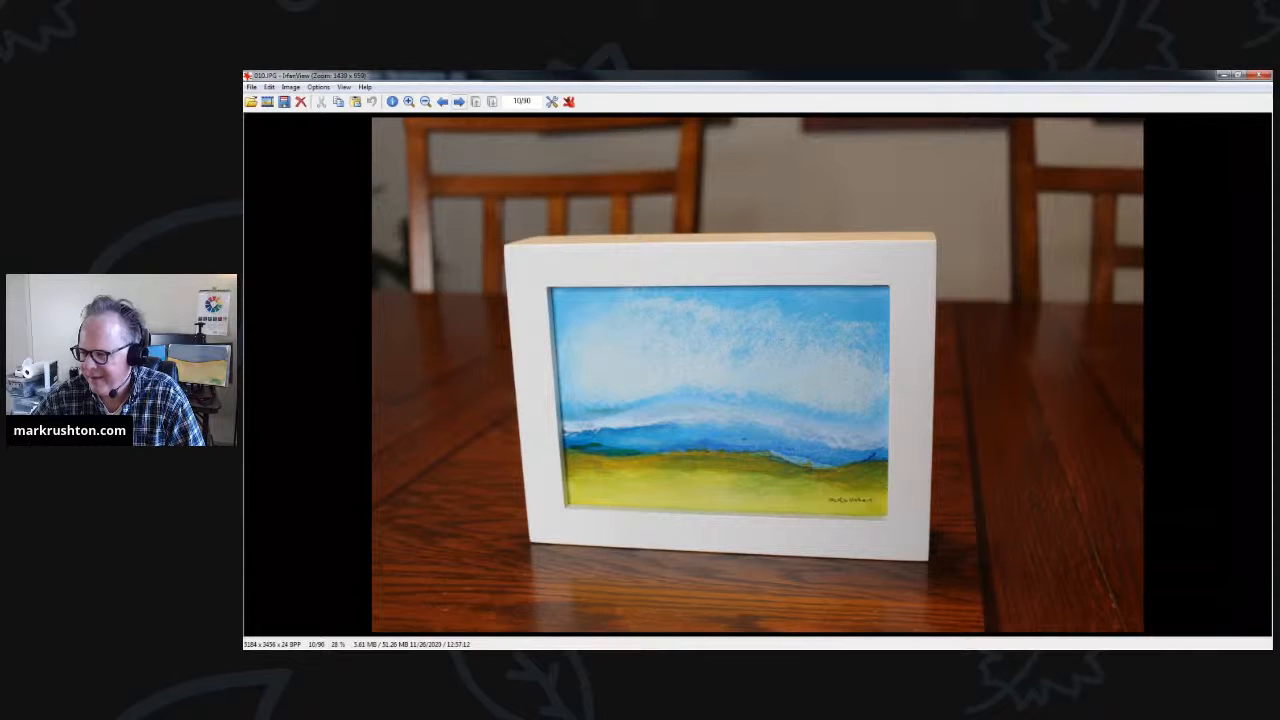
left_click(458, 100)
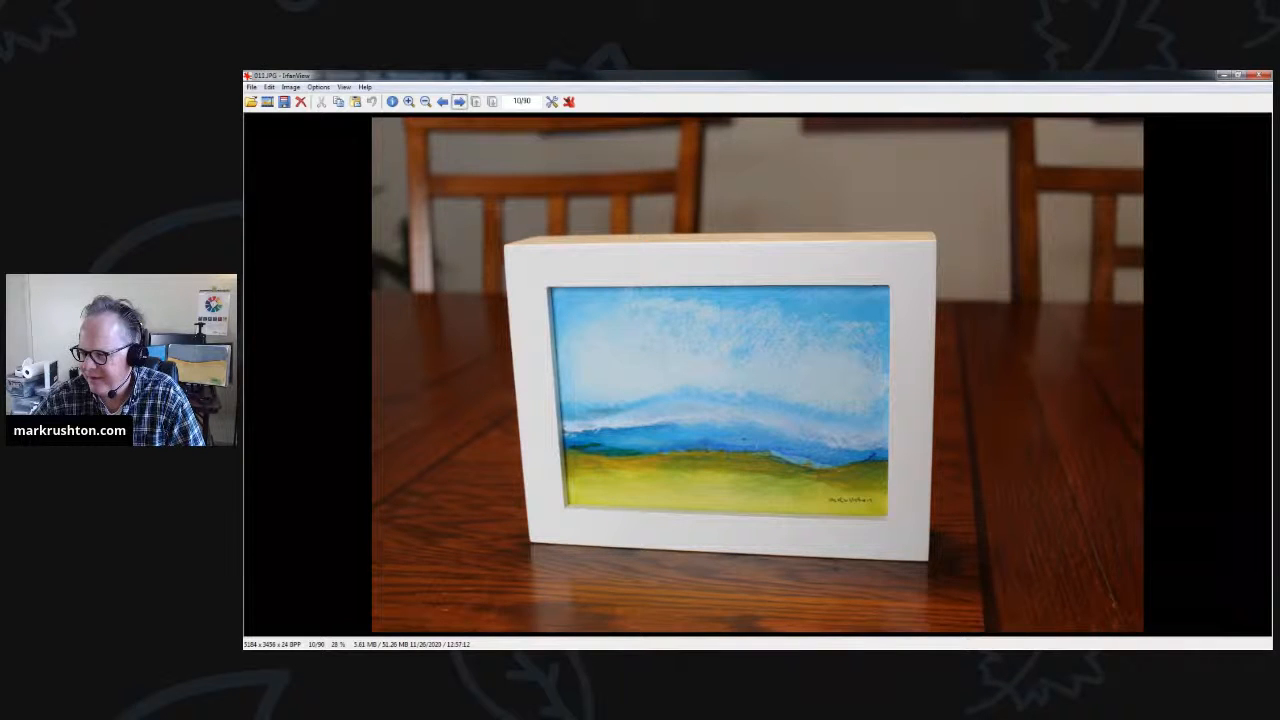
Step: Browse the Moving Sky painting's two angled views and its labelled back, revisiting the angled shot once
left_click(458, 100)
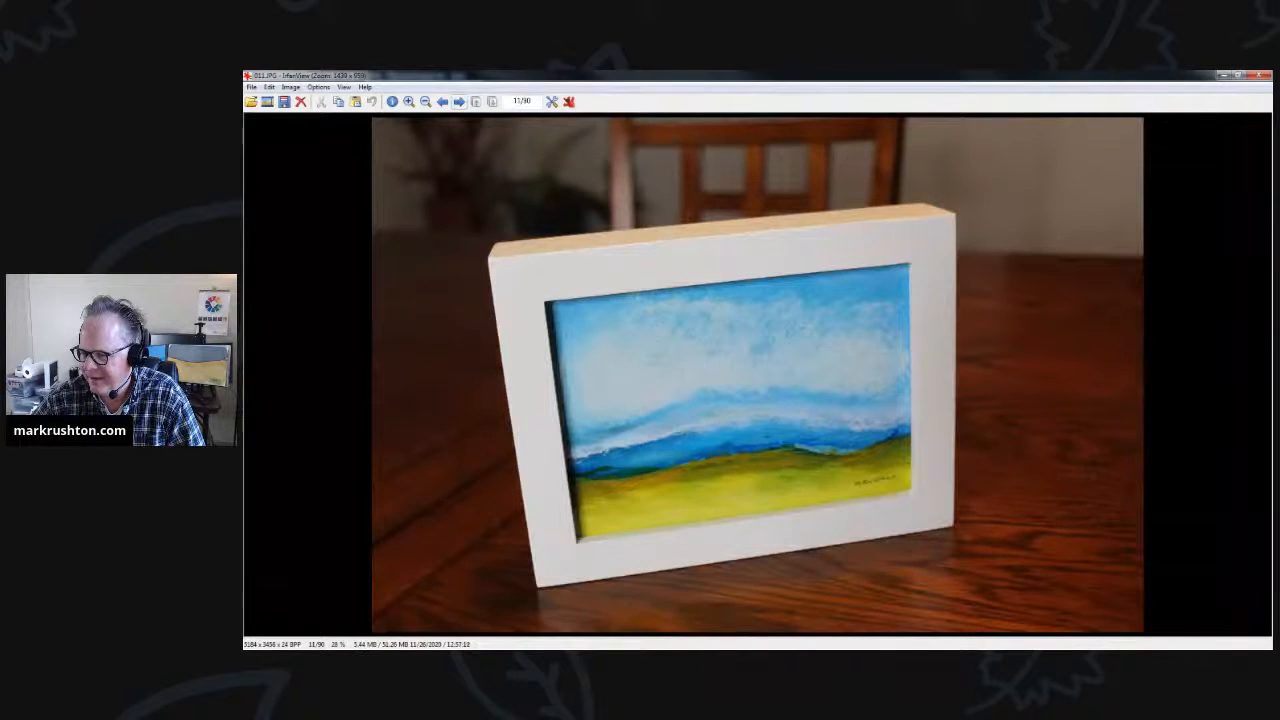
left_click(458, 100)
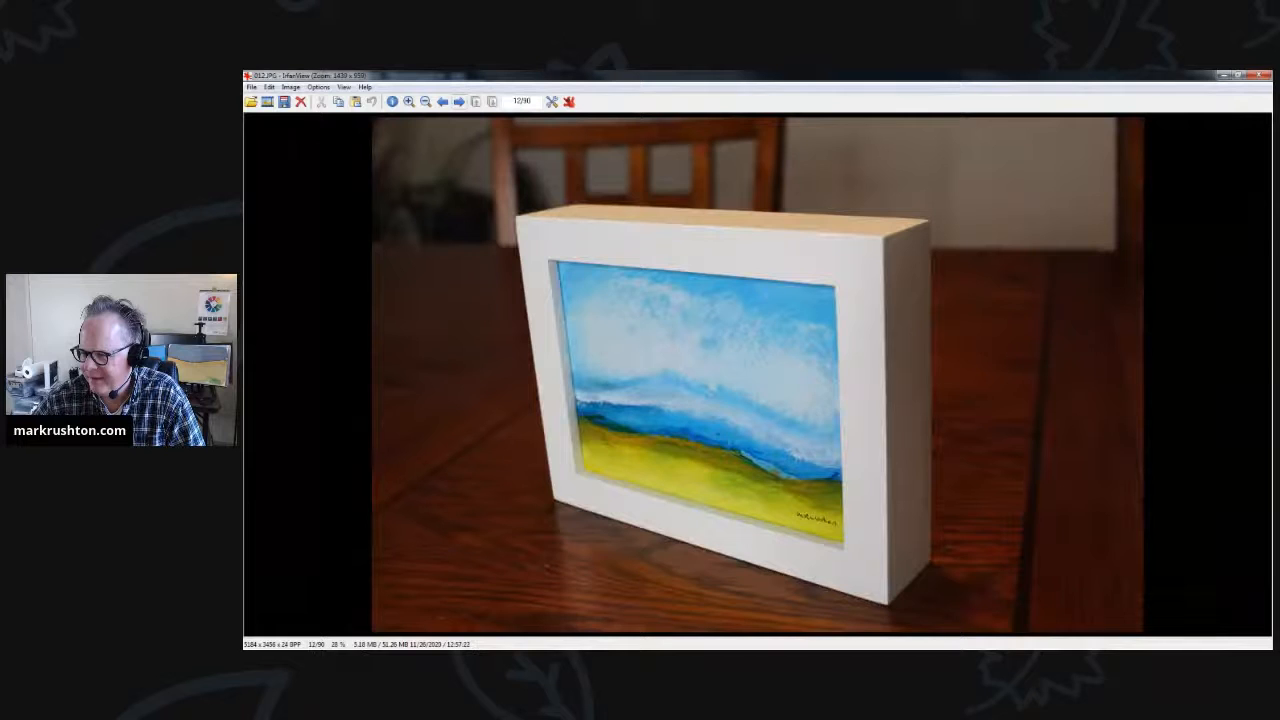
left_click(458, 100)
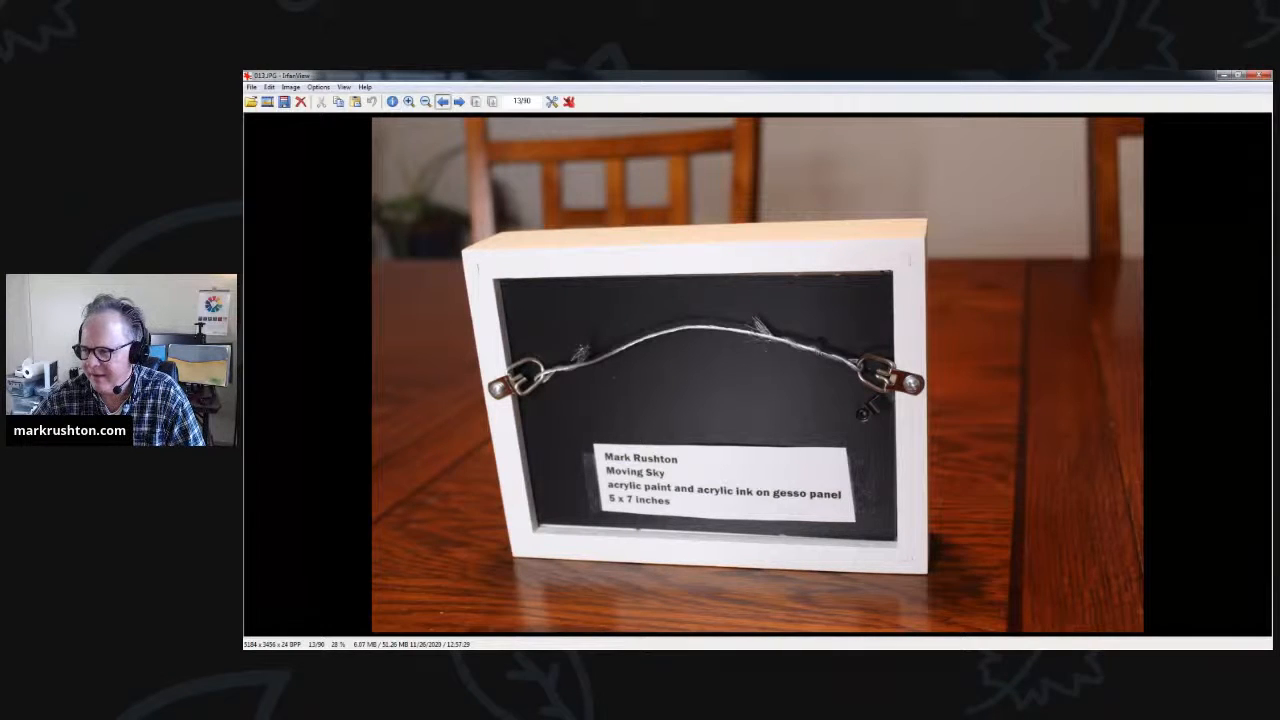
left_click(444, 100)
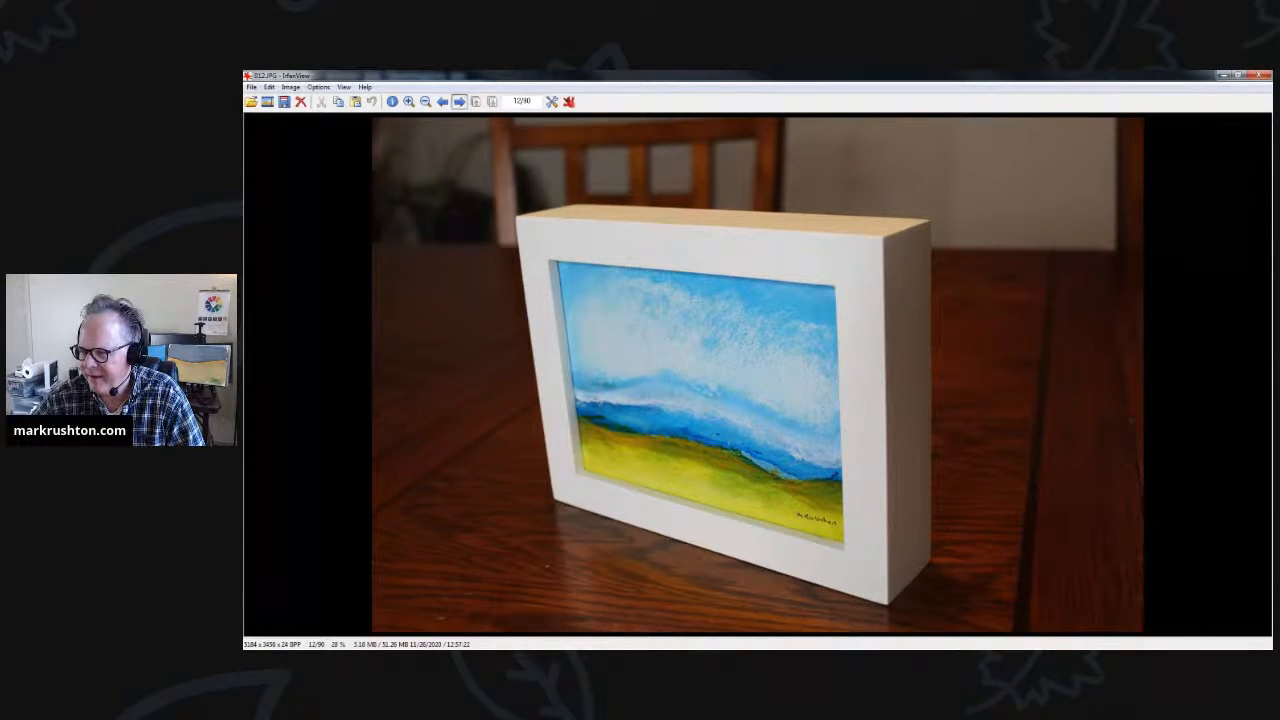
left_click(458, 100)
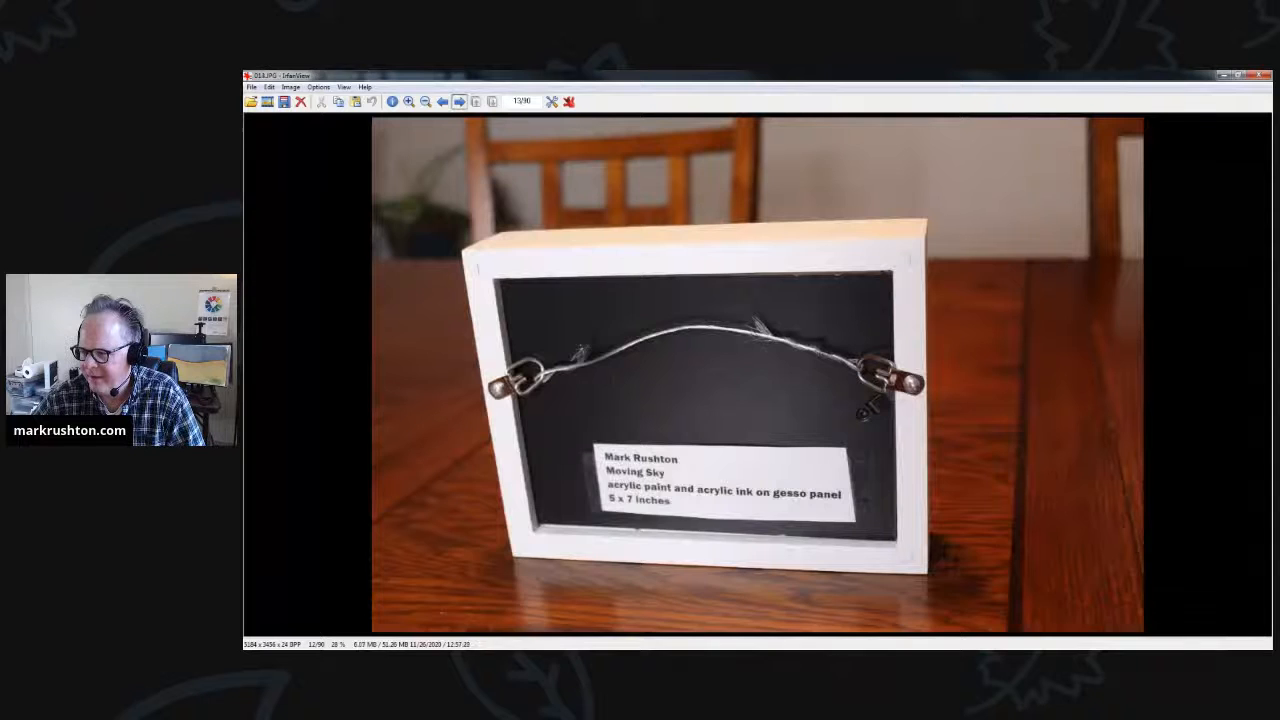
Step: Advance to the blue-and-gold painting's front photos
left_click(458, 100)
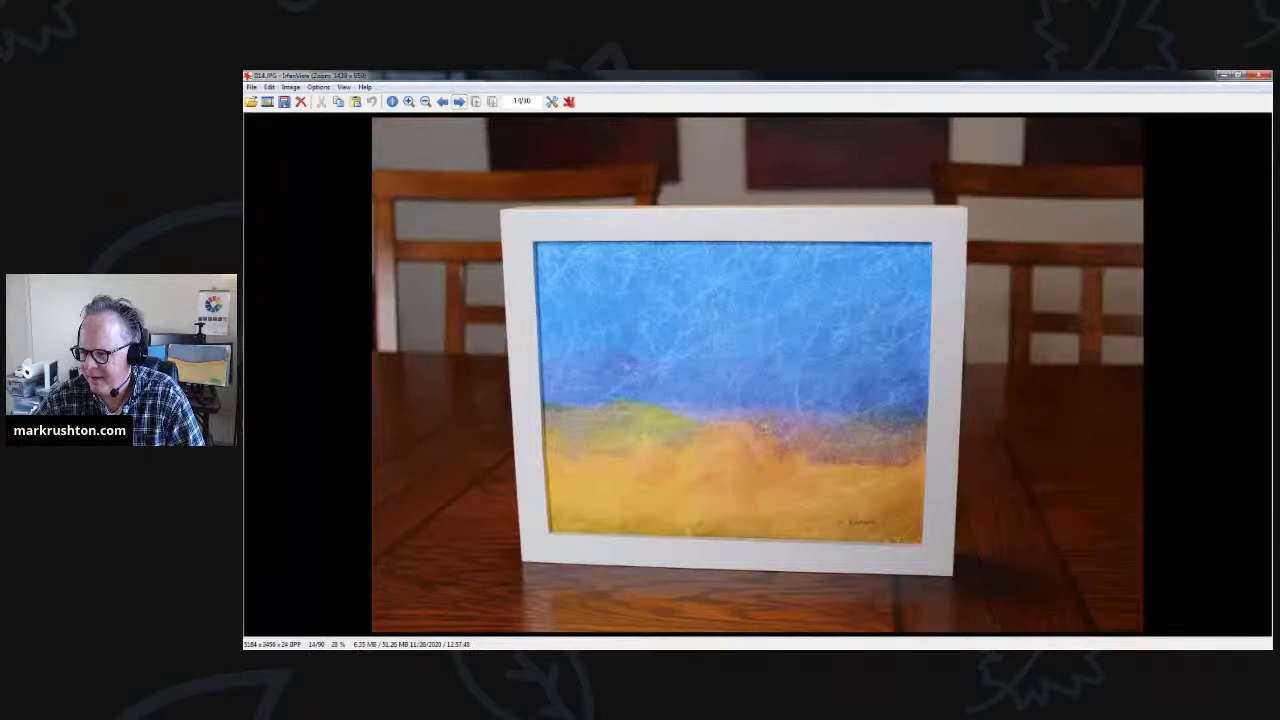
left_click(458, 100)
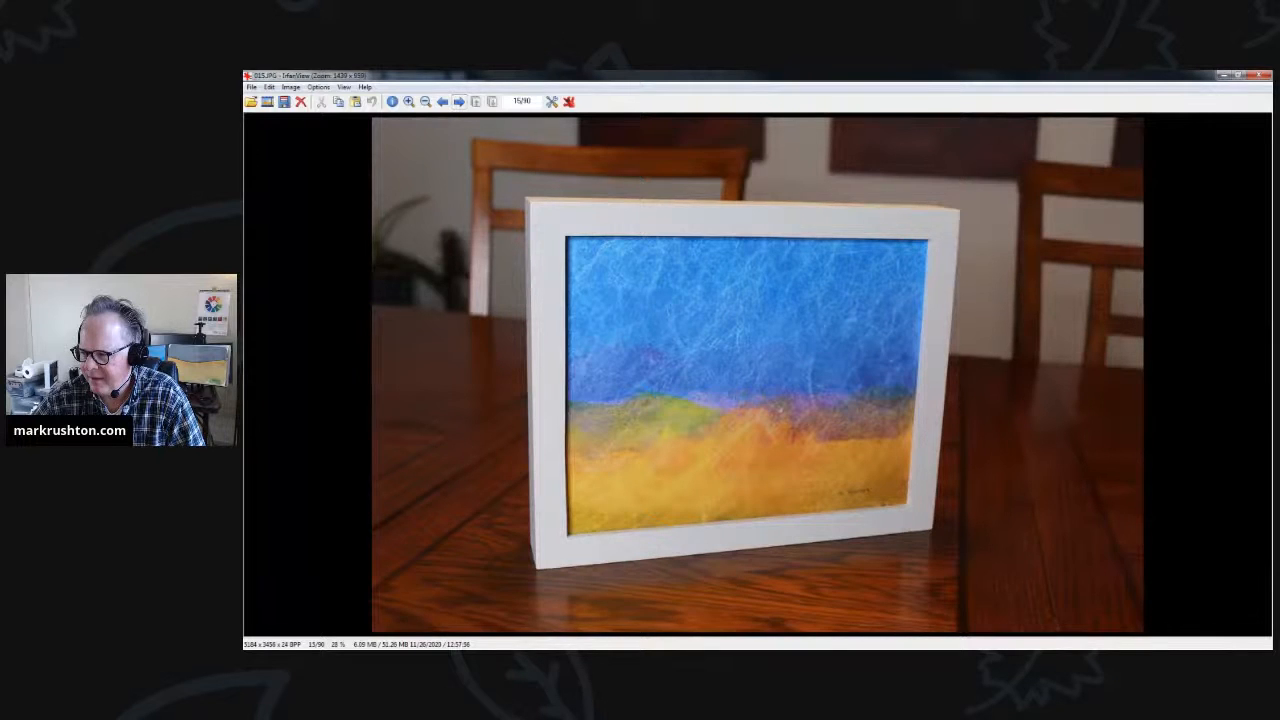
Step: Step through the blue-and-gold painting's angled view and labelled back to the orange-sun painting's front
left_click(458, 100)
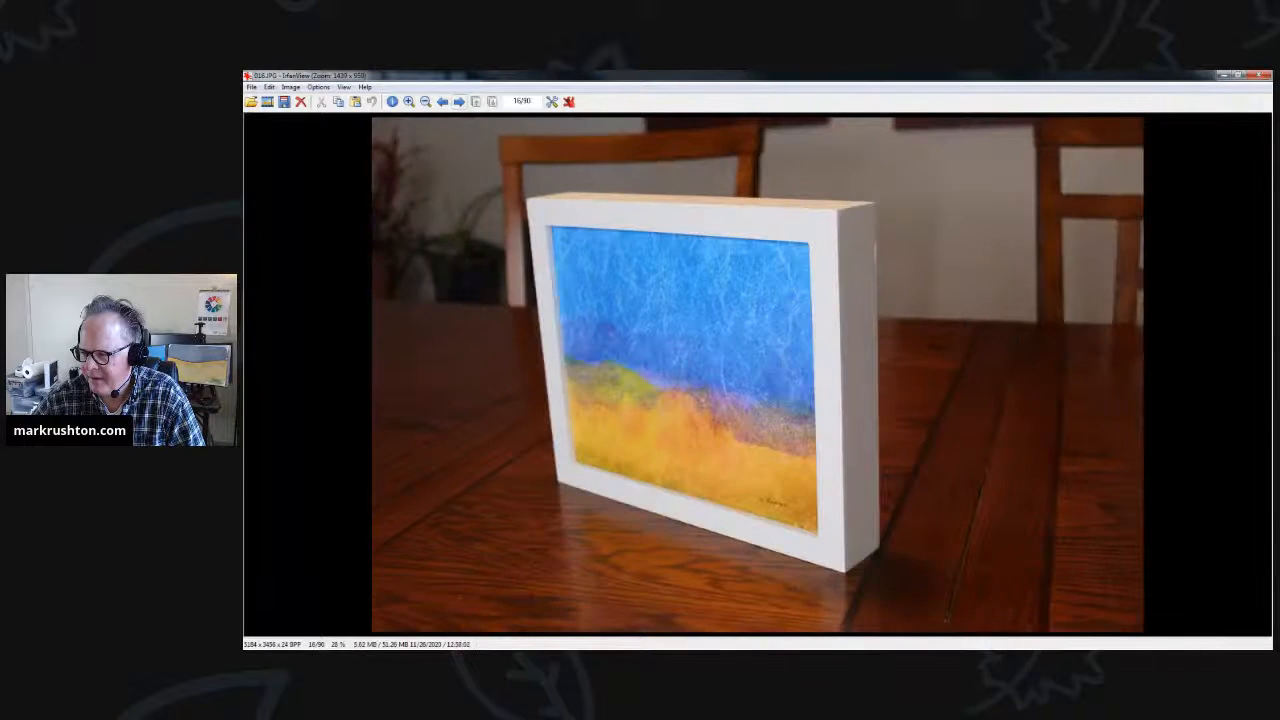
left_click(458, 100)
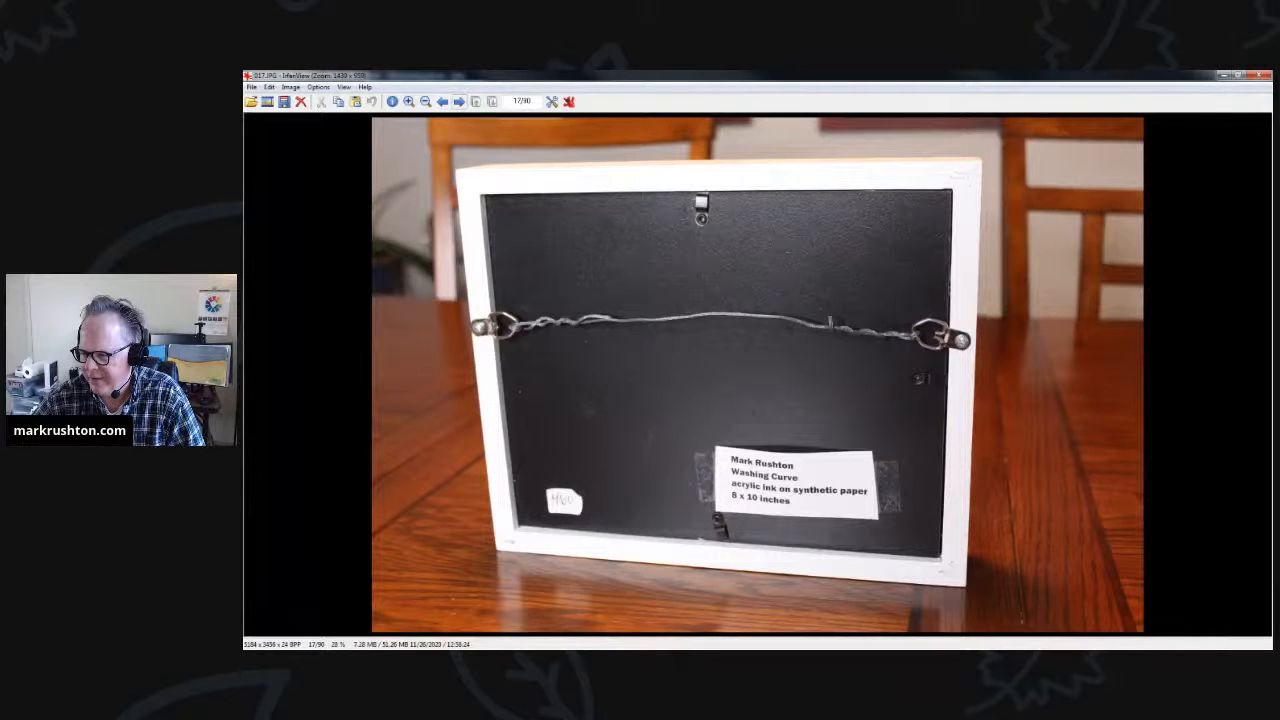
left_click(458, 100)
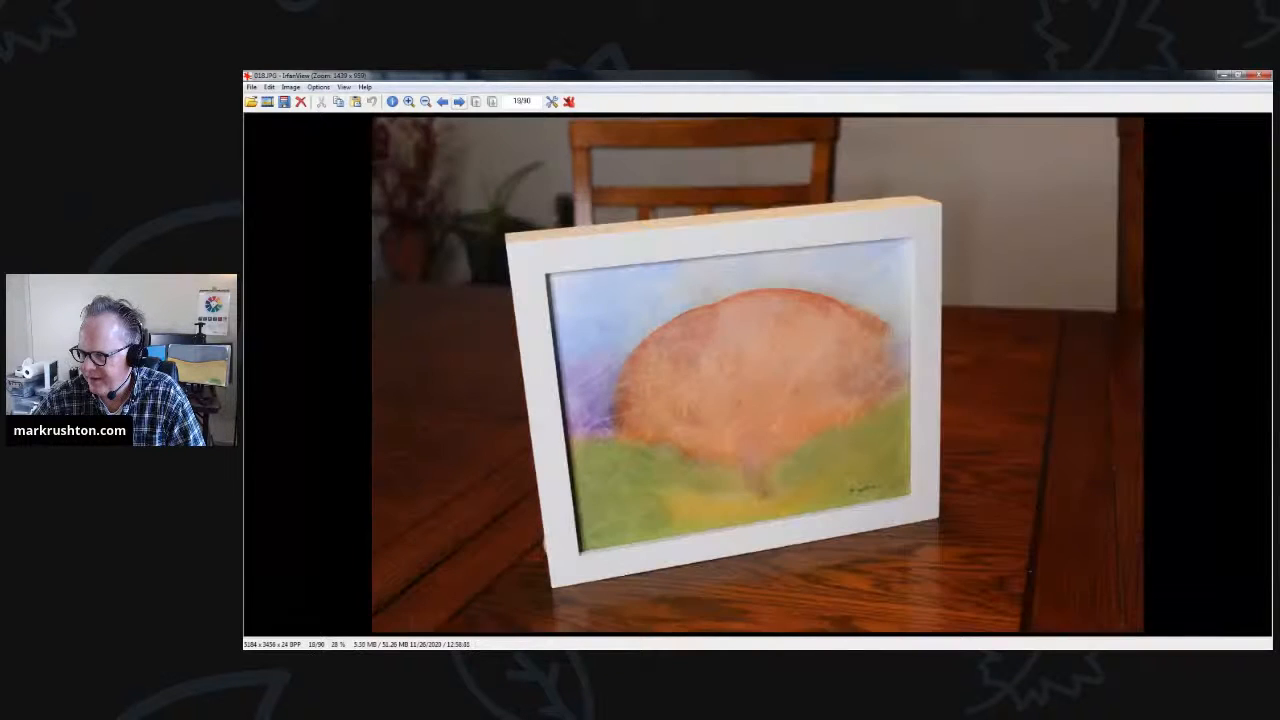
Step: Step through the orange painting's angled views and labelled back to the snowy hill painting's front
left_click(458, 100)
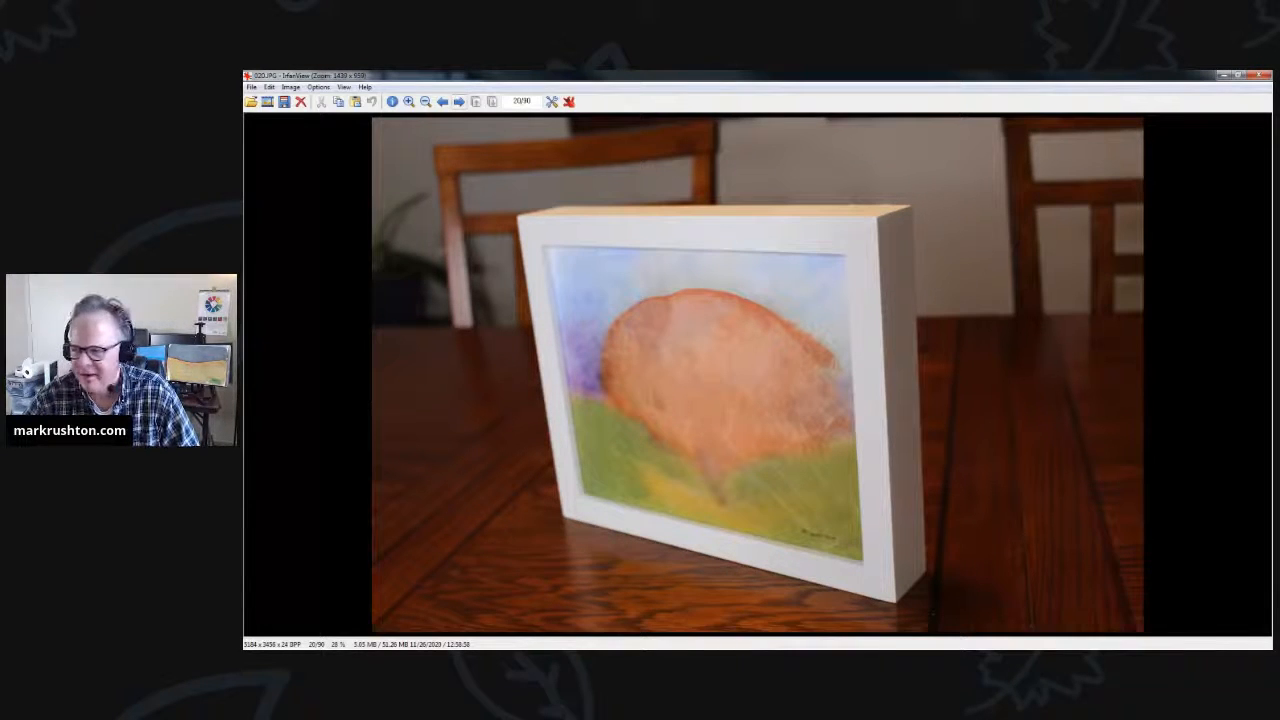
left_click(458, 100)
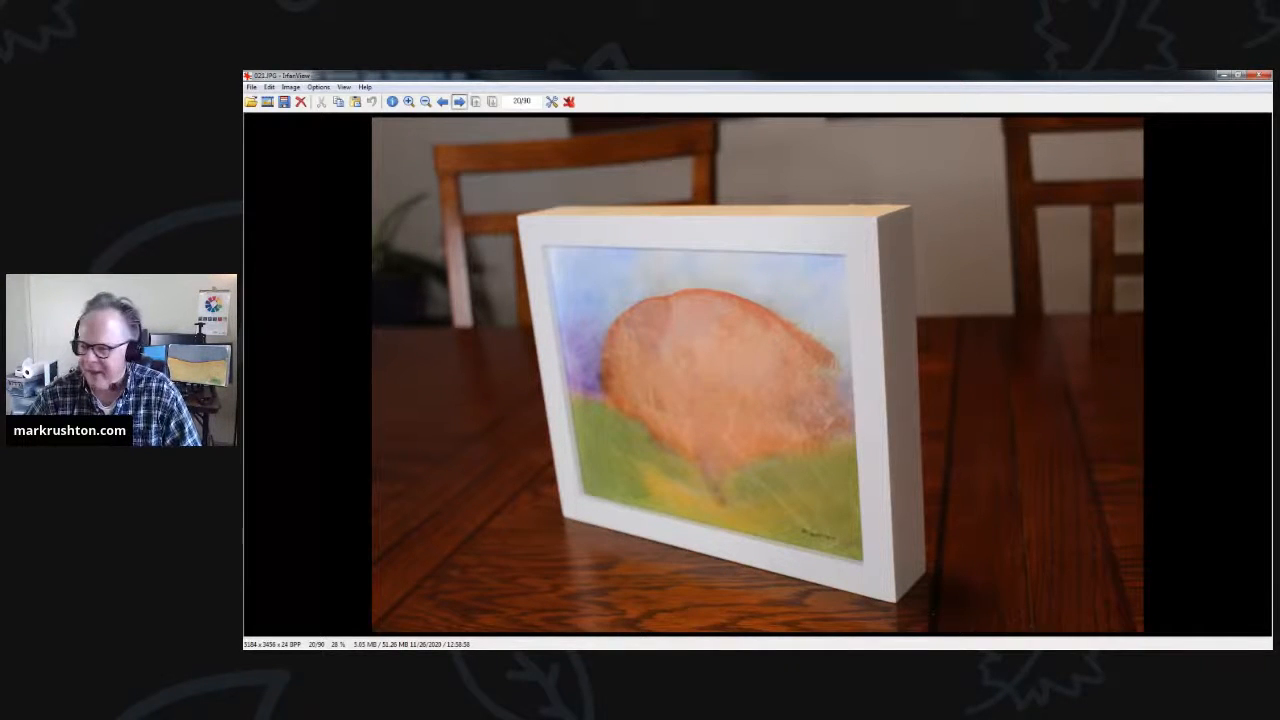
left_click(458, 100)
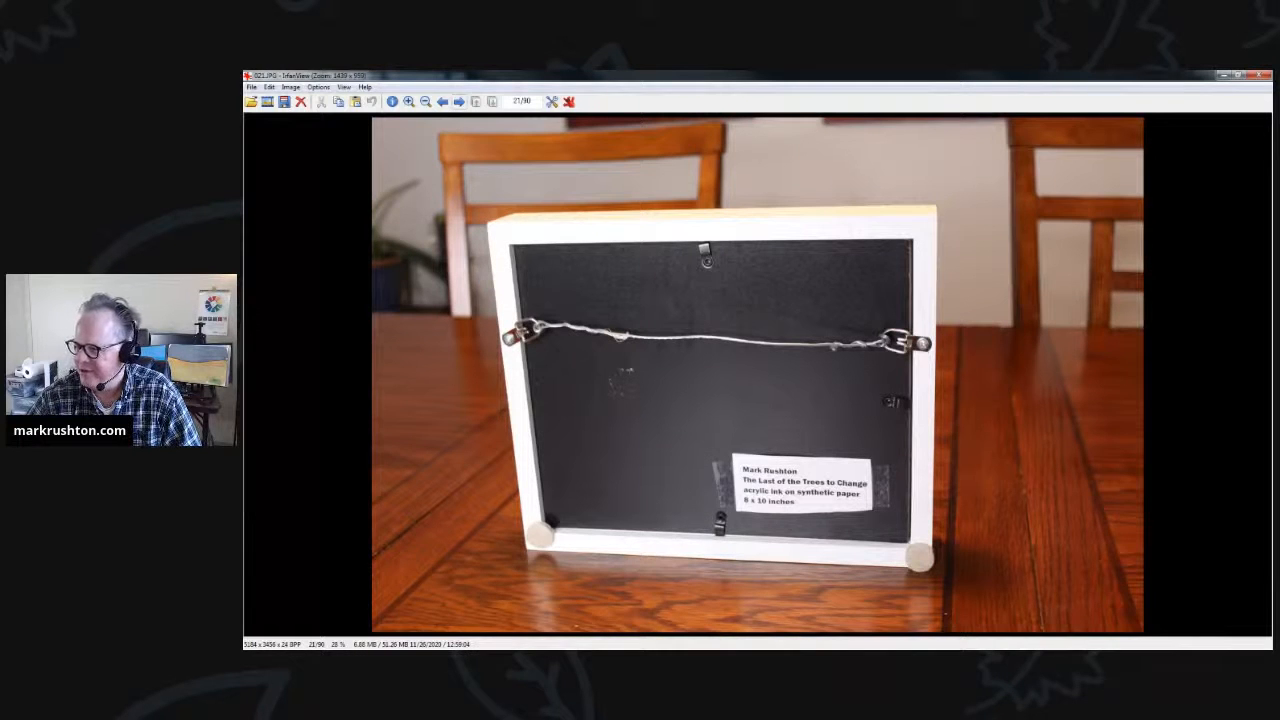
left_click(458, 100)
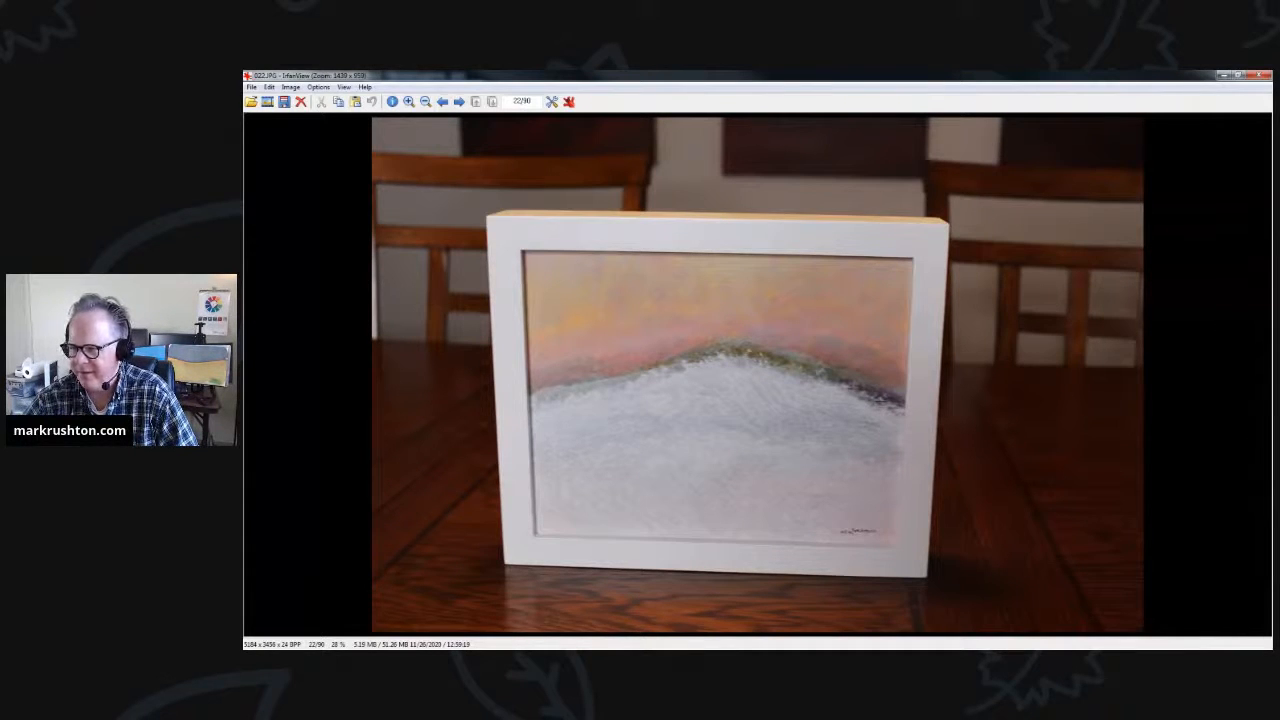
Step: View the snowy hill painting's angled shot and labelled back, reaching the blue and yellow painting
left_click(458, 100)
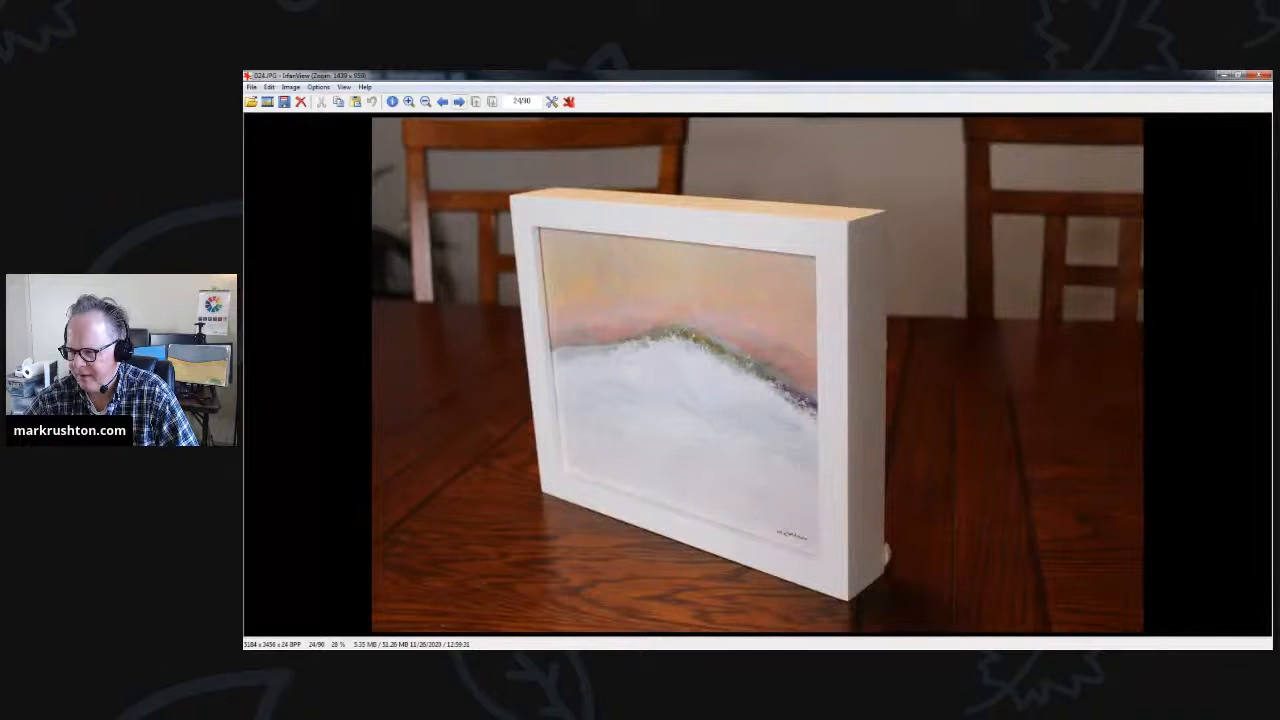
left_click(458, 100)
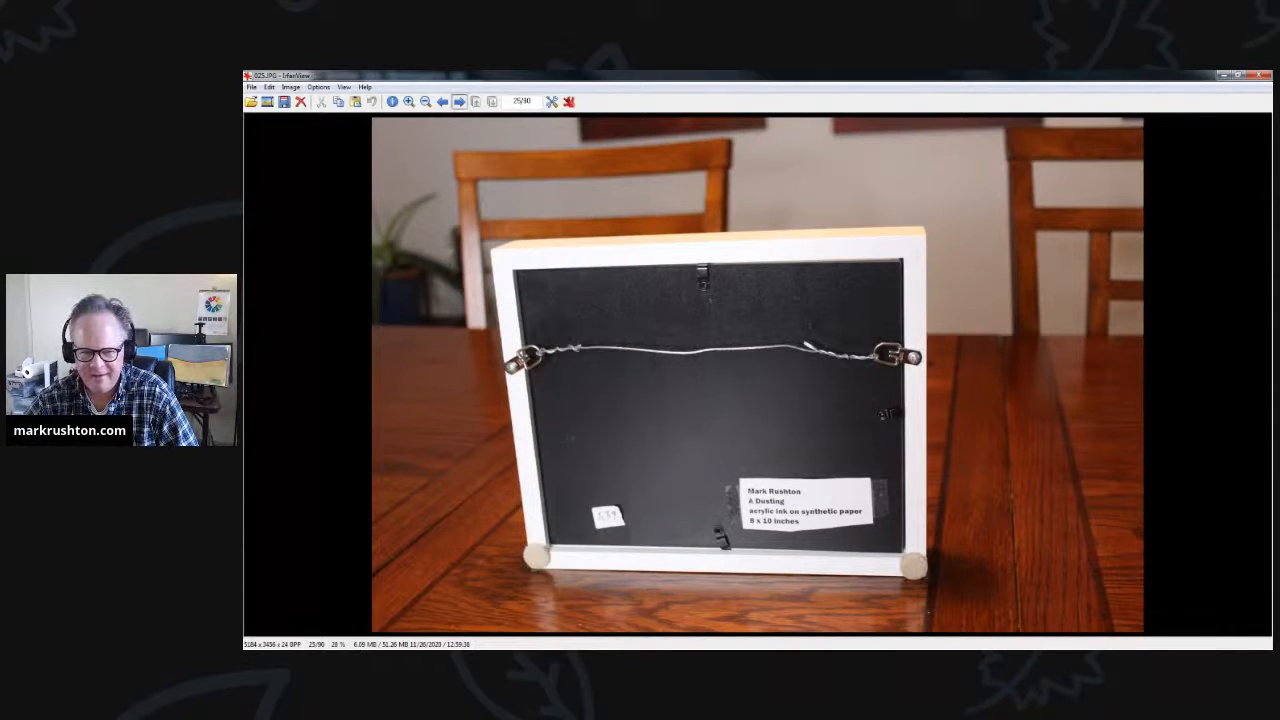
left_click(458, 100)
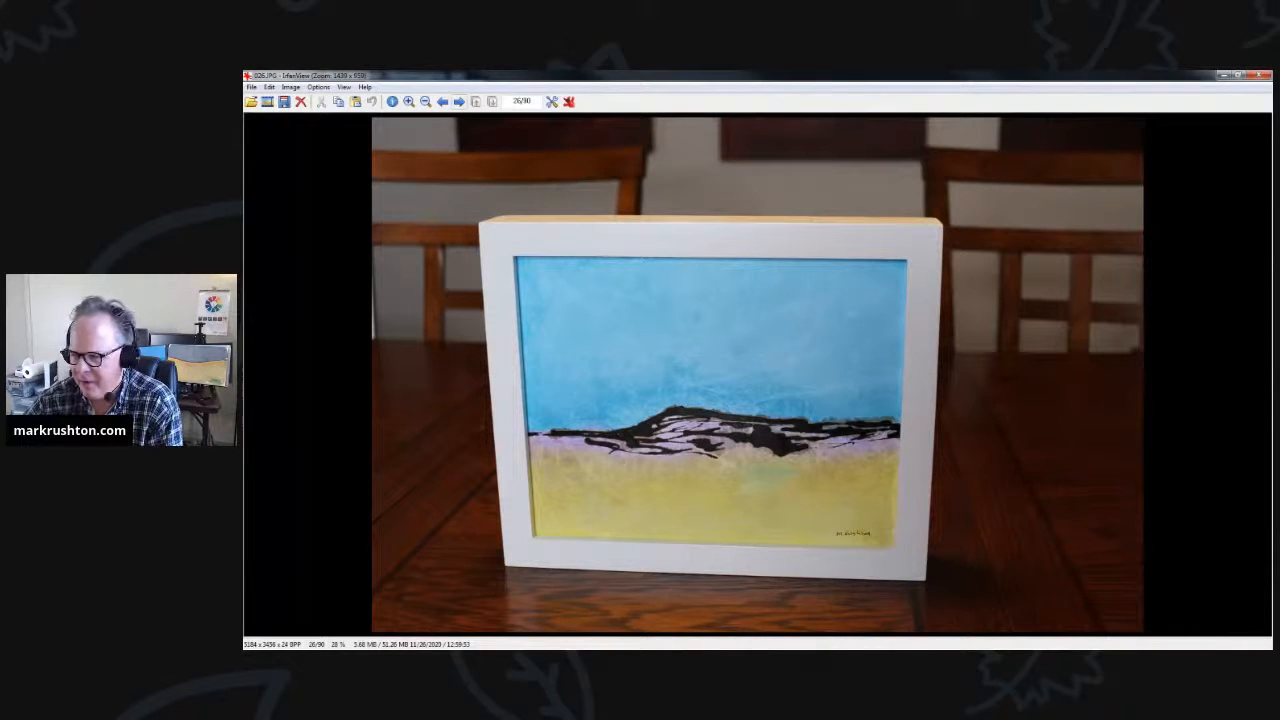
mouse_move(520, 100)
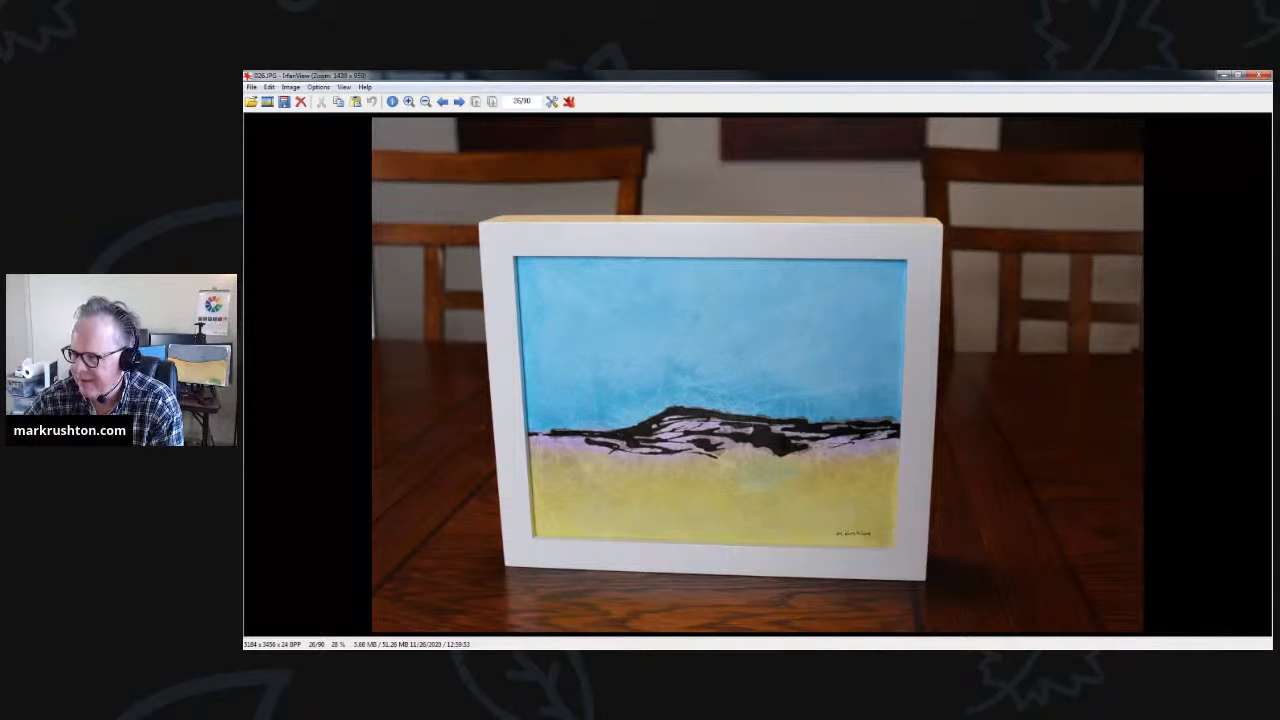
Step: View the blue and yellow painting's angled shots and back, reaching the purple and orange painting
left_click(460, 100)
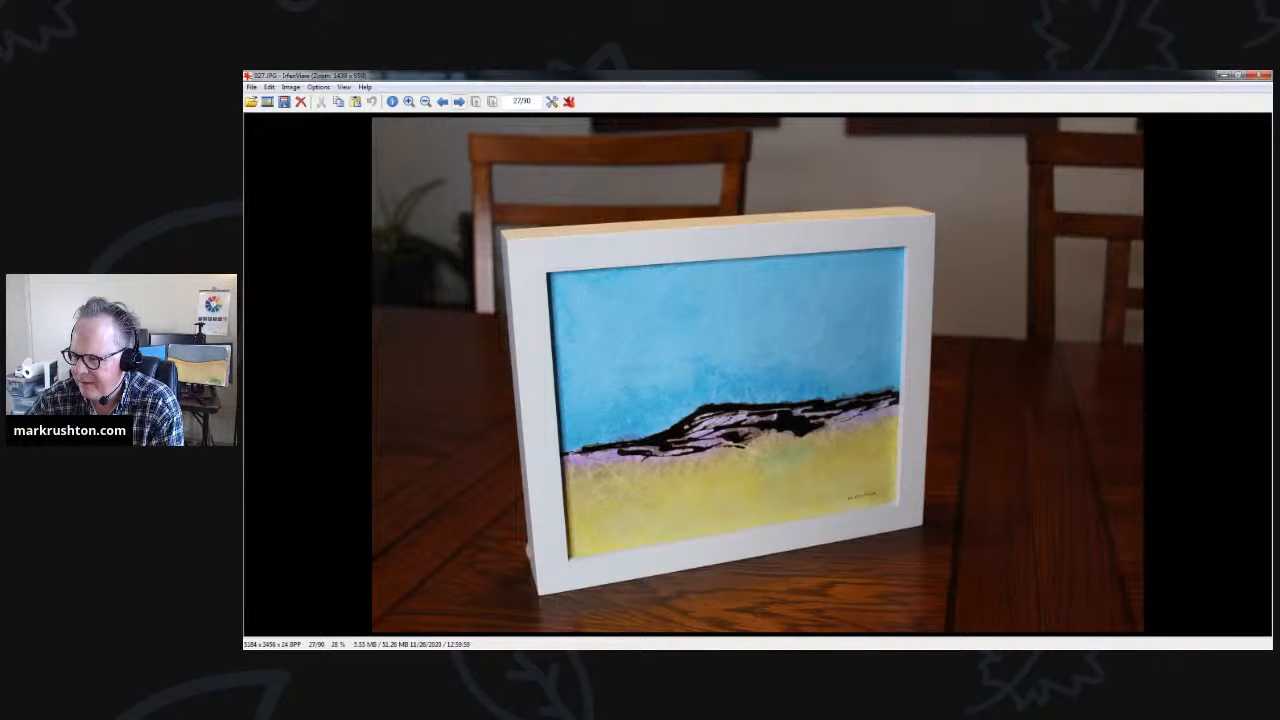
left_click(460, 100)
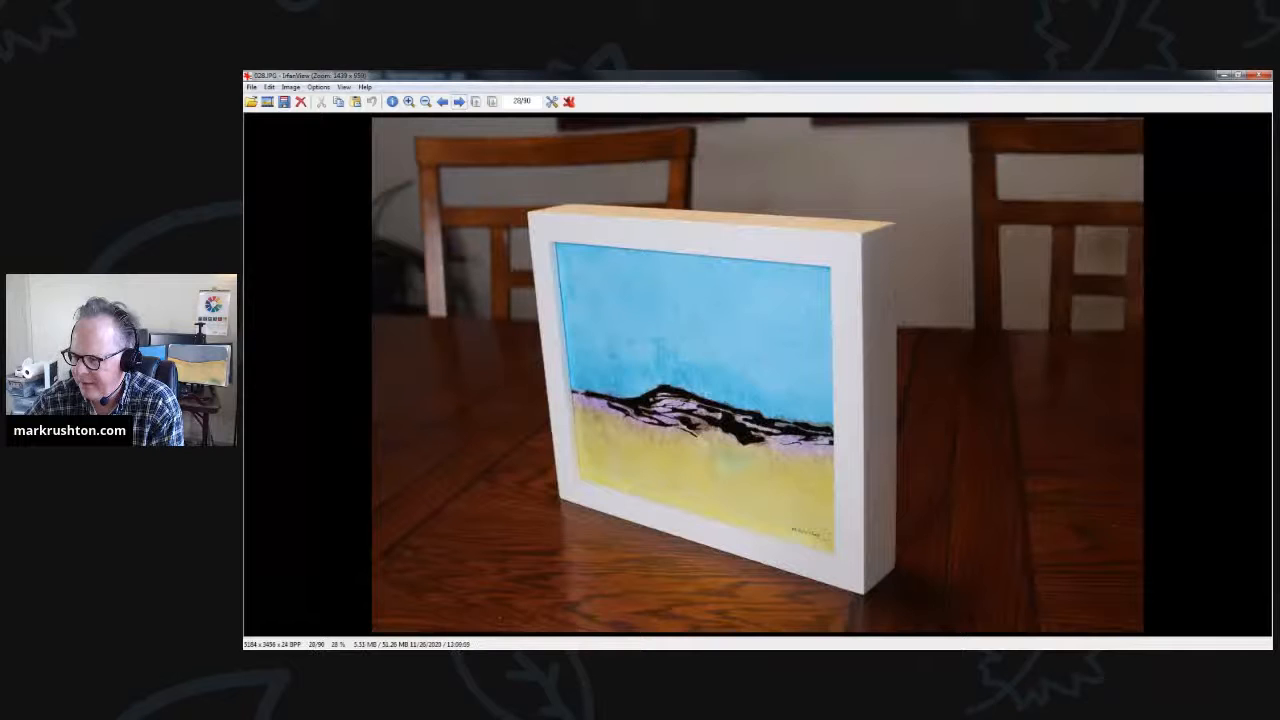
left_click(460, 100)
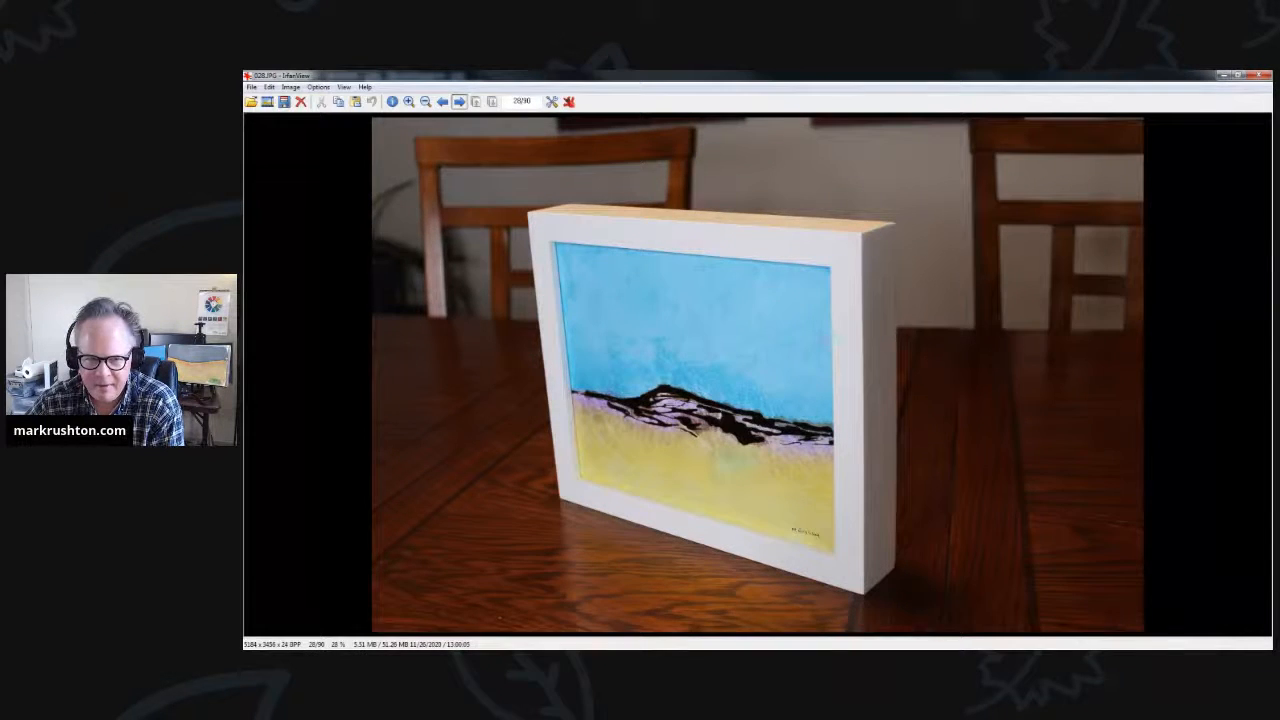
left_click(458, 100)
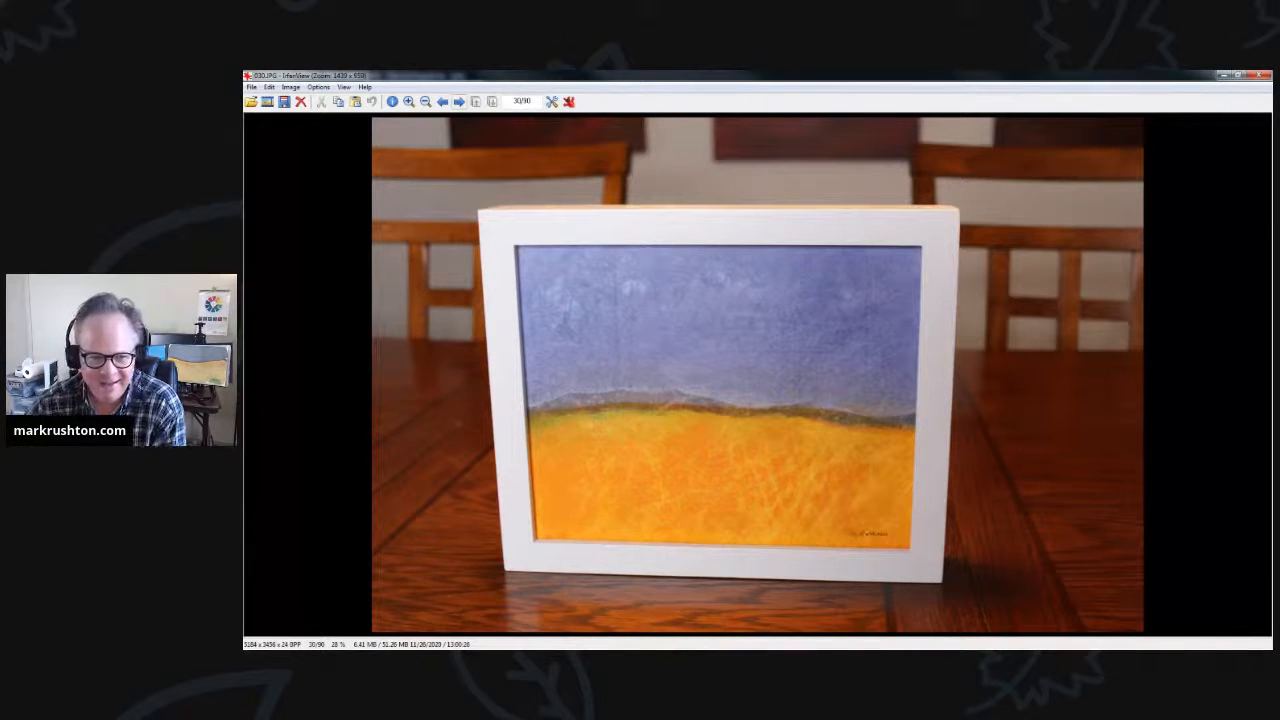
mouse_move(442, 100)
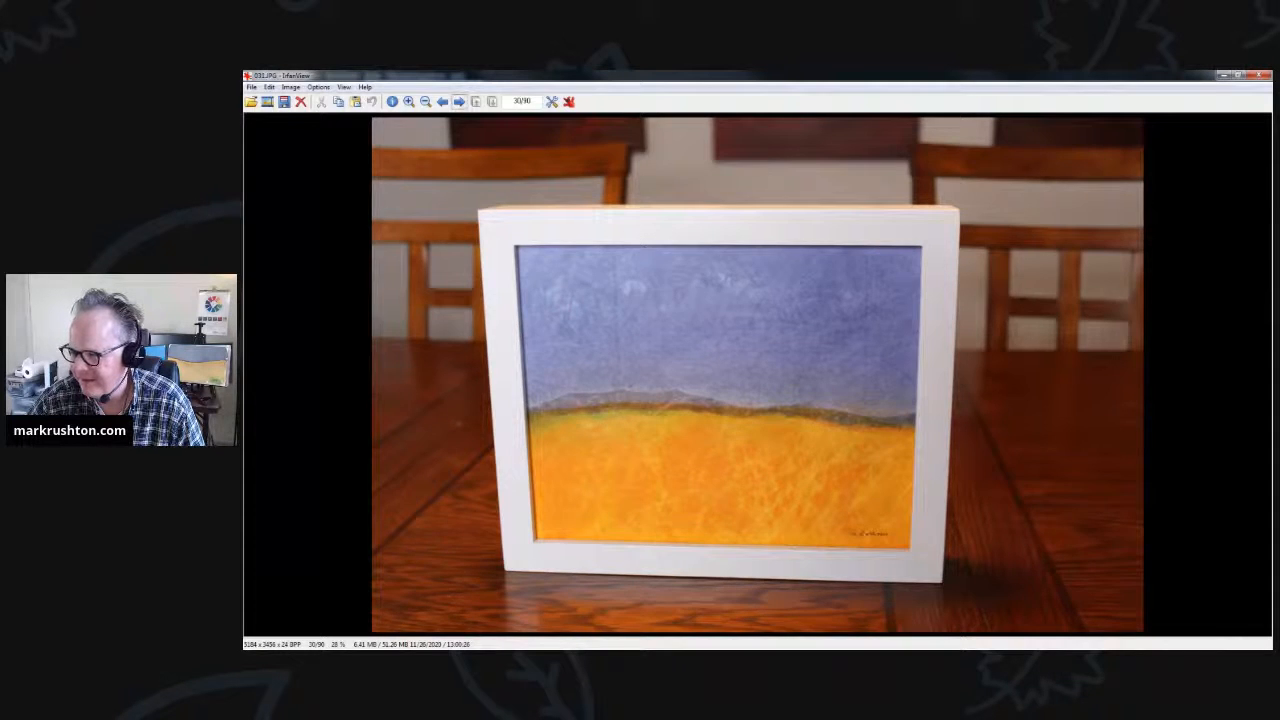
Step: View the purple and orange painting's angled shots and back, reaching the black-framed painting
left_click(456, 100)
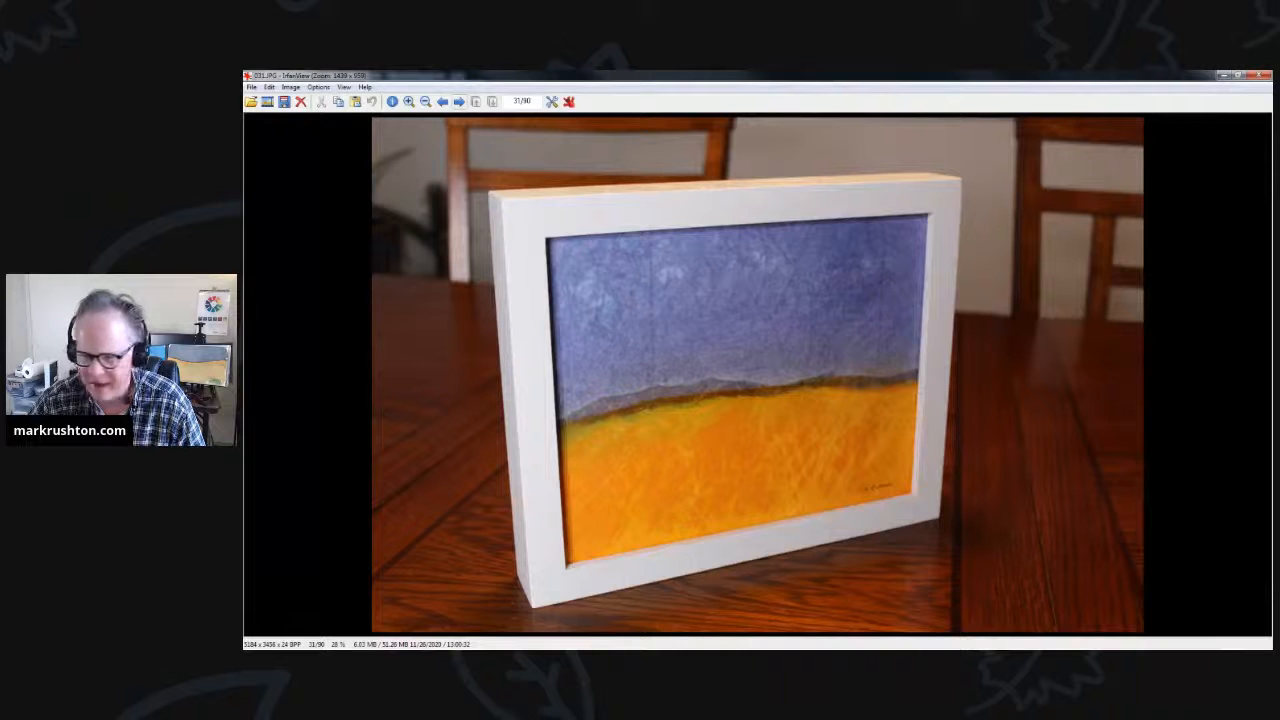
left_click(458, 100)
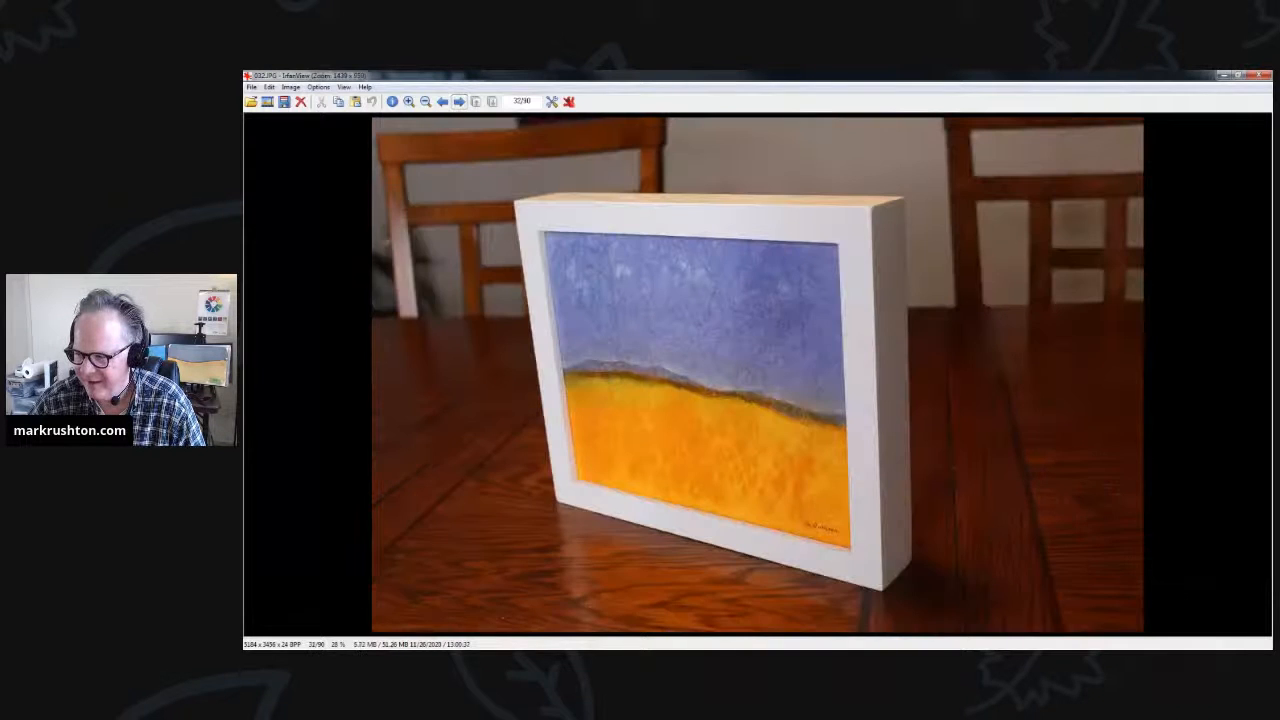
left_click(460, 100)
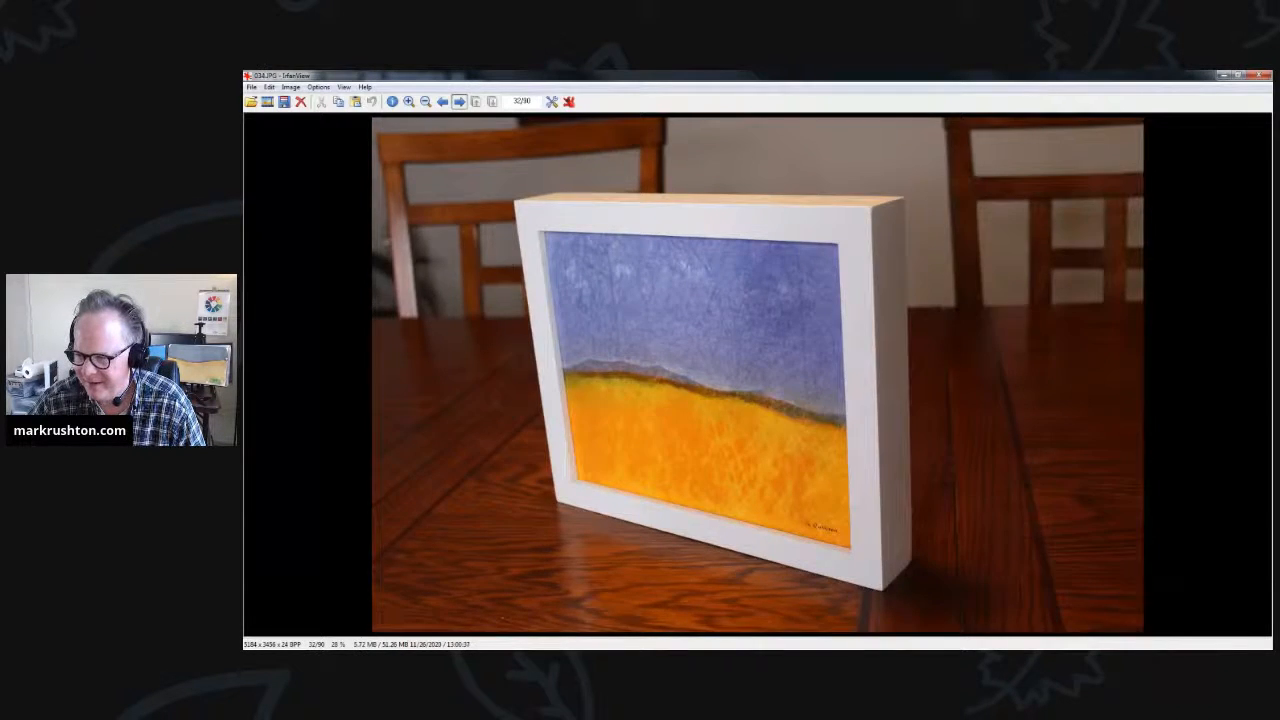
left_click(460, 100)
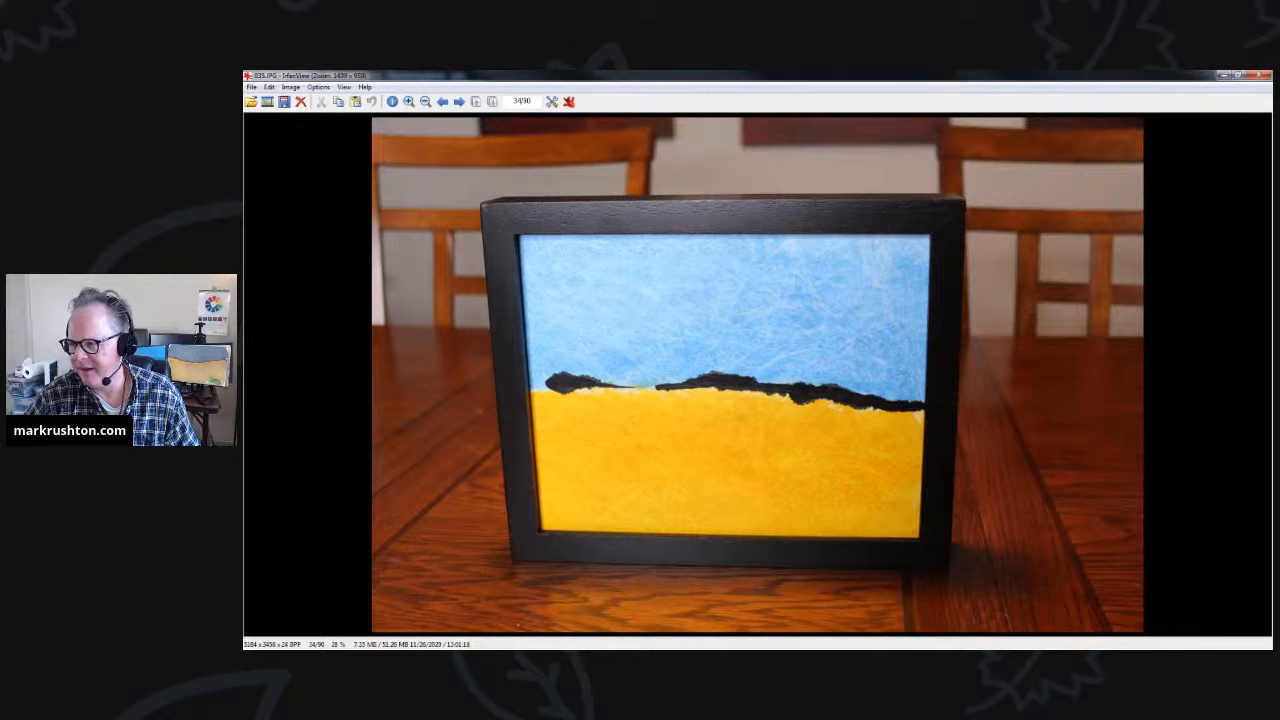
Step: Step through the black-framed painting's angled views and wired back to the pink and green painting's front
left_click(460, 100)
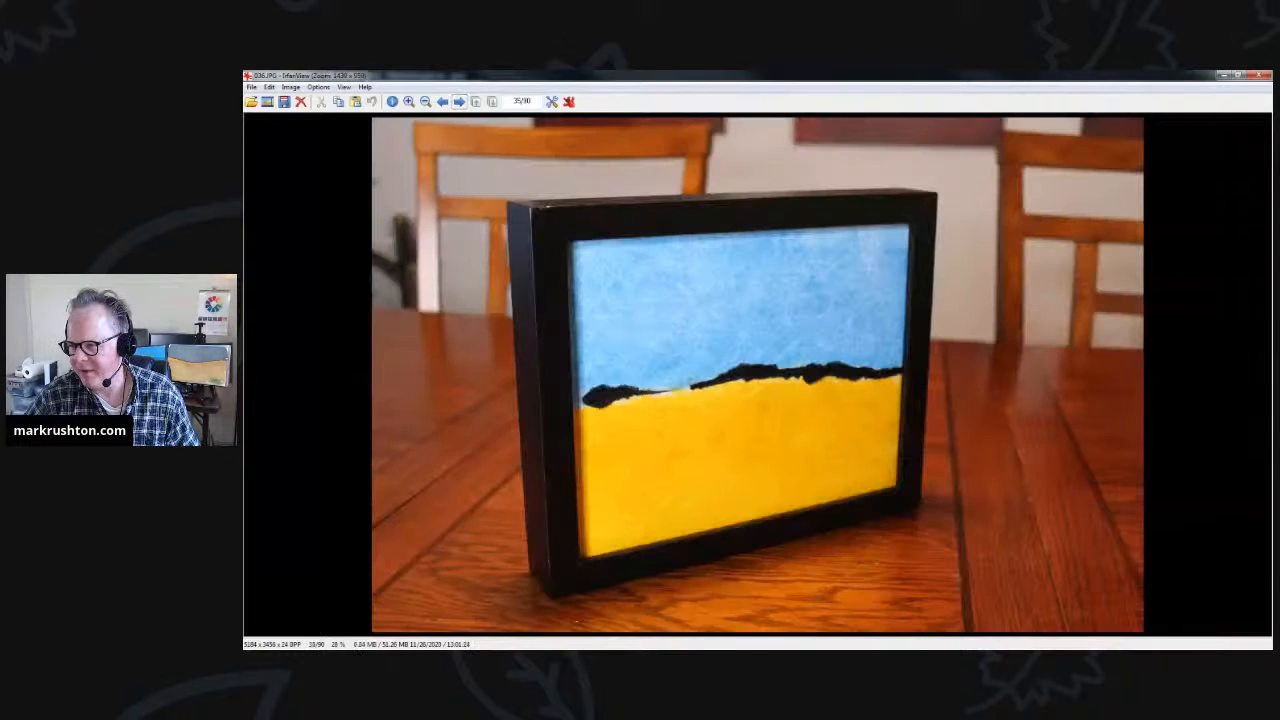
left_click(458, 100)
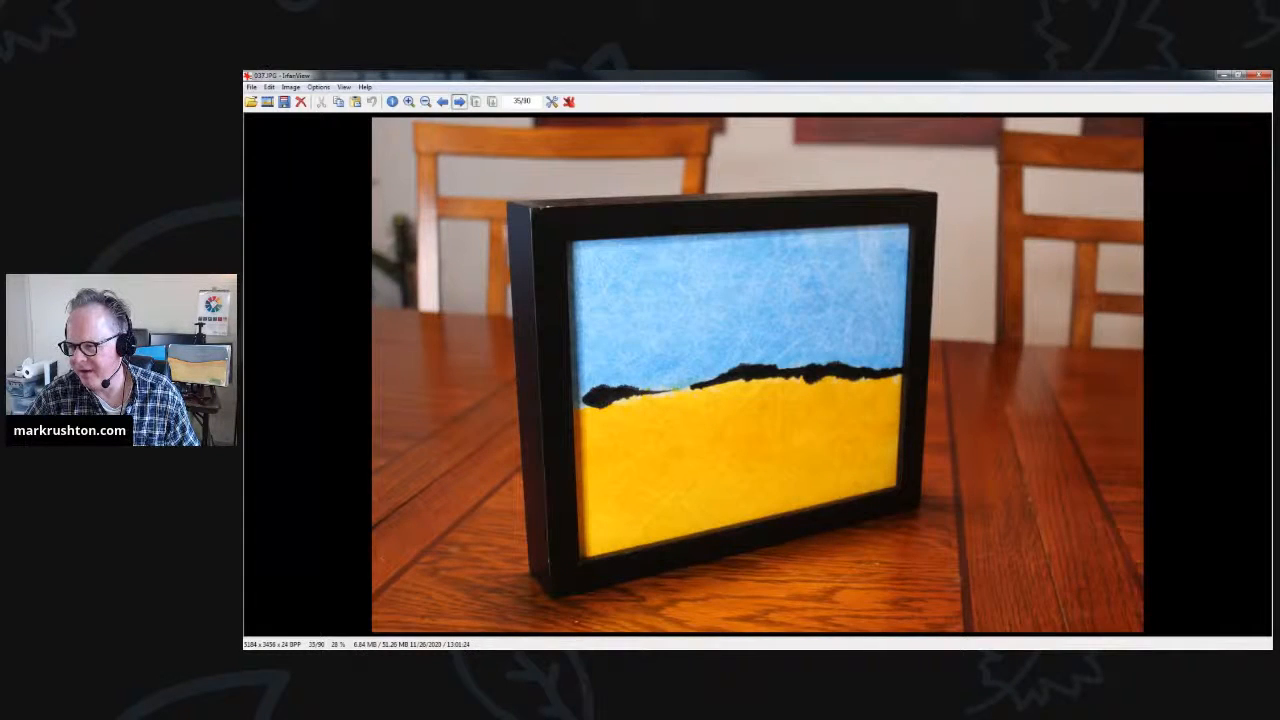
left_click(458, 100)
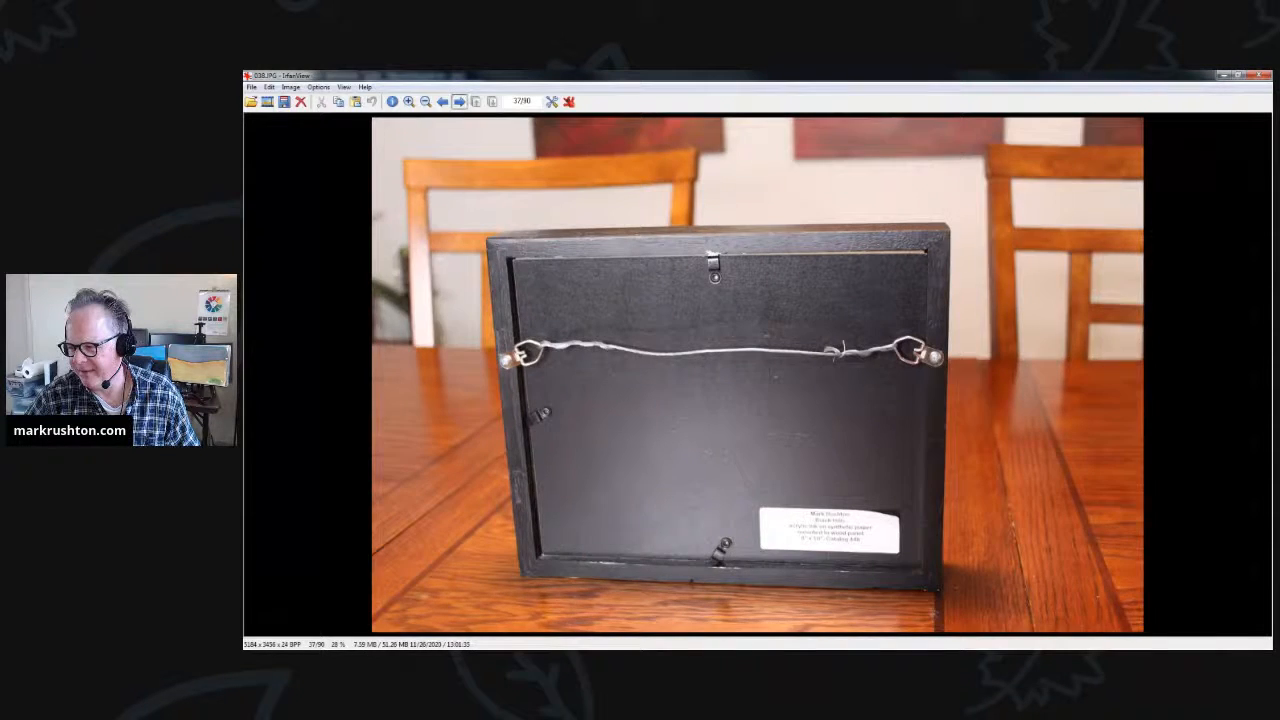
left_click(460, 100)
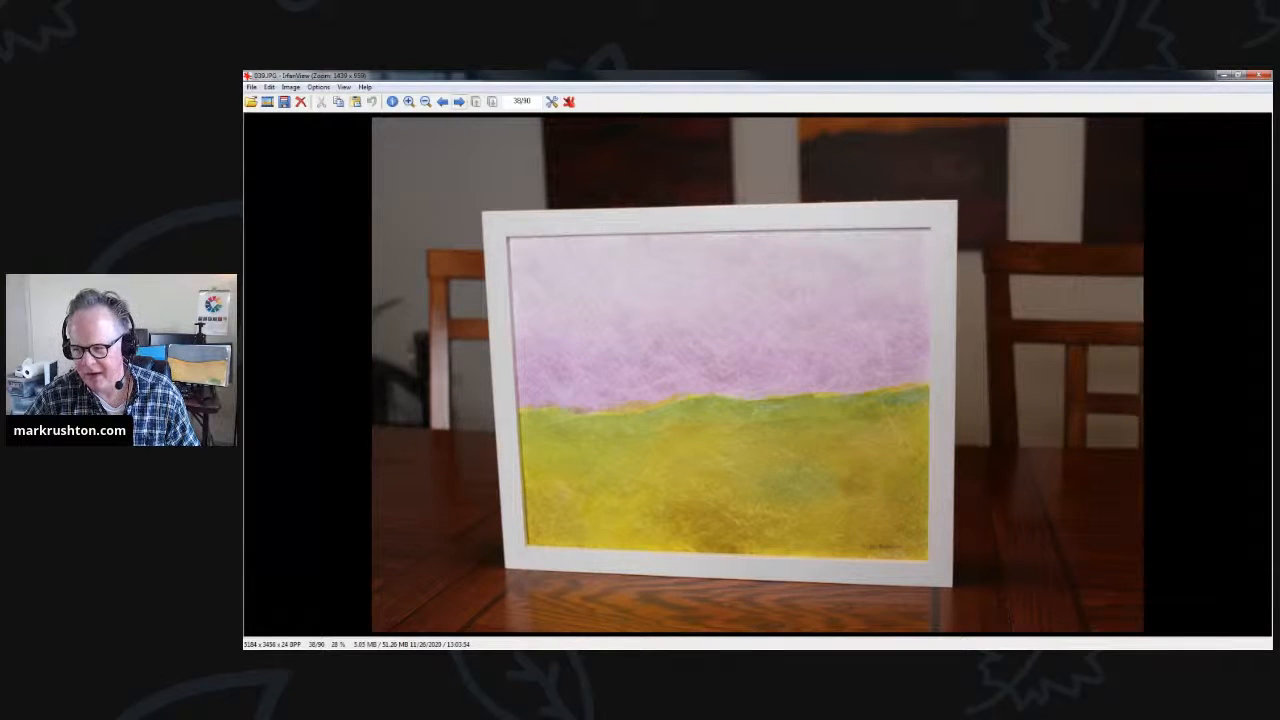
Step: Step through the pink and green painting's remaining photos to the blue-sky yellow-field painting's front
left_click(458, 100)
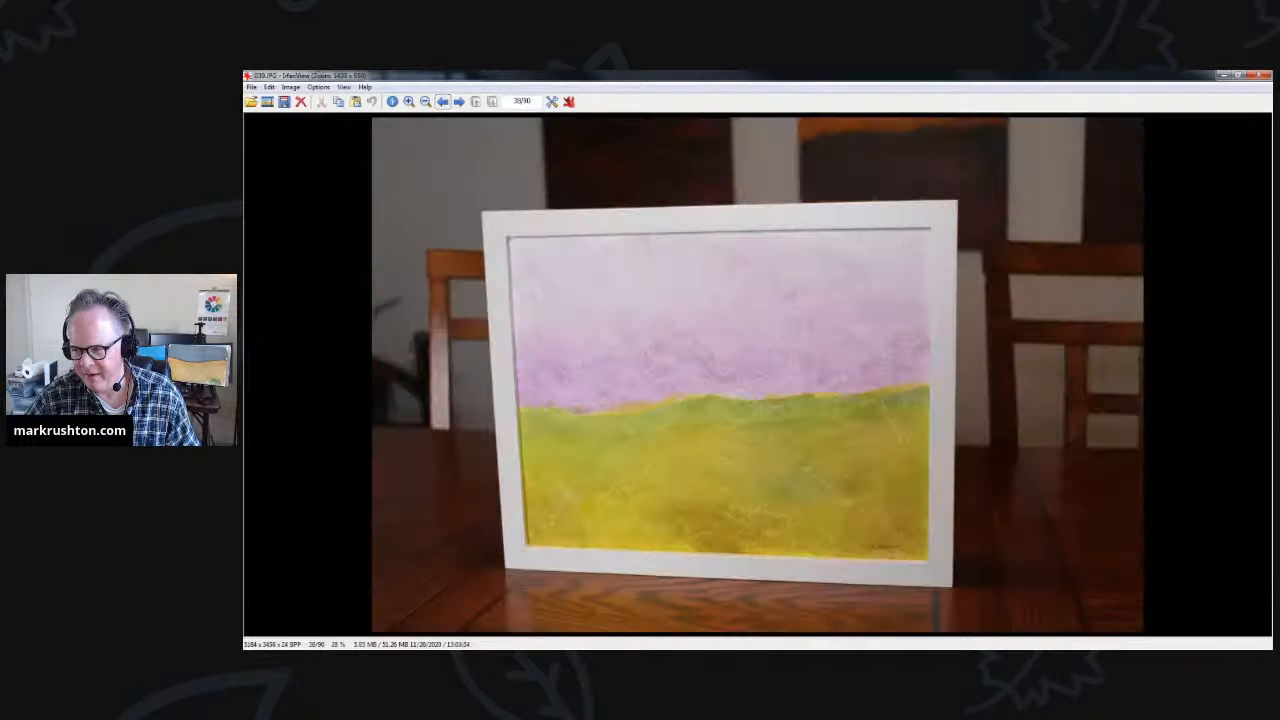
left_click(460, 100)
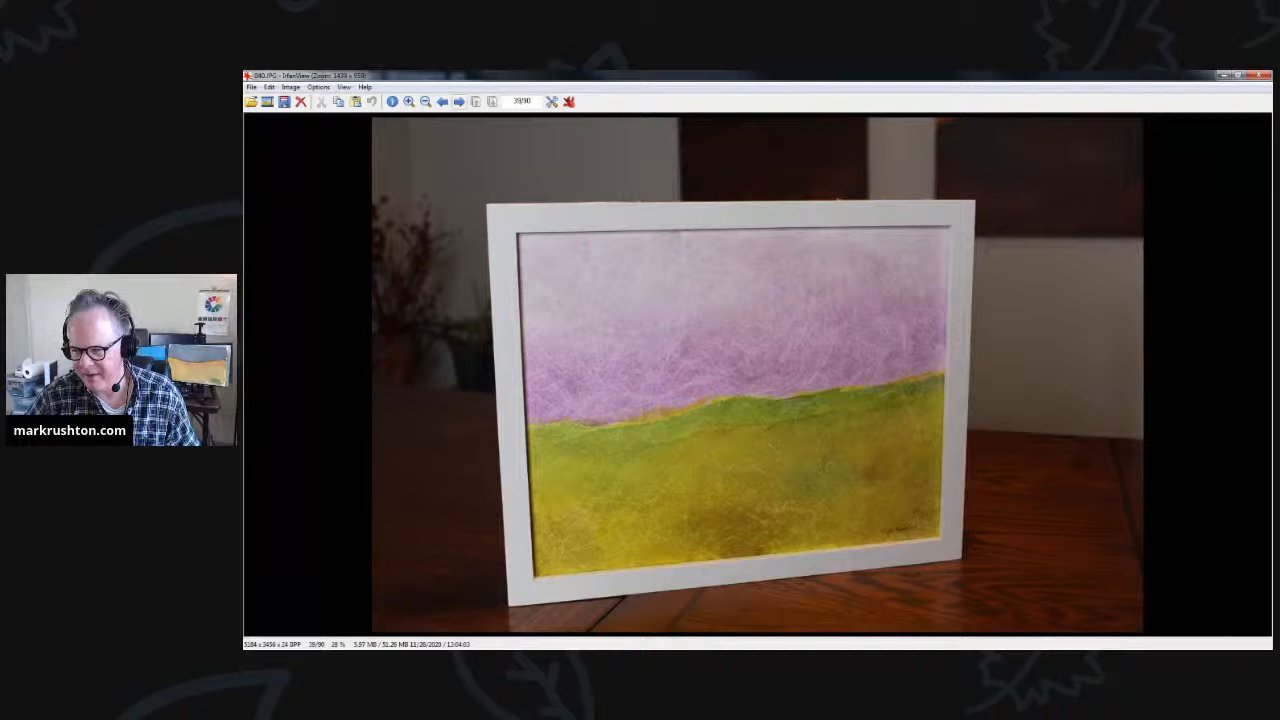
left_click(460, 100)
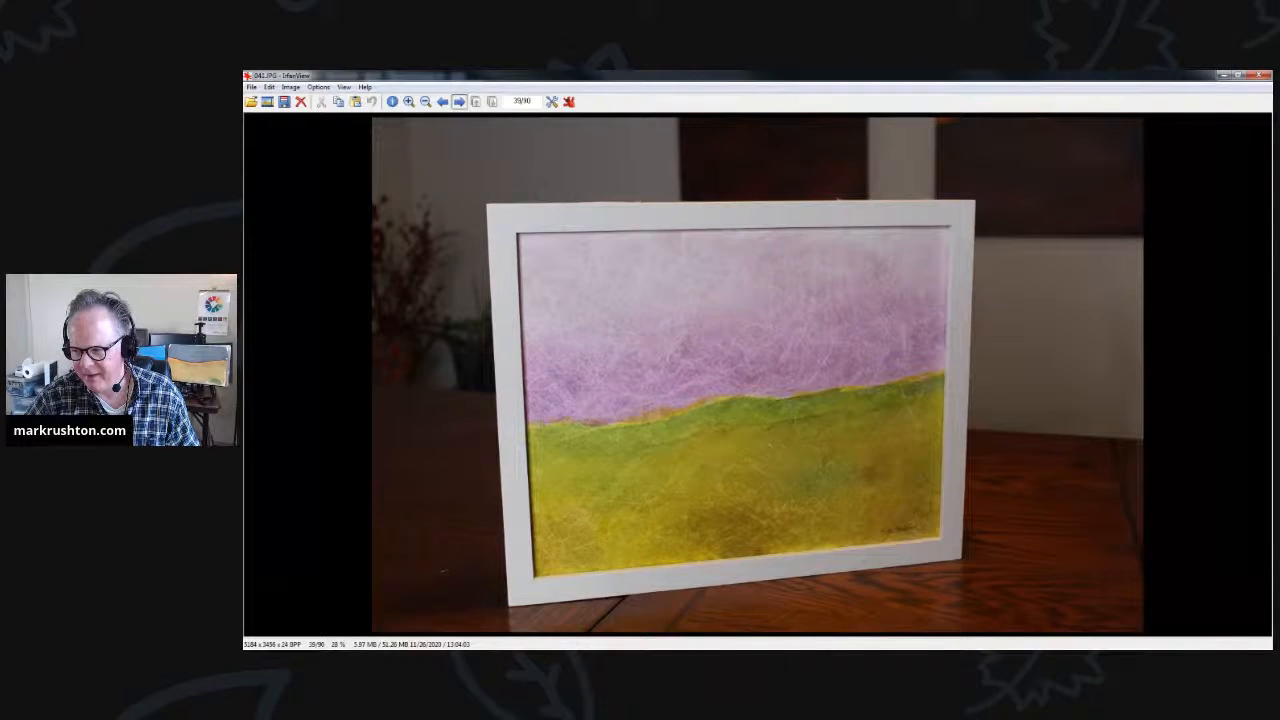
left_click(456, 100)
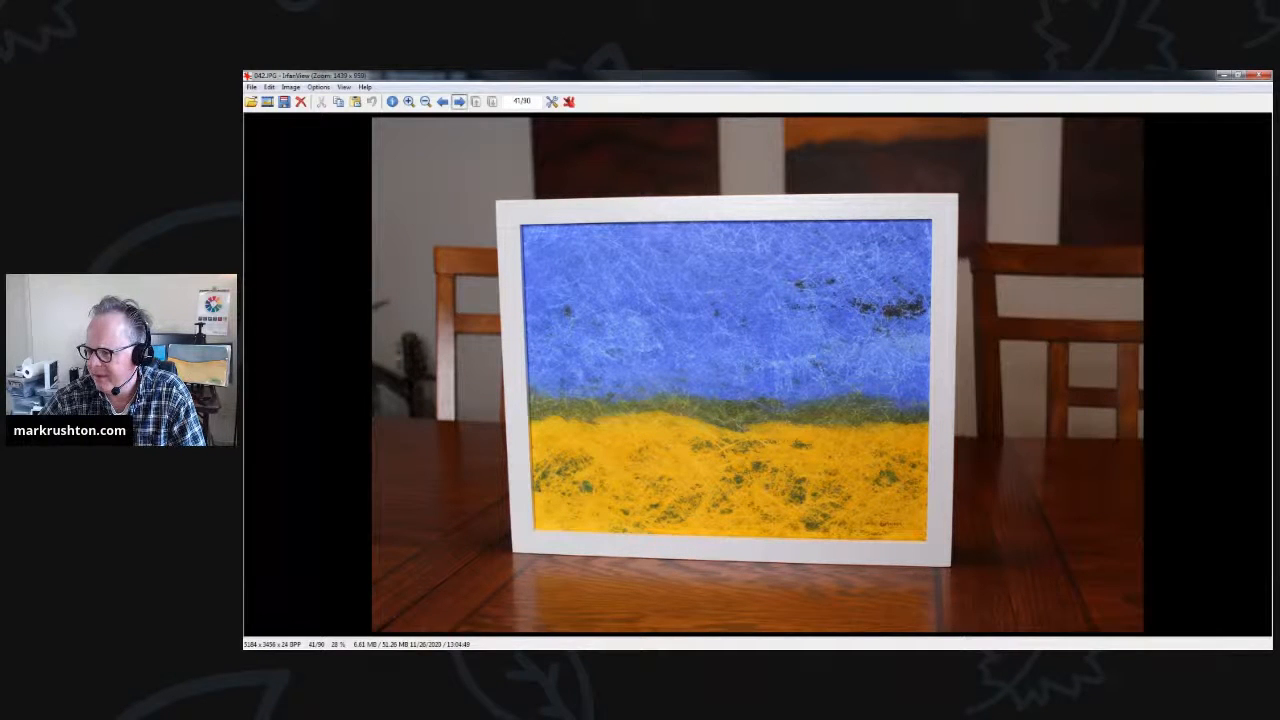
Step: Step through the blue-and-yellow painting's two angled views and labelled back to the green-hills painting
left_click(458, 100)
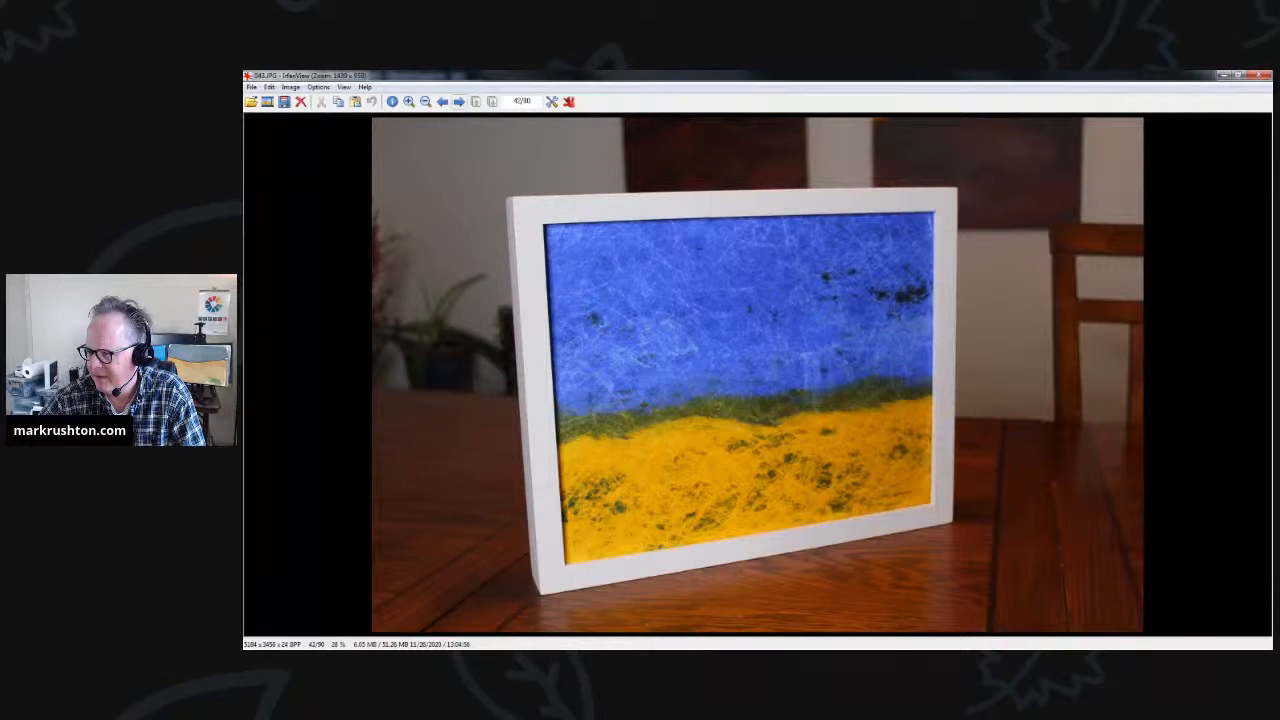
left_click(460, 100)
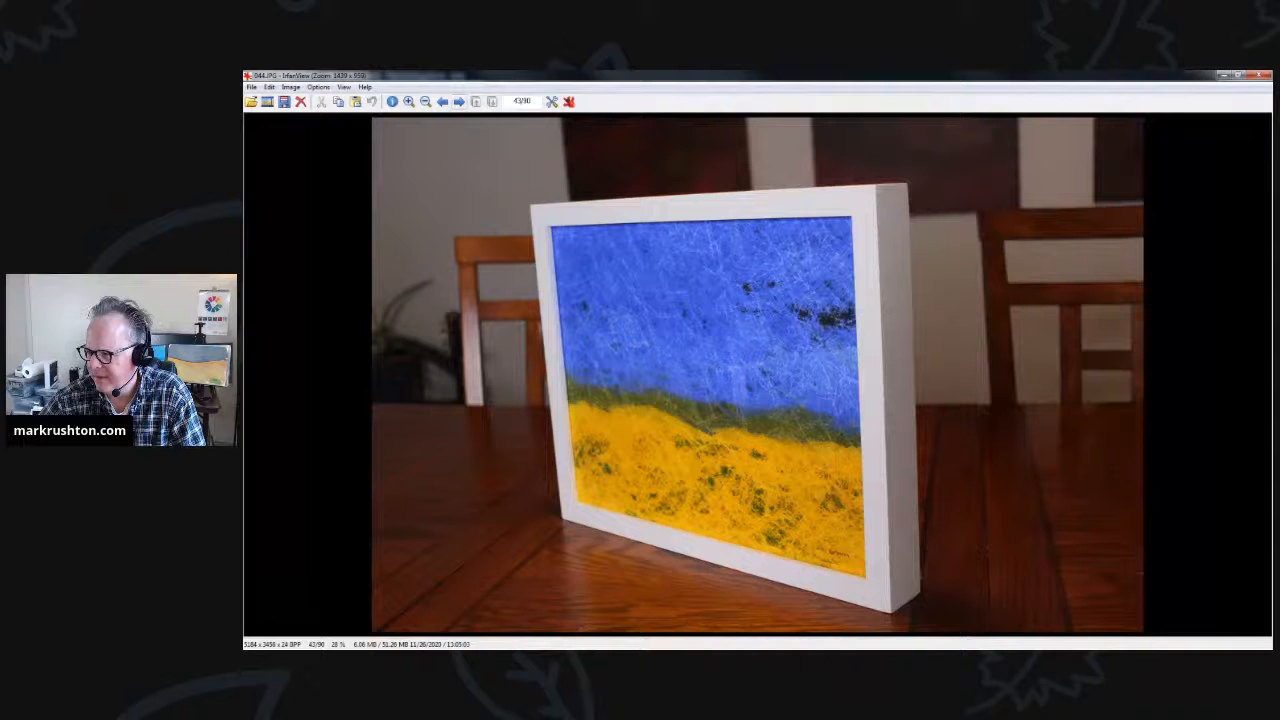
left_click(458, 100)
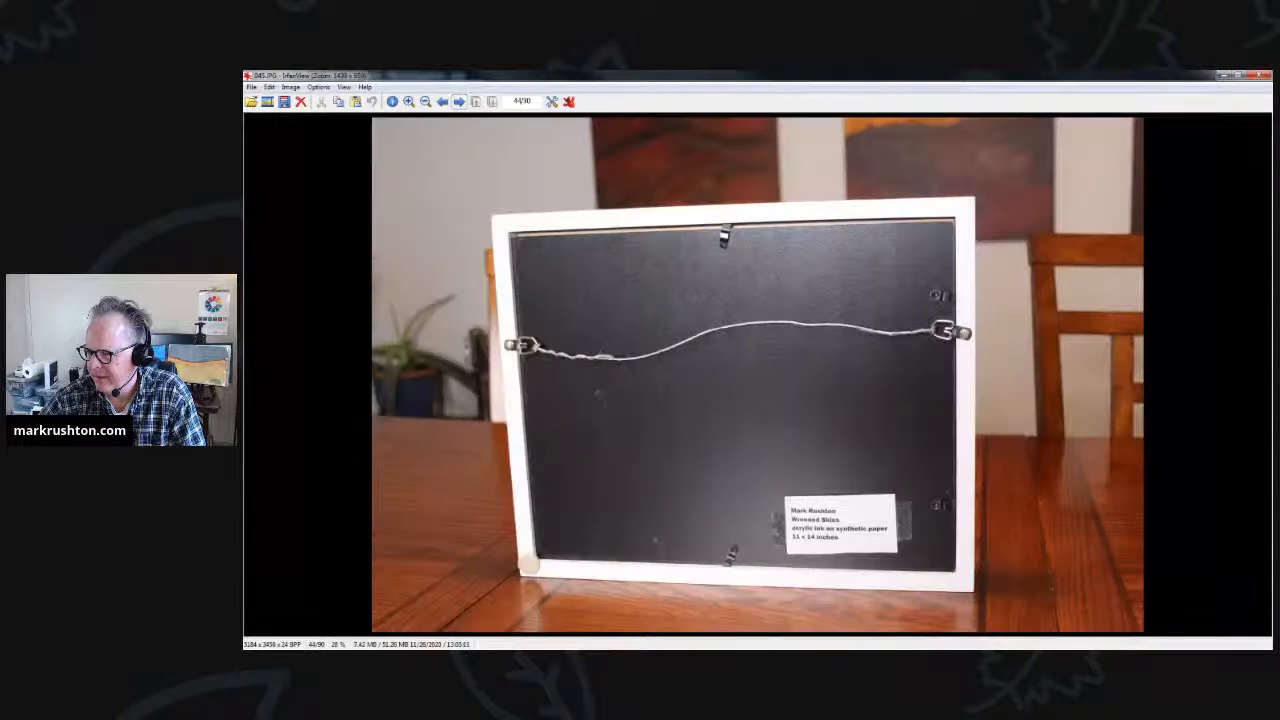
left_click(458, 100)
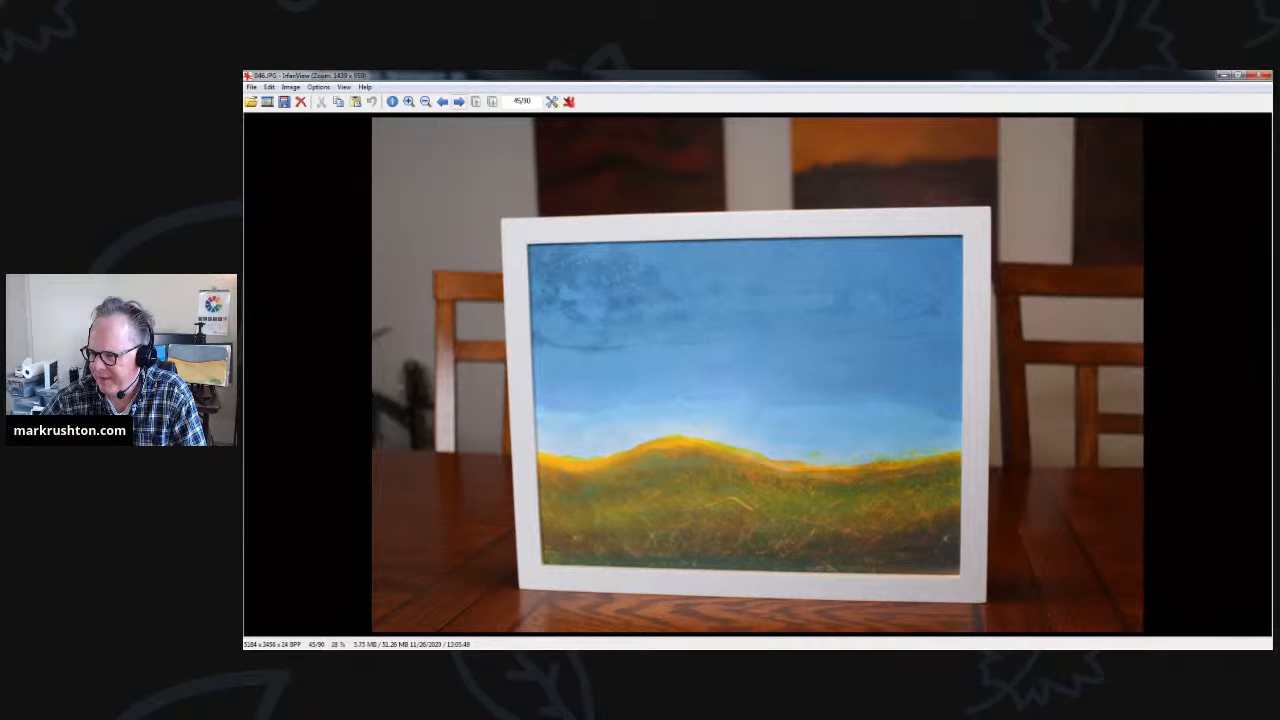
Step: View the hills painting's angled shot, then step back through its front views
left_click(458, 100)
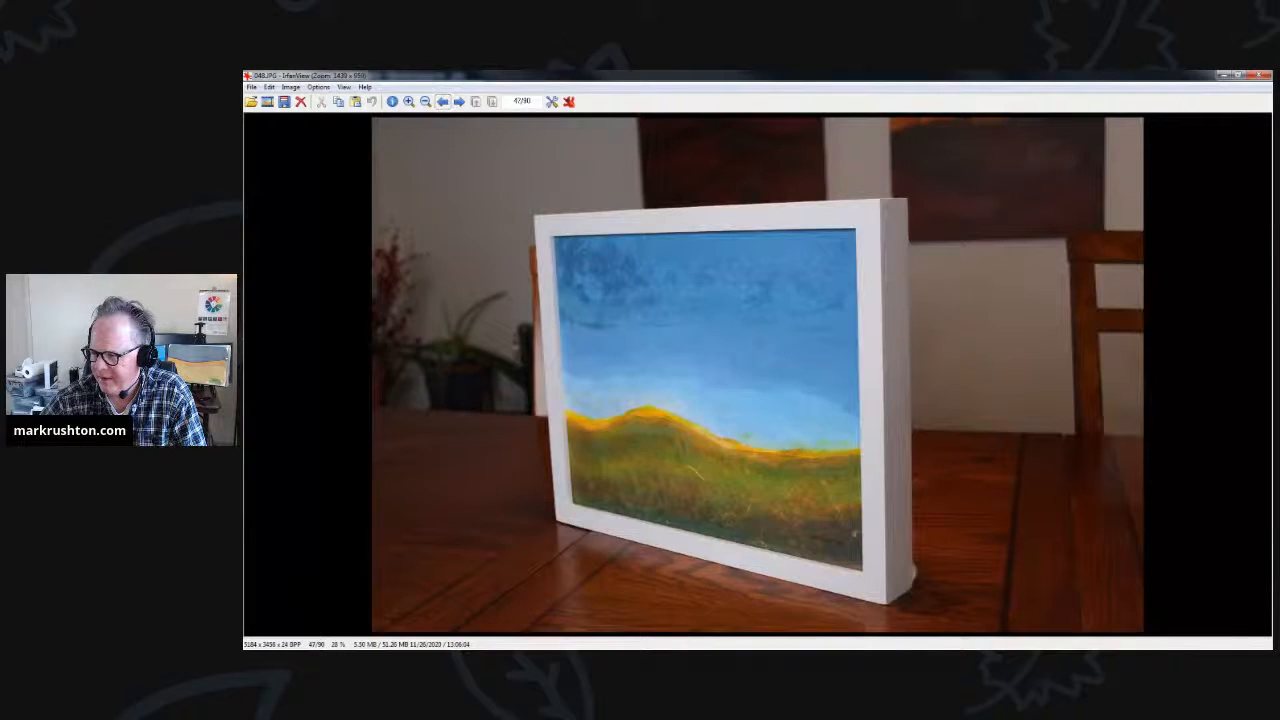
left_click(444, 100)
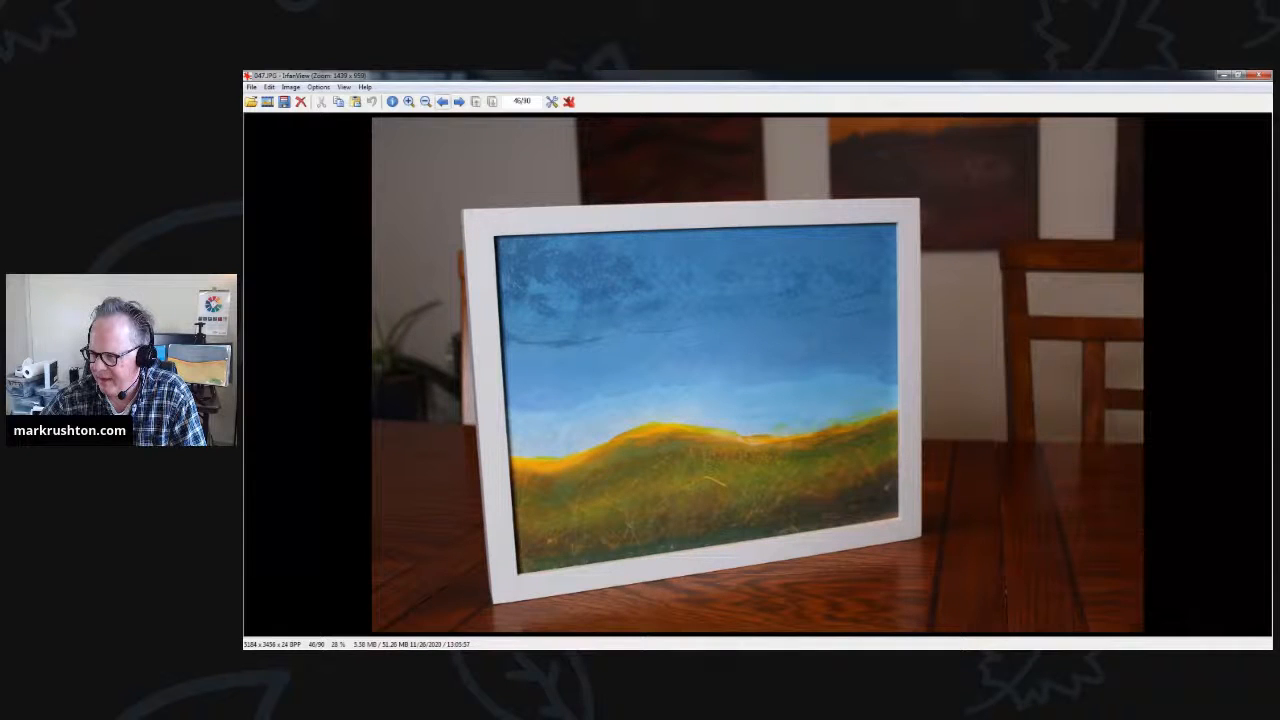
left_click(442, 100)
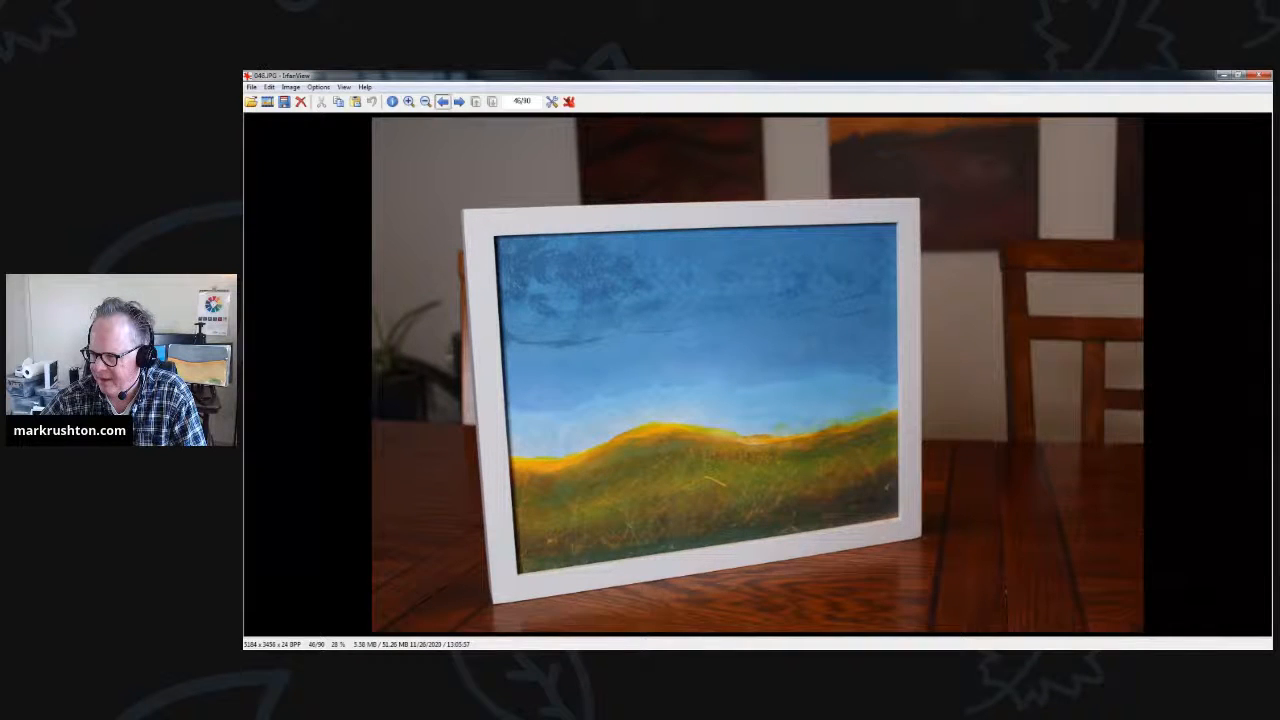
left_click(442, 100)
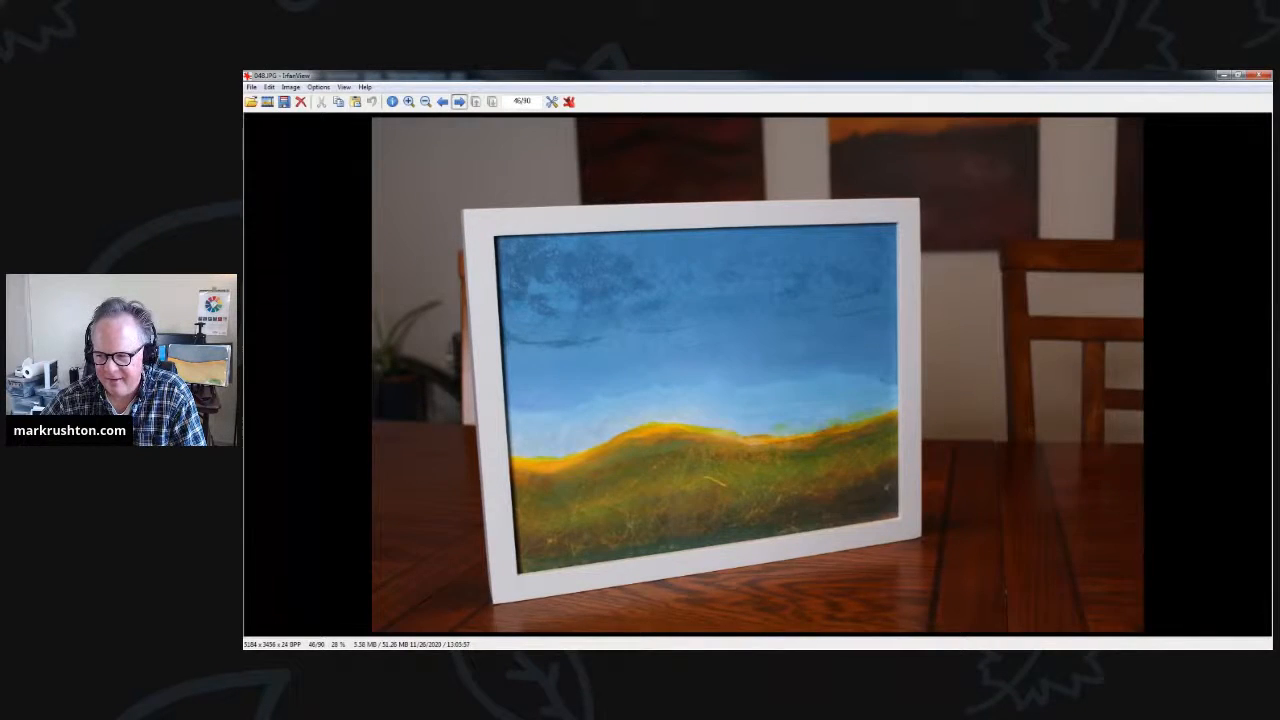
Step: Advance through the hills painting's angled view and labelled back to the purple-sky painting
left_click(460, 100)
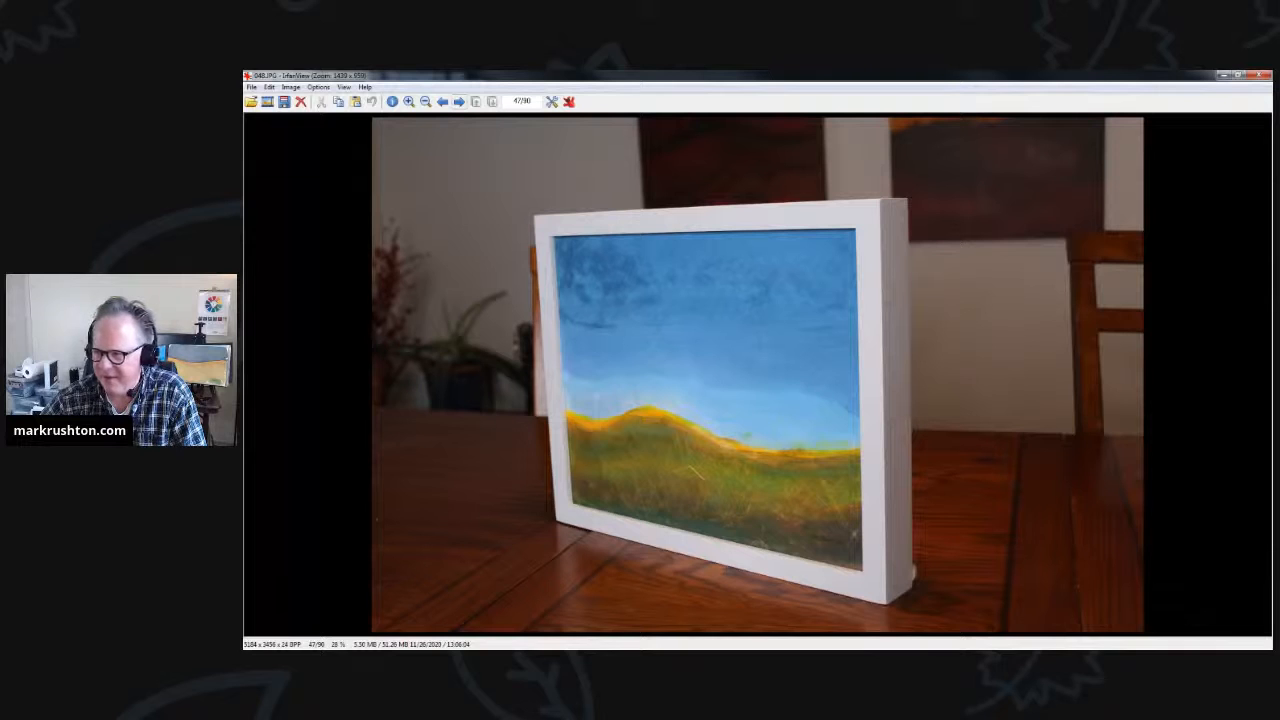
left_click(460, 100)
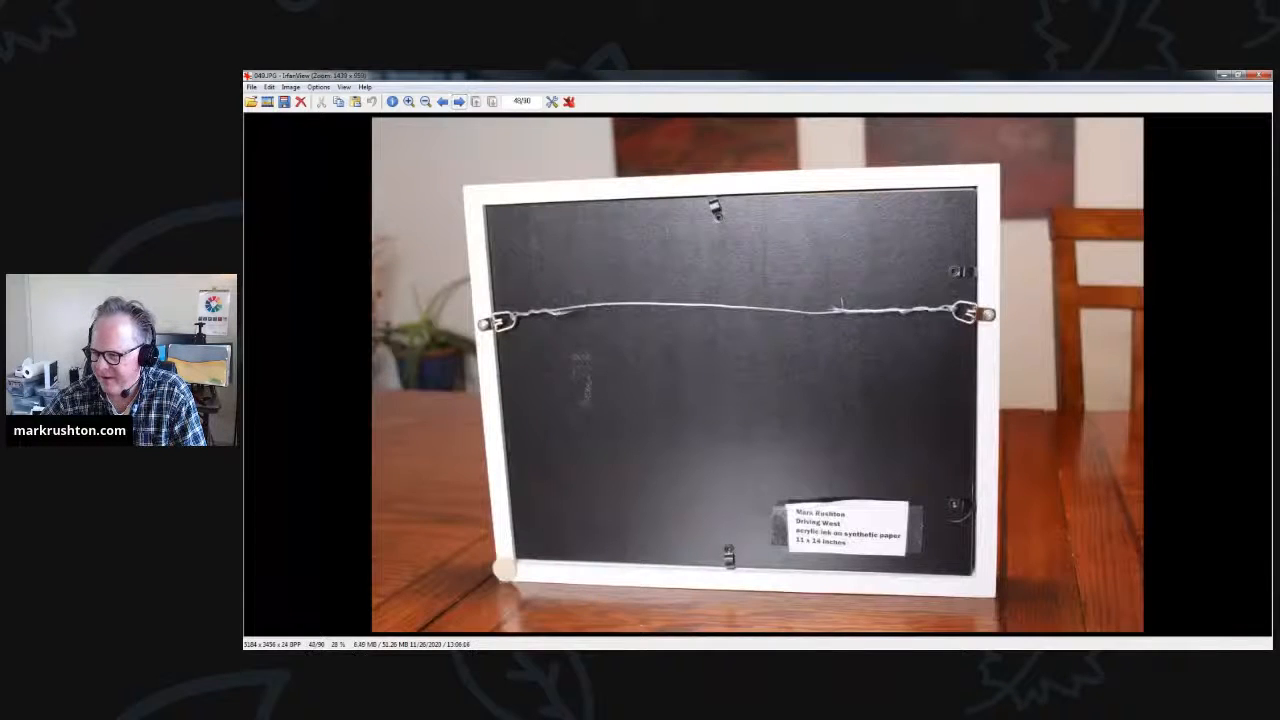
left_click(460, 100)
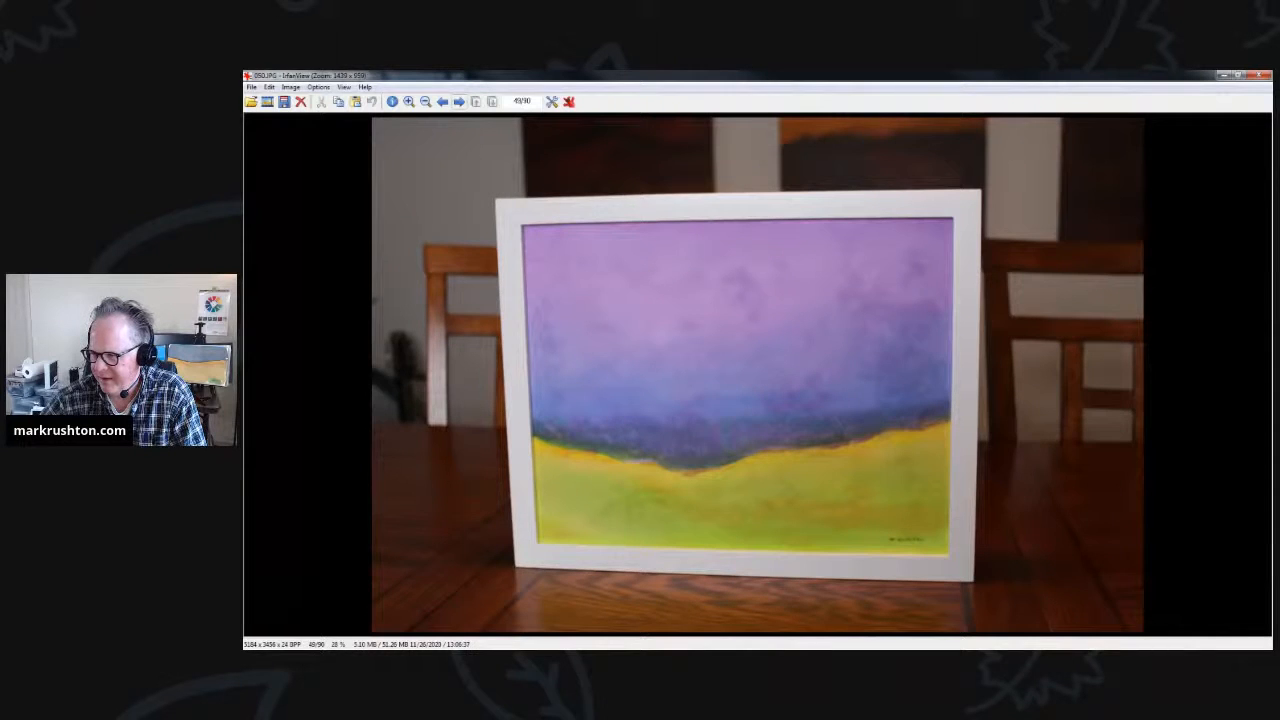
Step: Step through the purple-sky painting's two angled views and labelled back to the pink-sky pastel painting
left_click(460, 100)
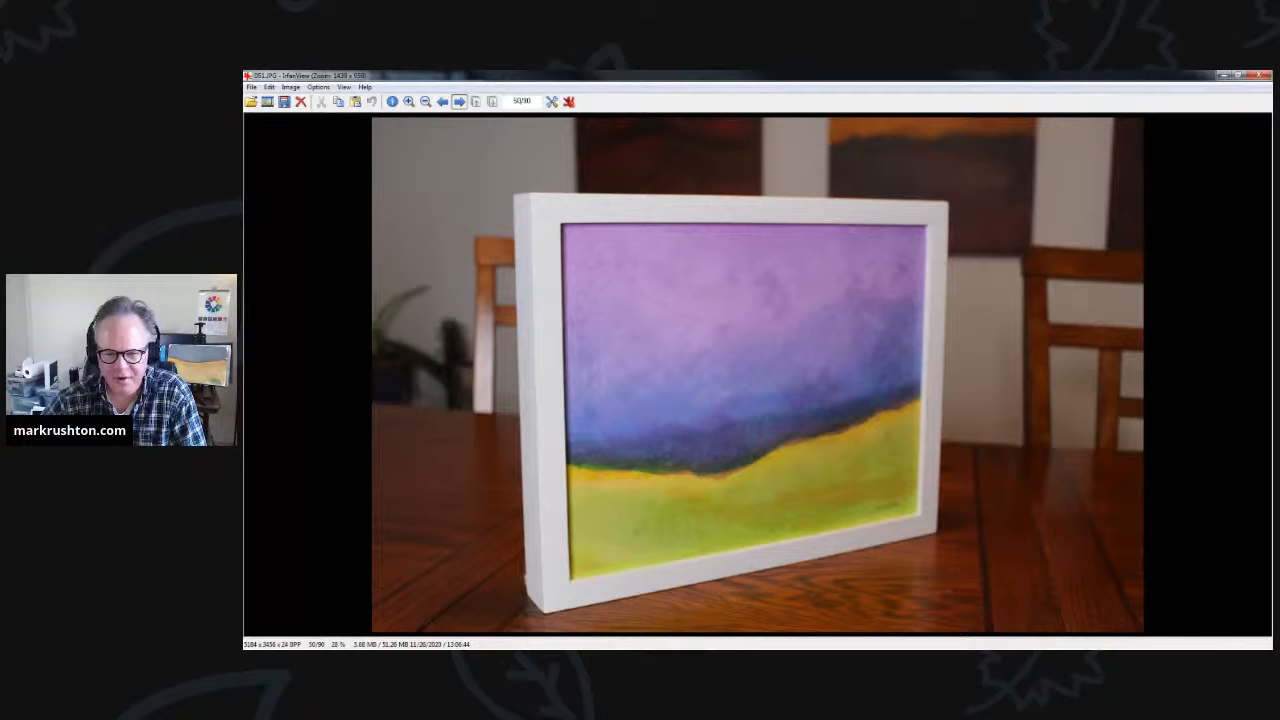
left_click(458, 100)
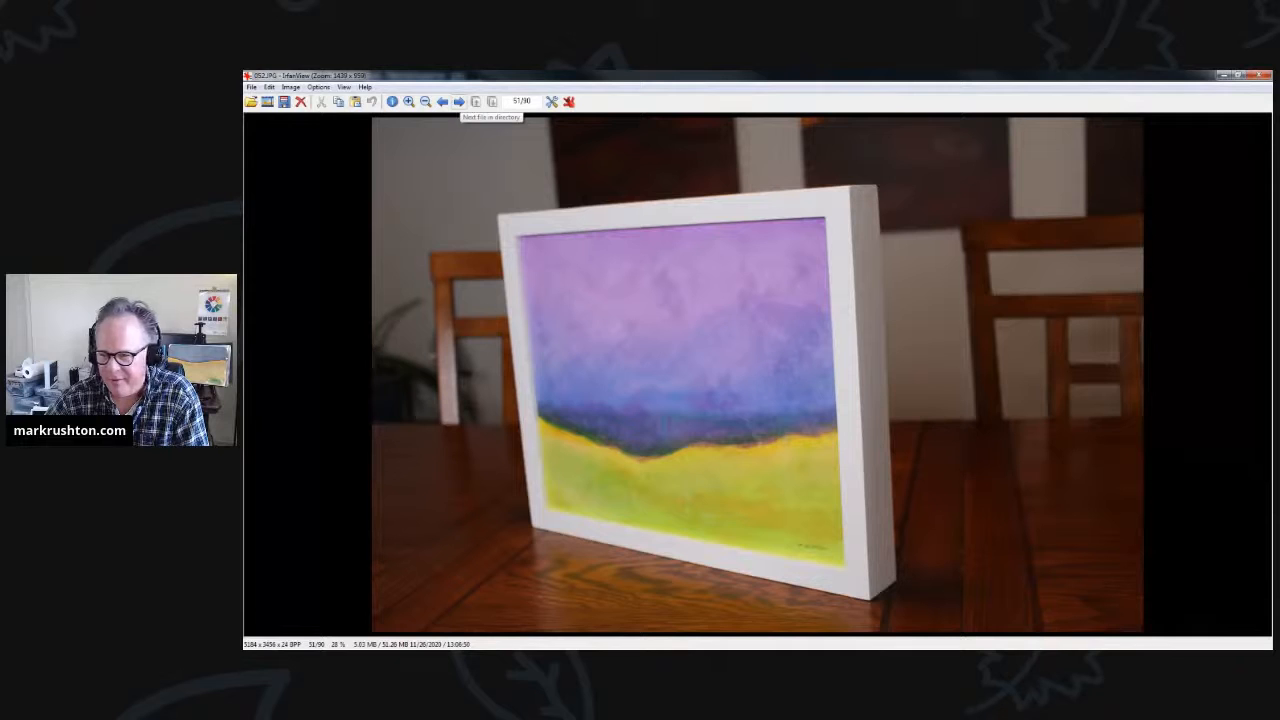
left_click(460, 100)
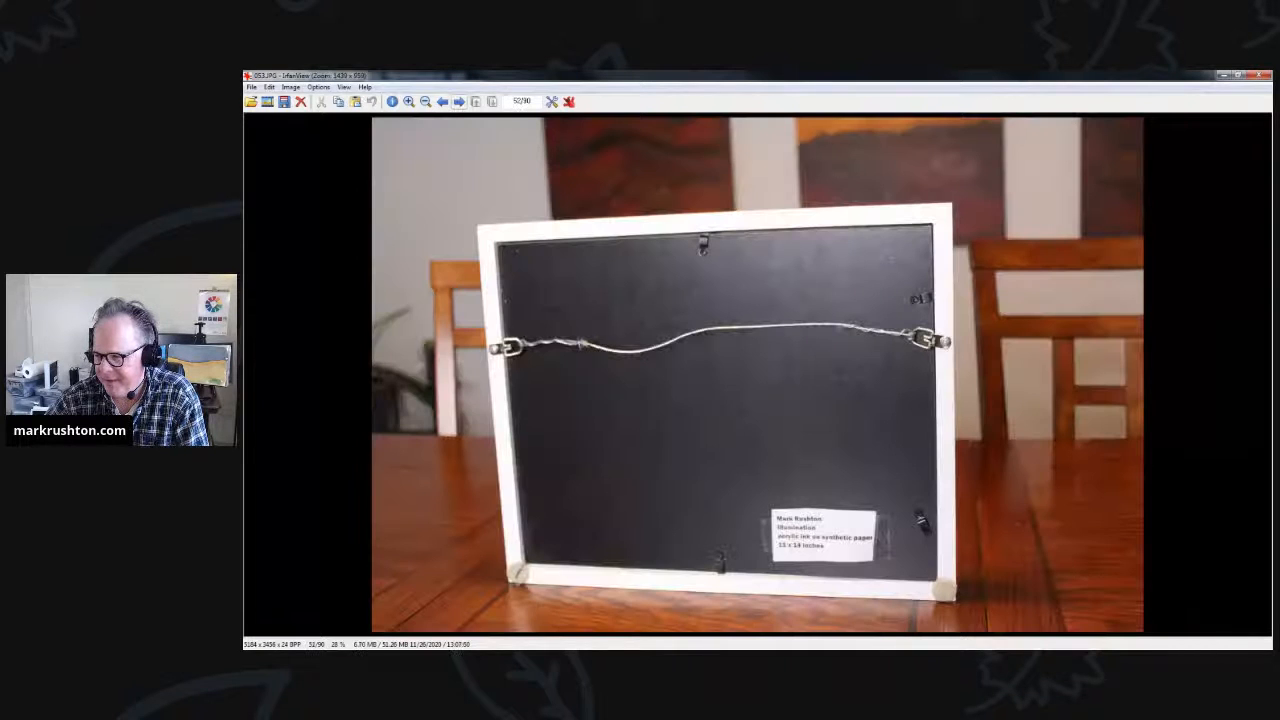
left_click(460, 100)
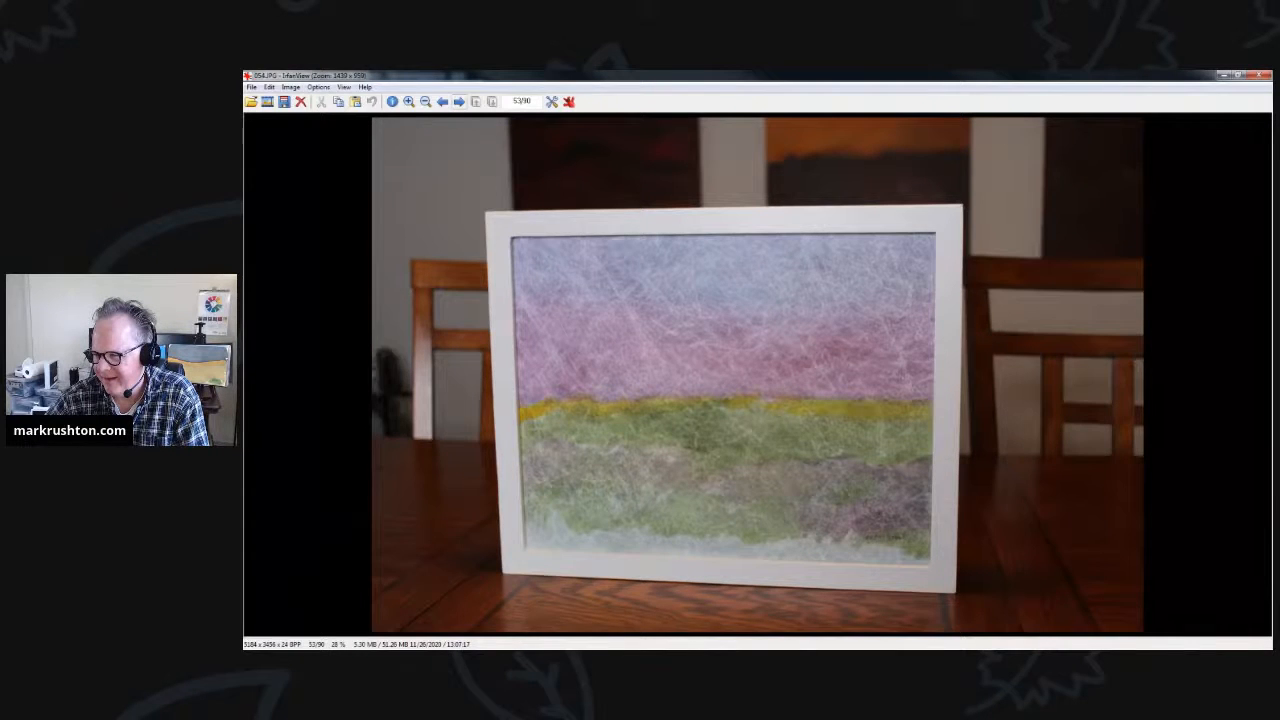
Step: View the pink-sky painting's angled shots and advance to the all-blue painting's front
left_click(460, 100)
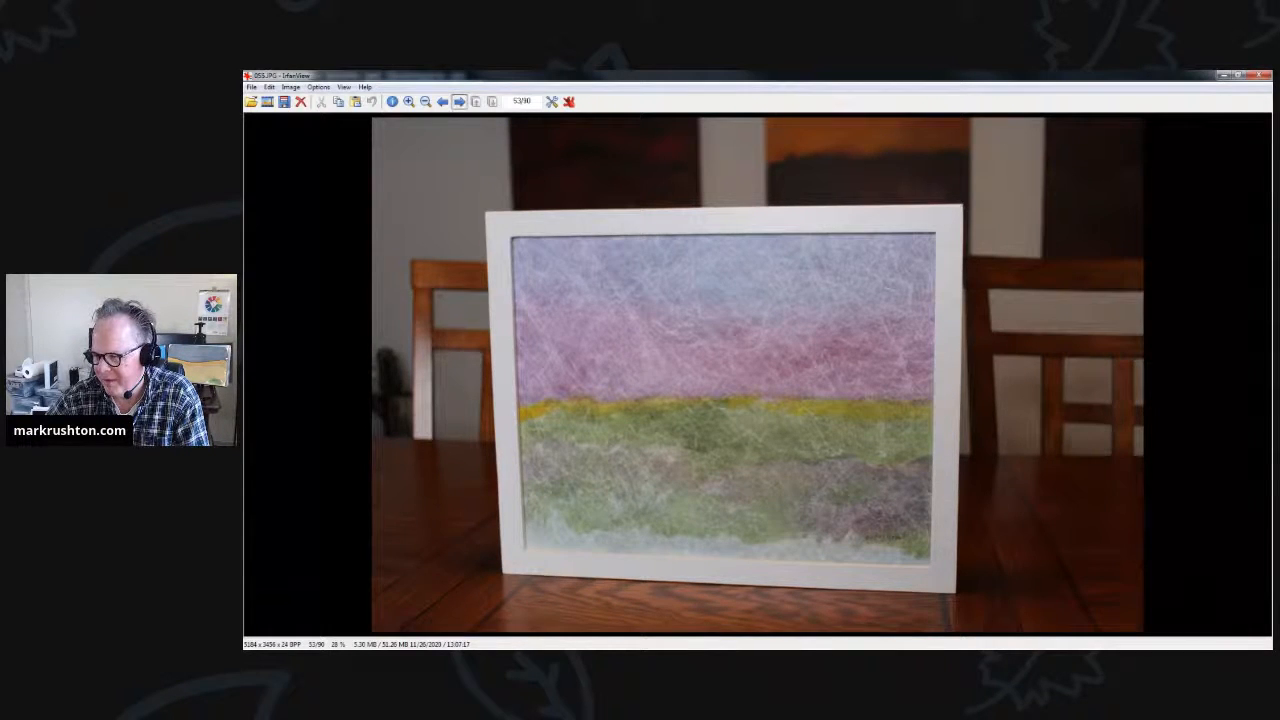
left_click(460, 100)
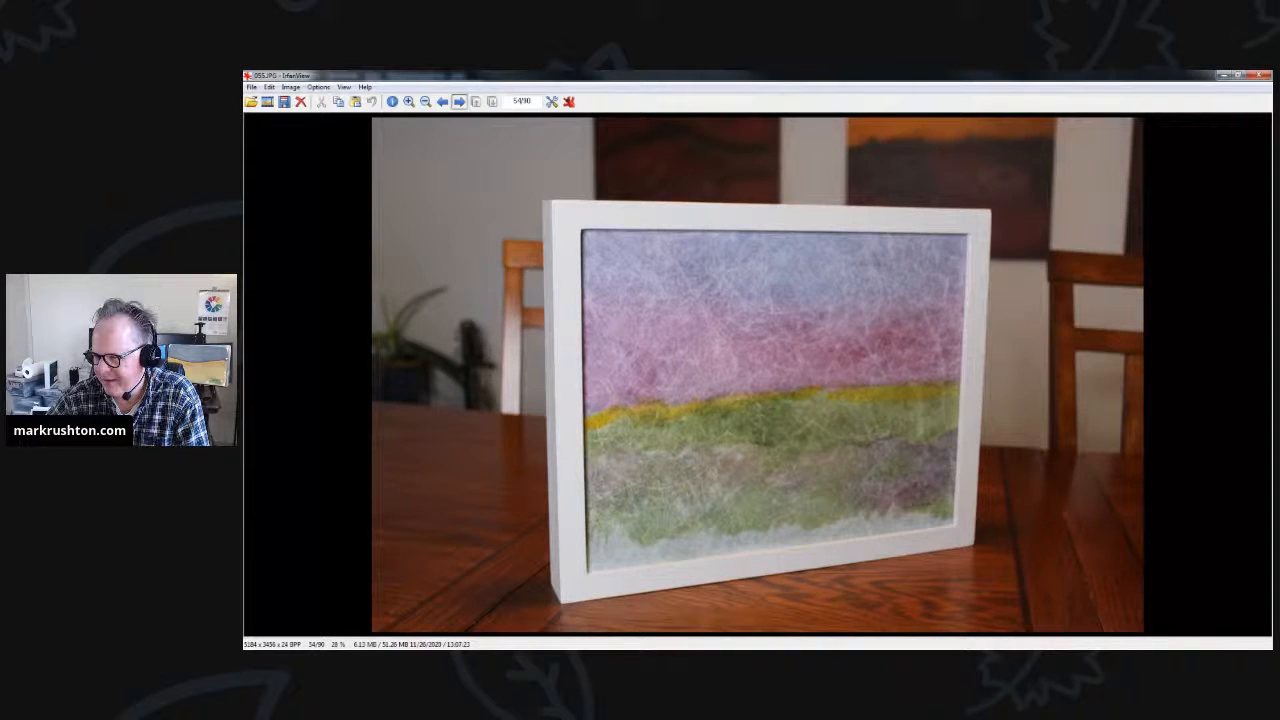
left_click(458, 100)
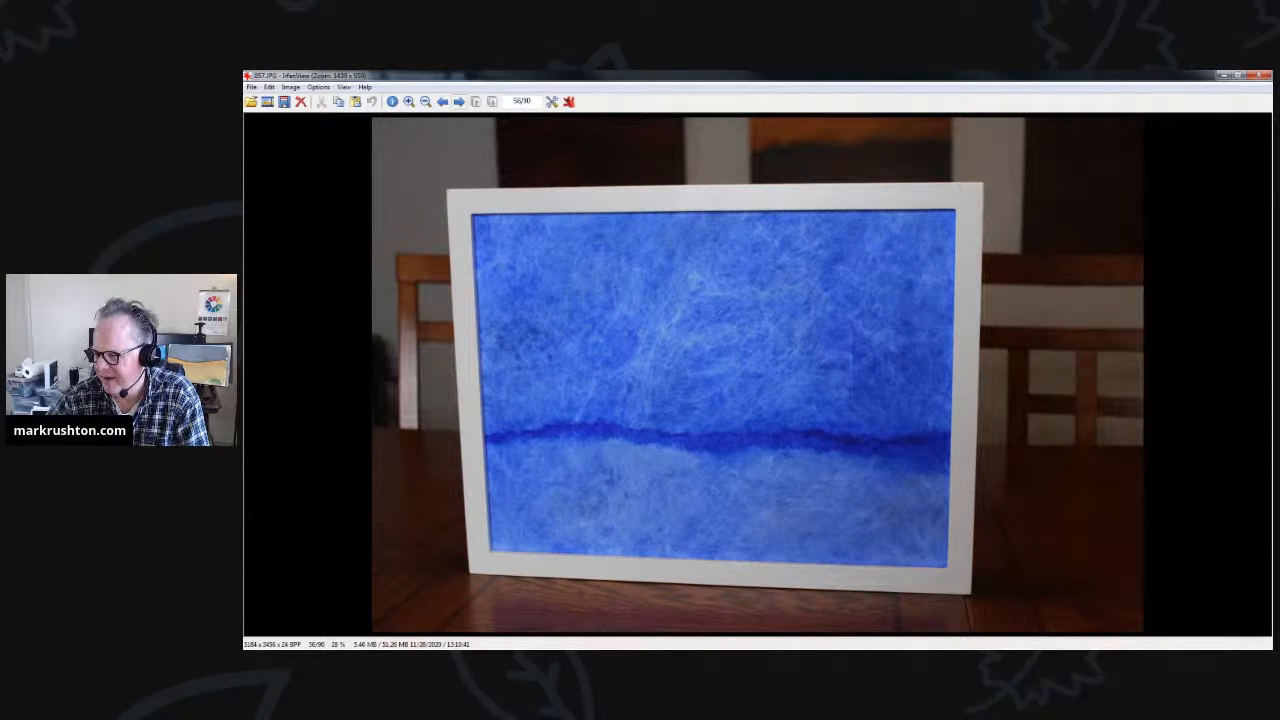
Step: Step through the blue painting's angled and front views to its labelled, wired back
left_click(458, 100)
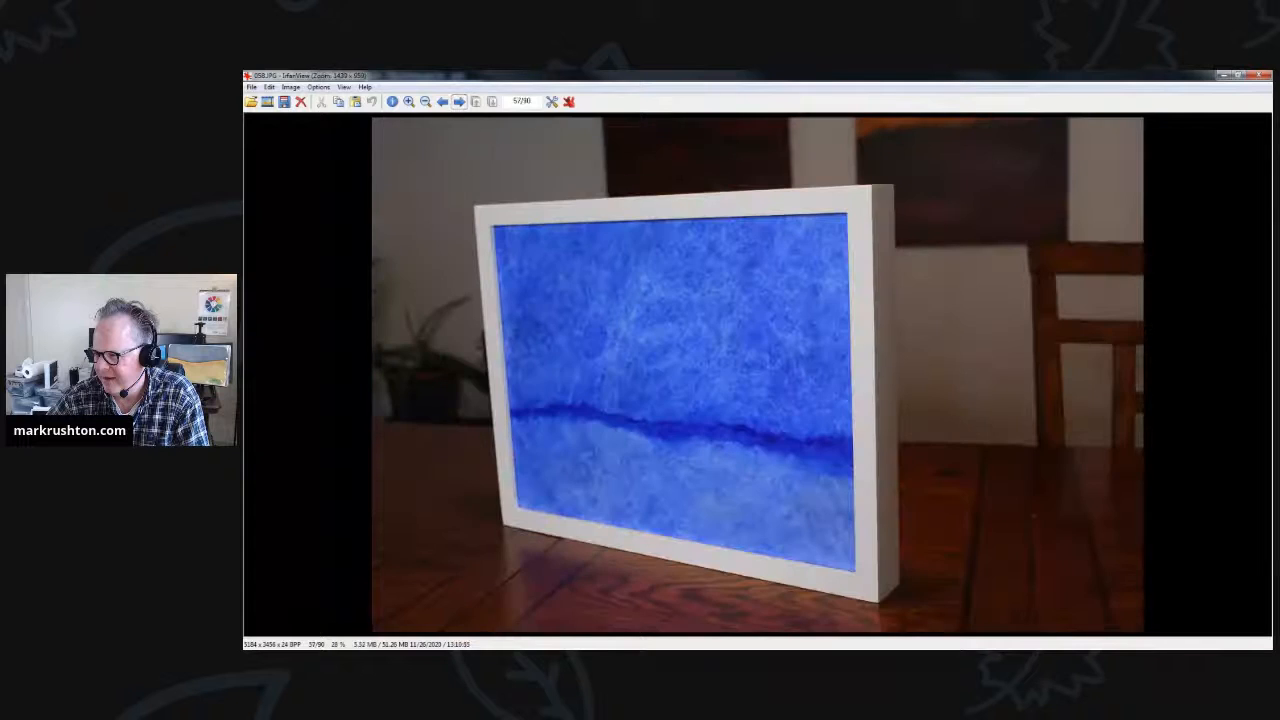
left_click(458, 100)
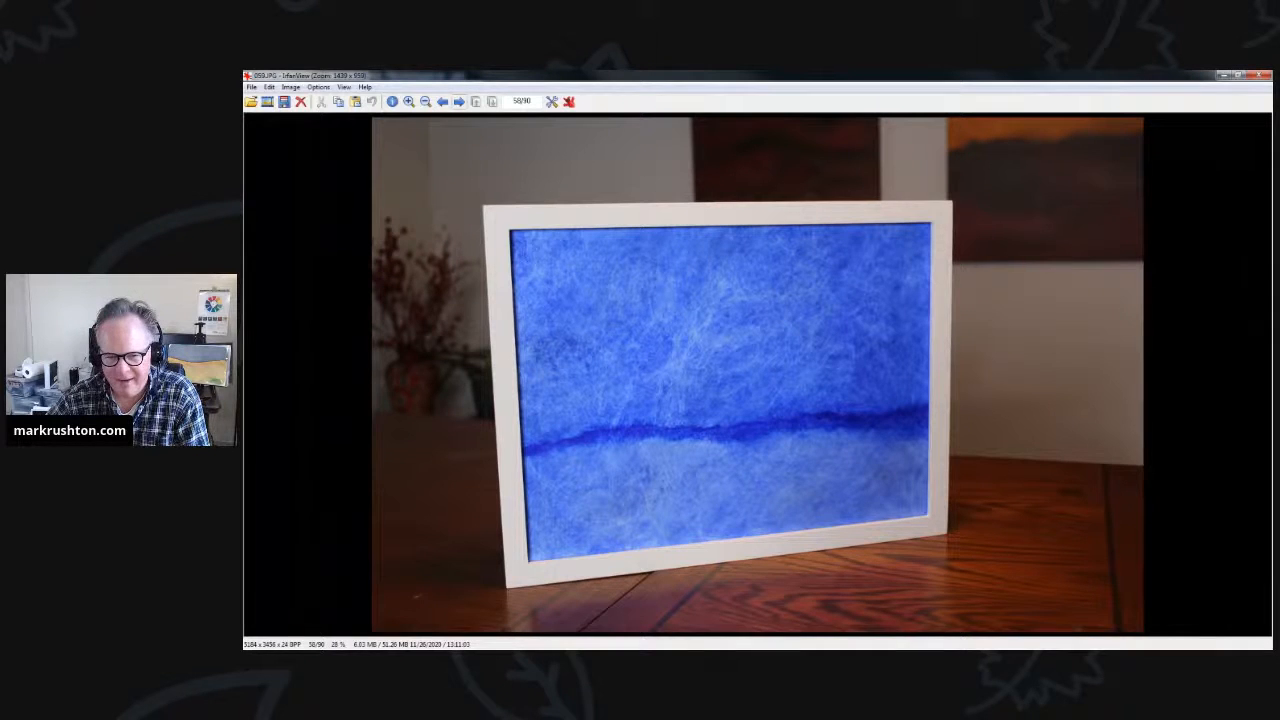
left_click(460, 100)
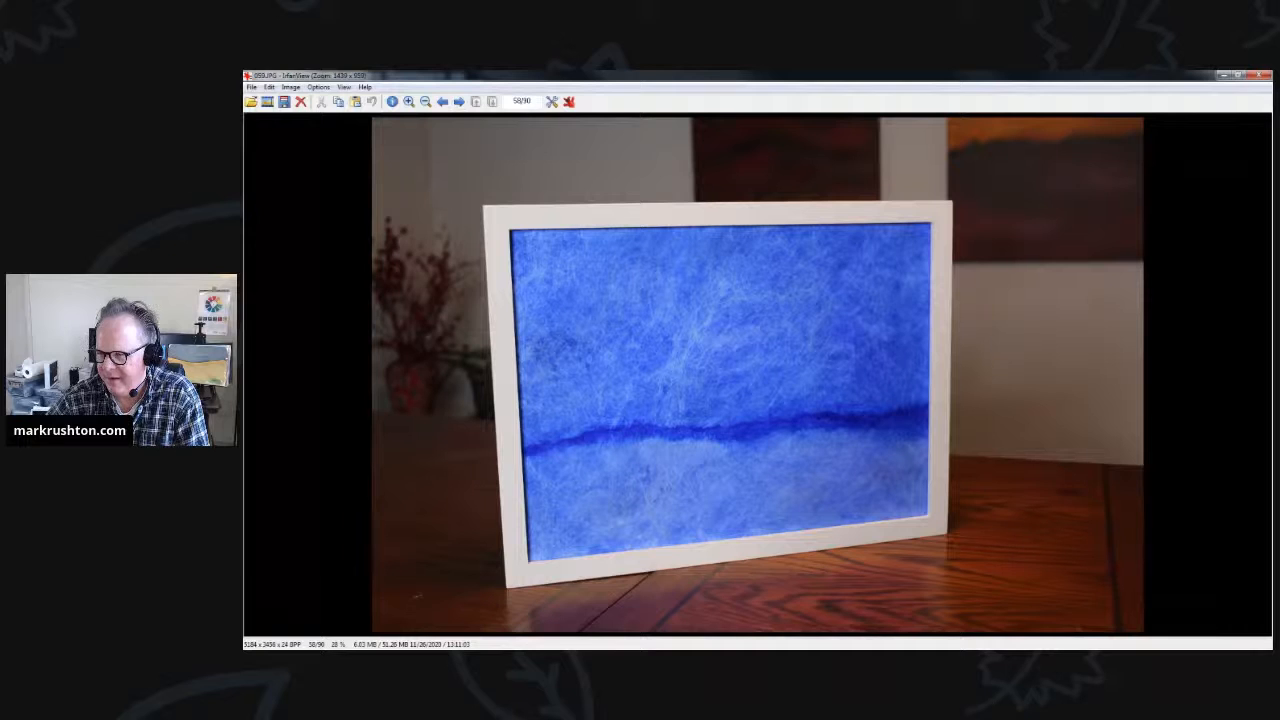
left_click(460, 100)
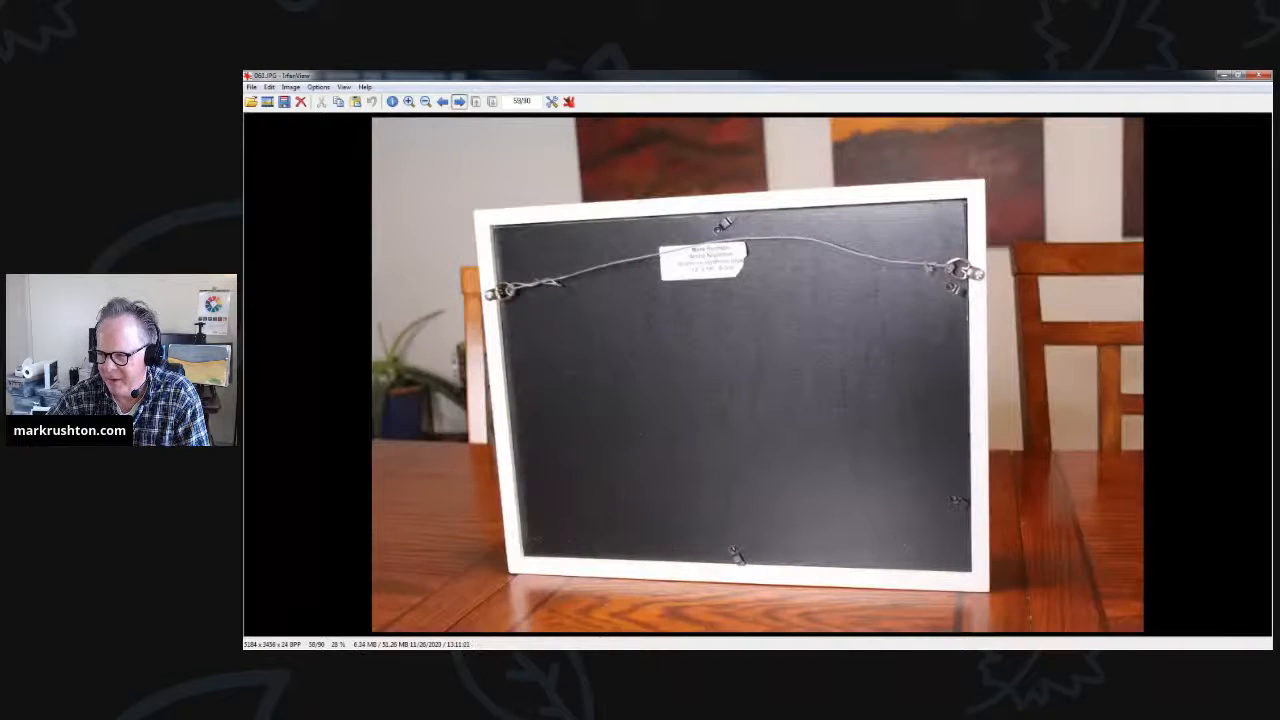
Step: Step through the purple-and-green painting's front, angled and labelled back photos to reach the blue-sky yellow-field painting
left_click(458, 100)
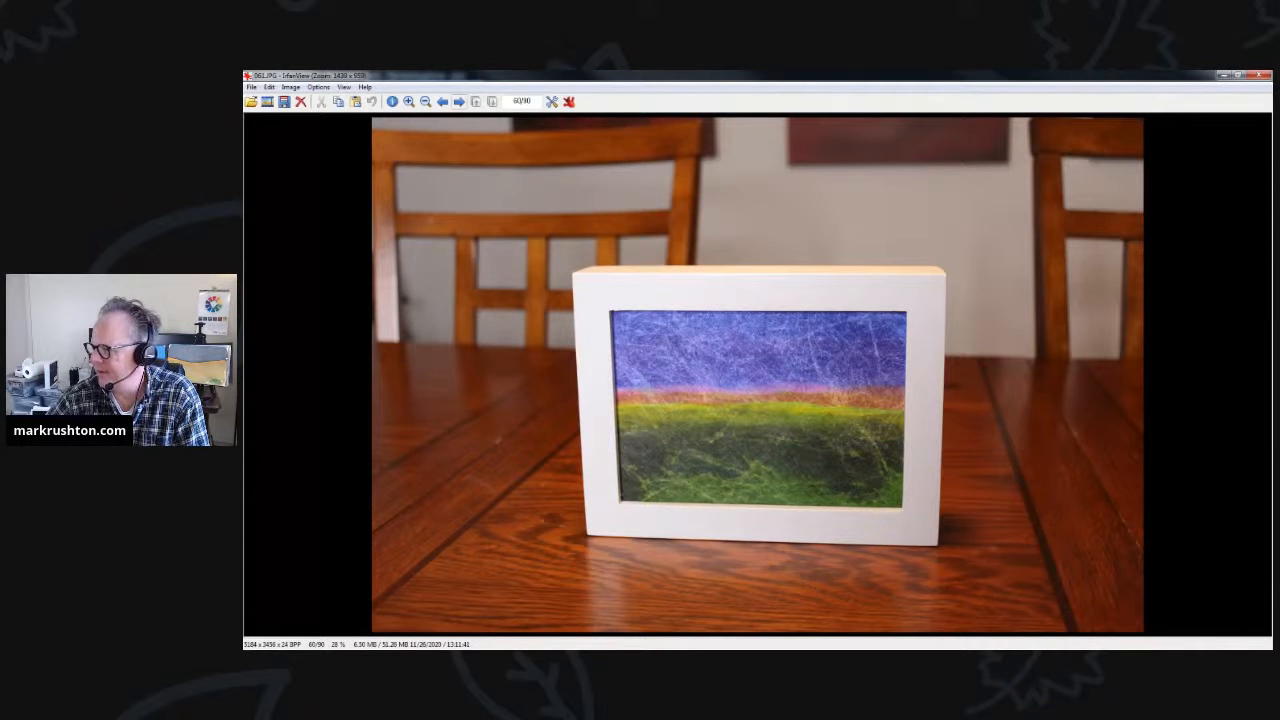
left_click(458, 100)
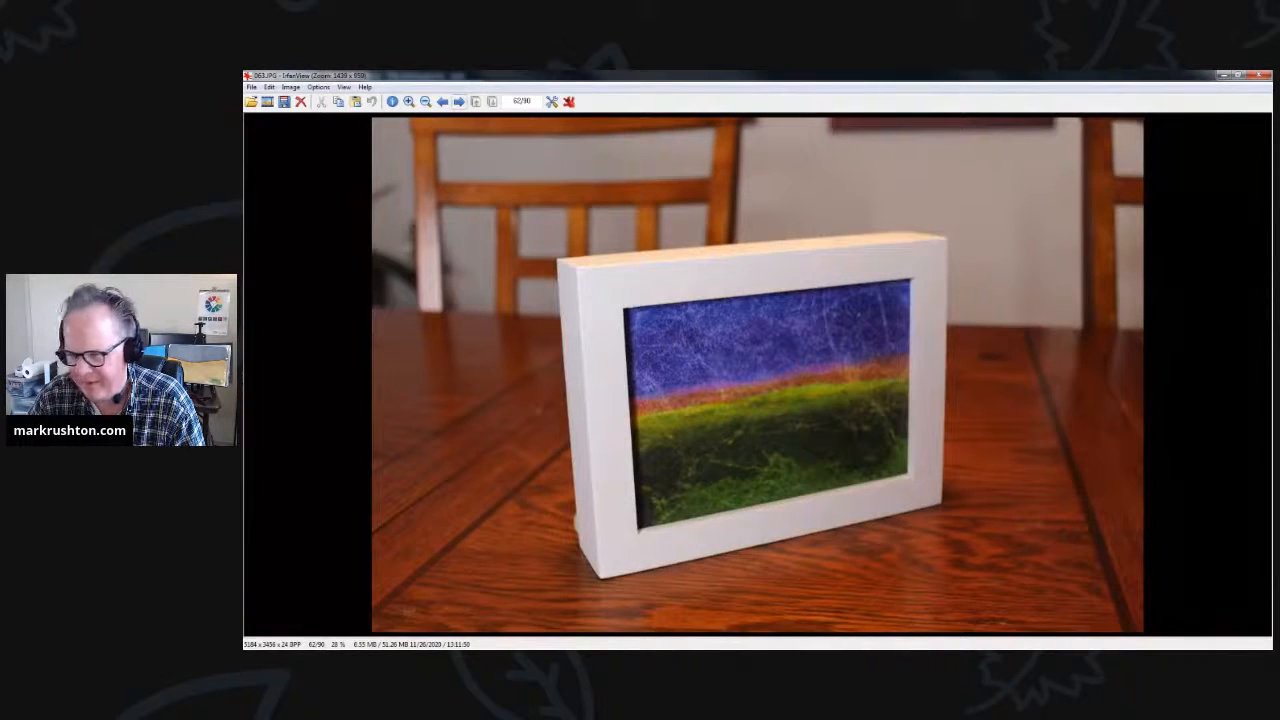
left_click(458, 100)
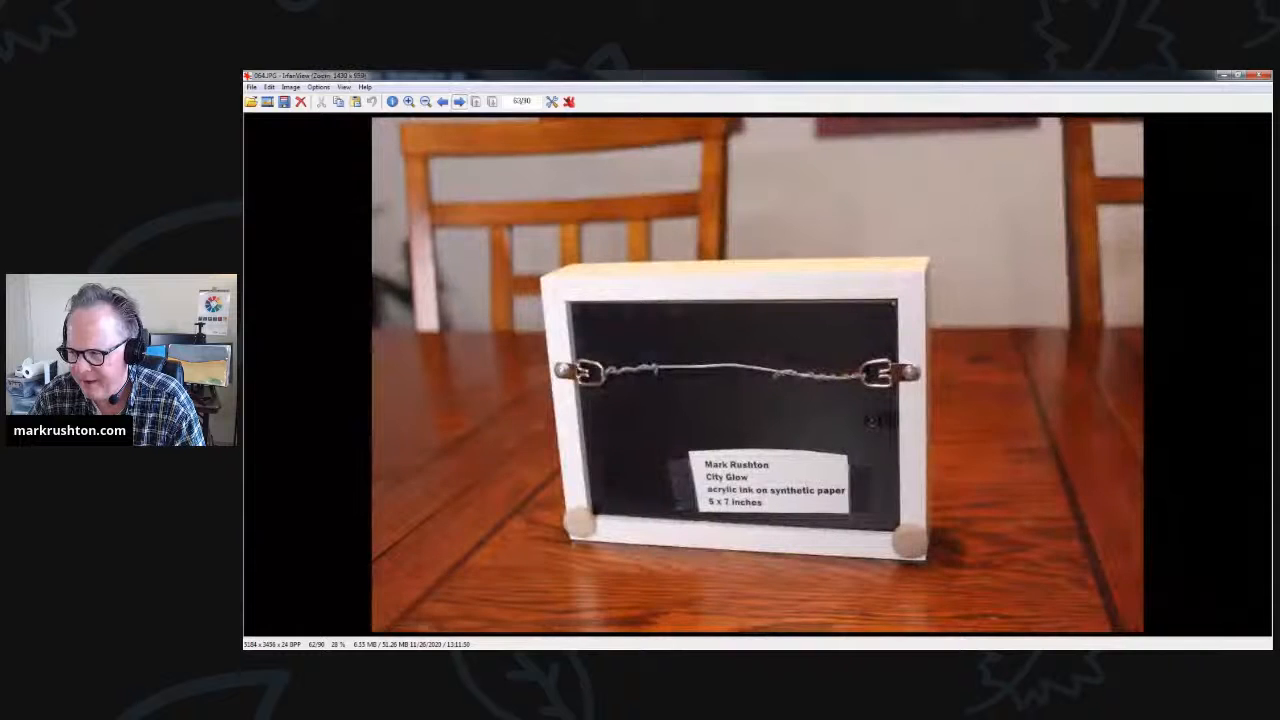
left_click(458, 100)
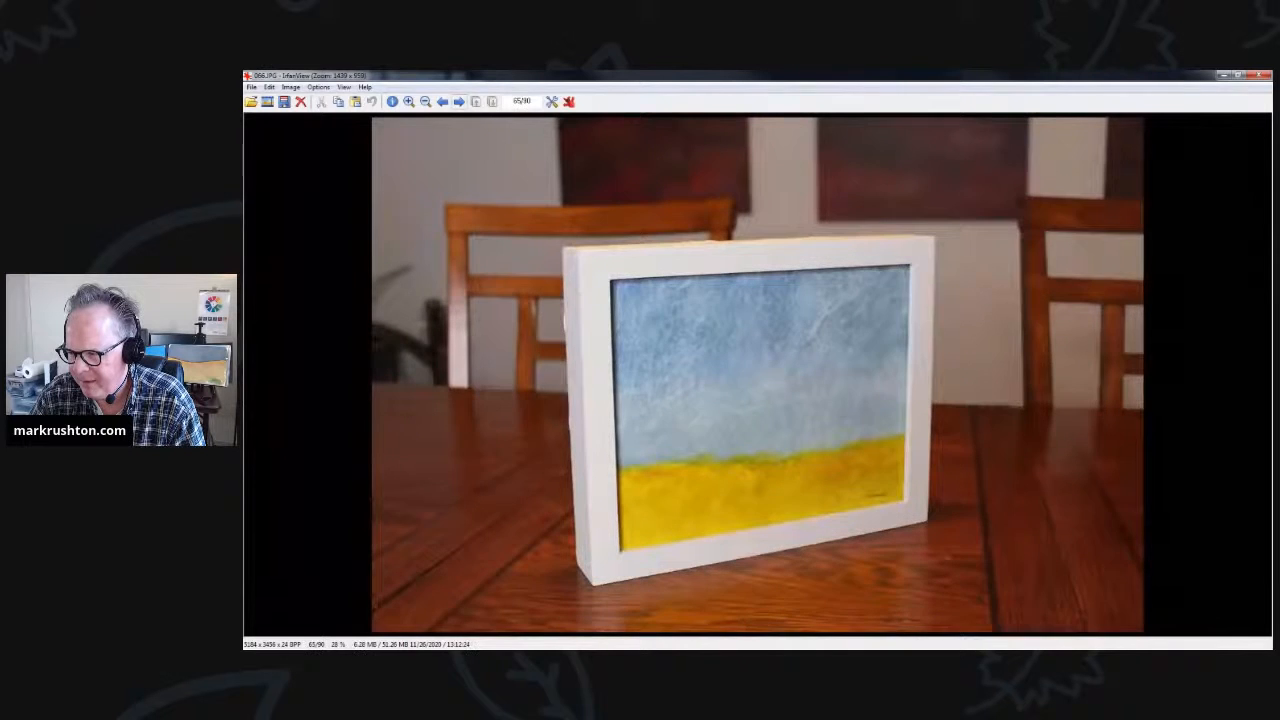
Step: View the blue-sky yellow-field painting from both angles and advance to the golden hill painting
left_click(456, 100)
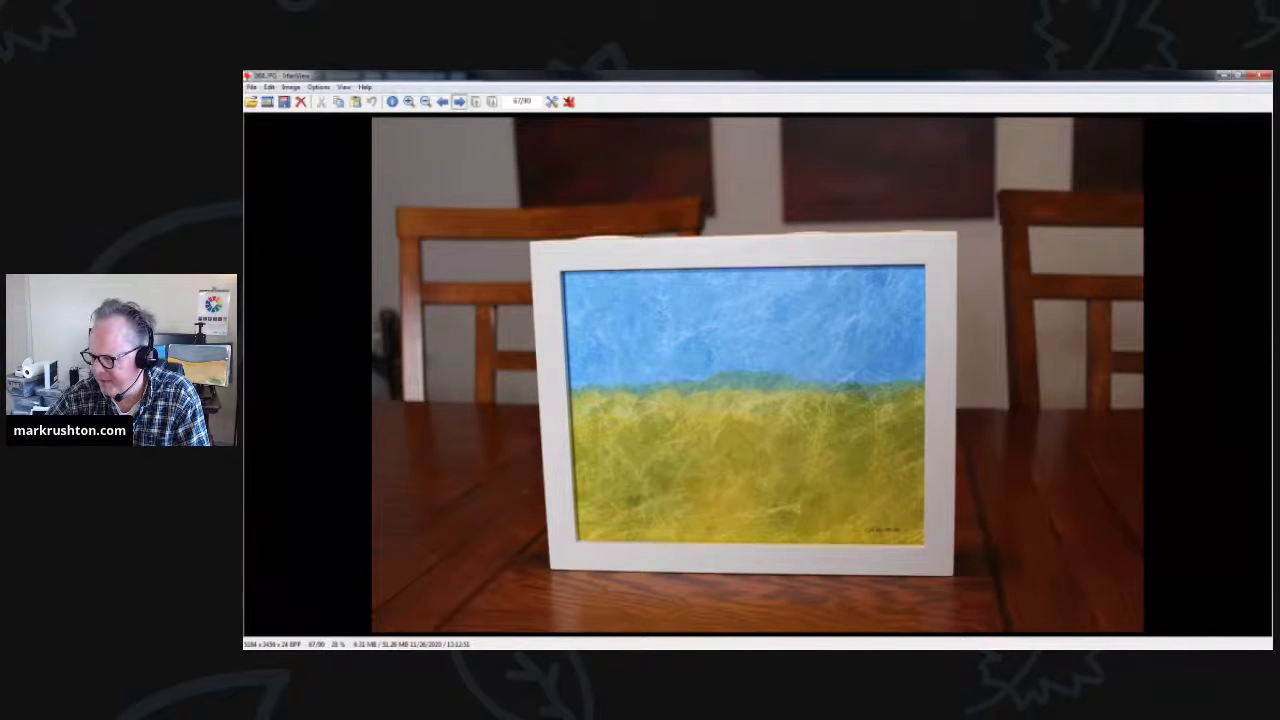
left_click(410, 100)
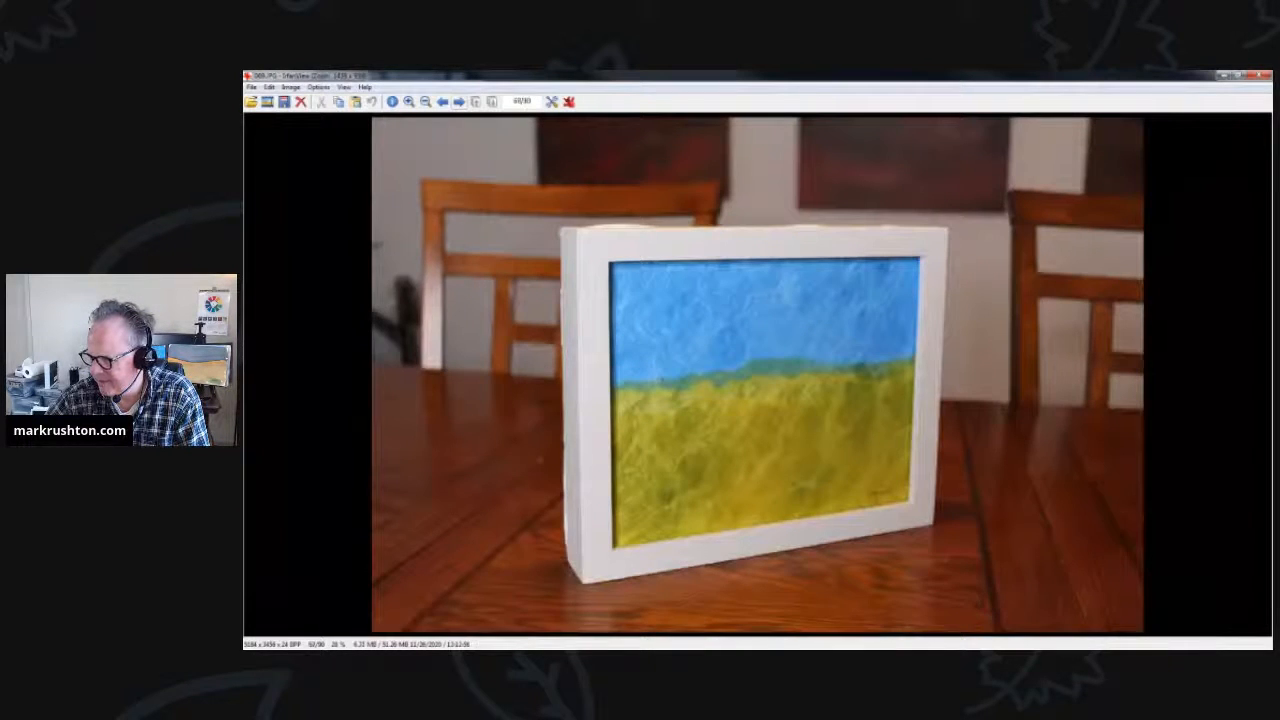
left_click(456, 100)
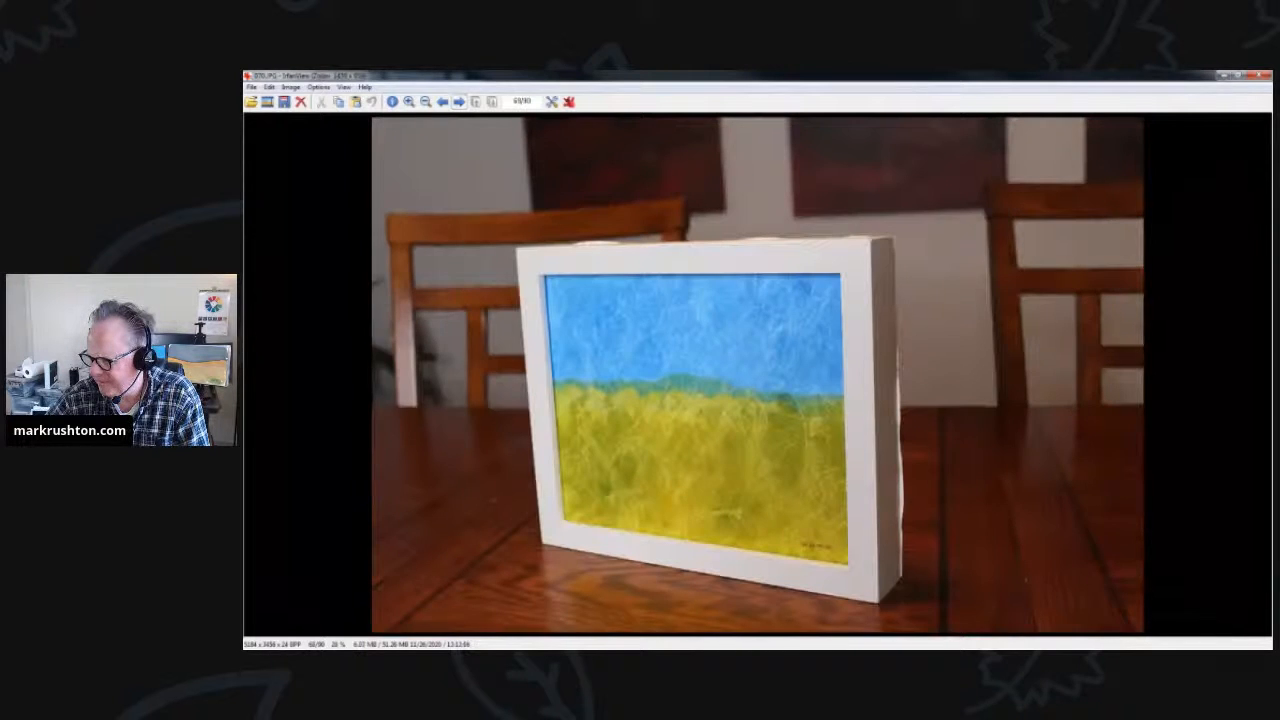
left_click(458, 100)
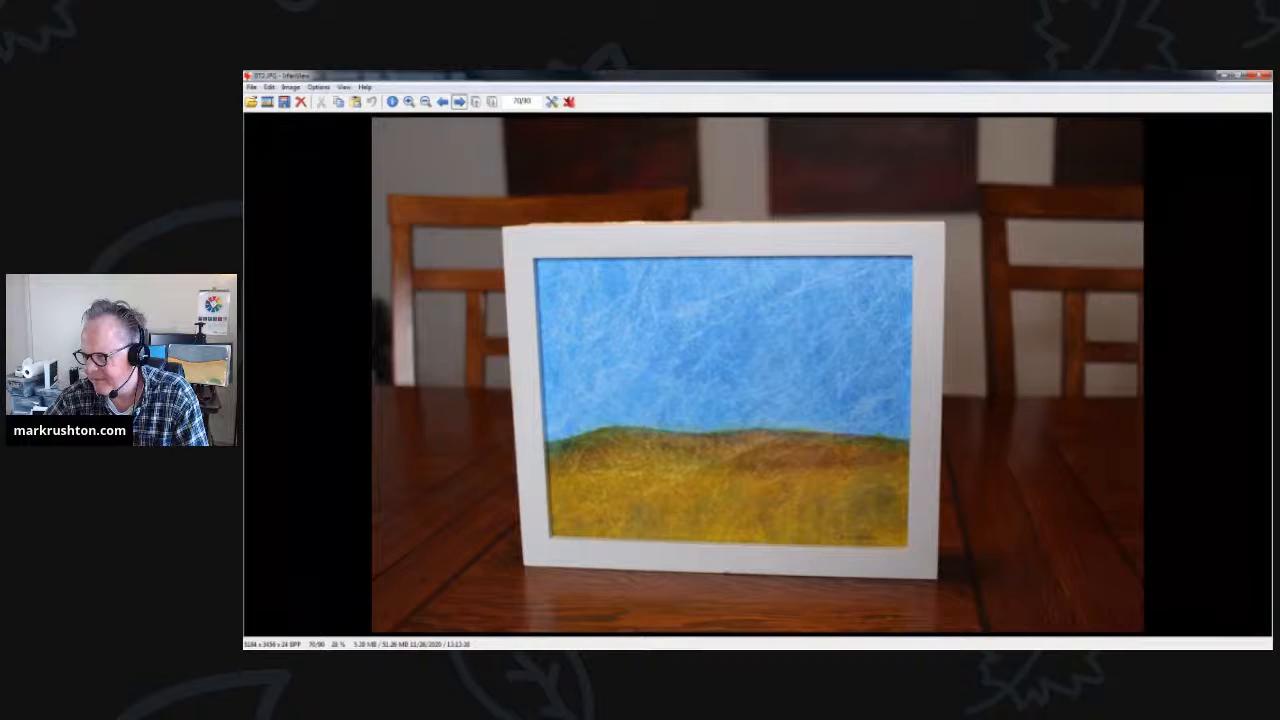
Step: View the golden hill painting's two angled shots and advance to the green-hill painting
left_click(458, 100)
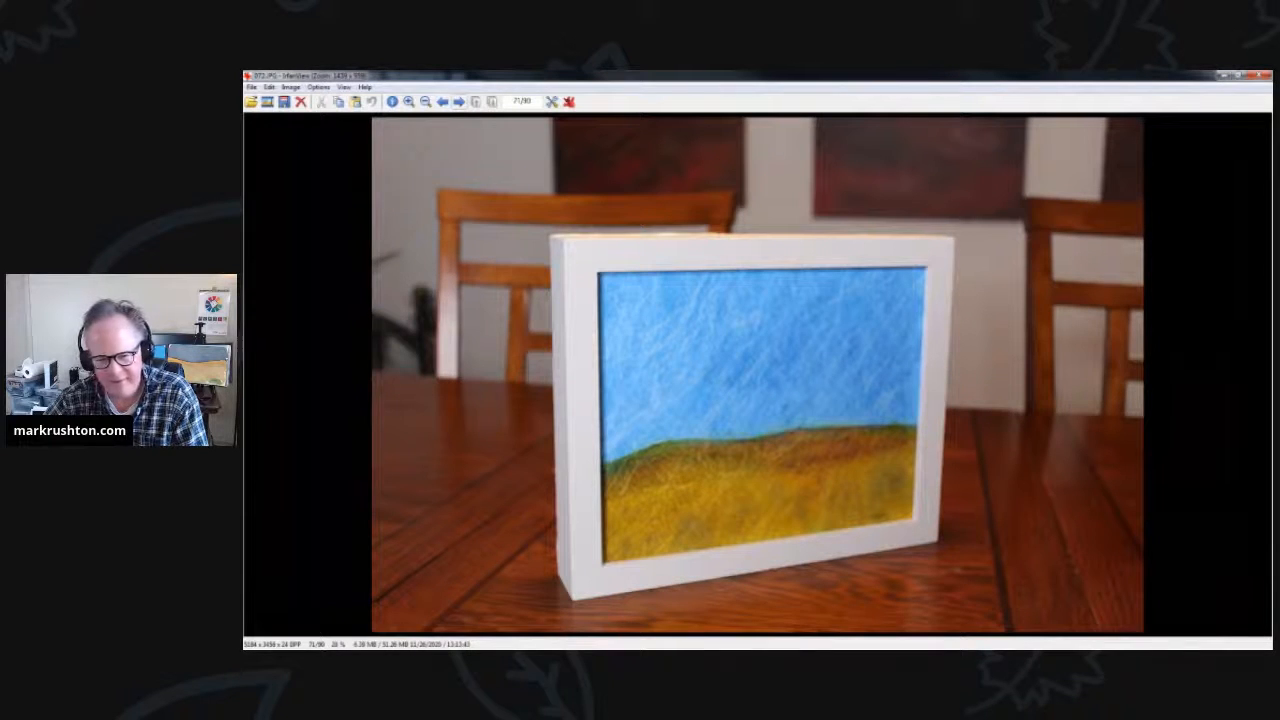
left_click(458, 100)
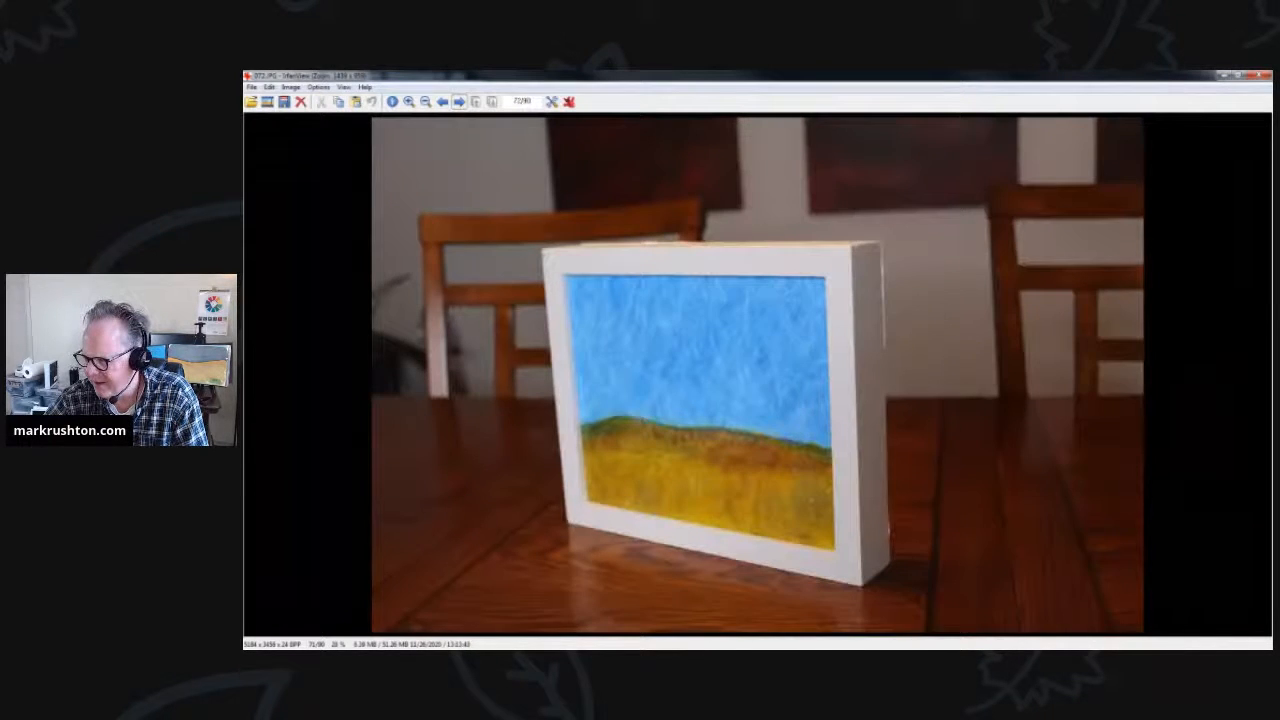
left_click(456, 100)
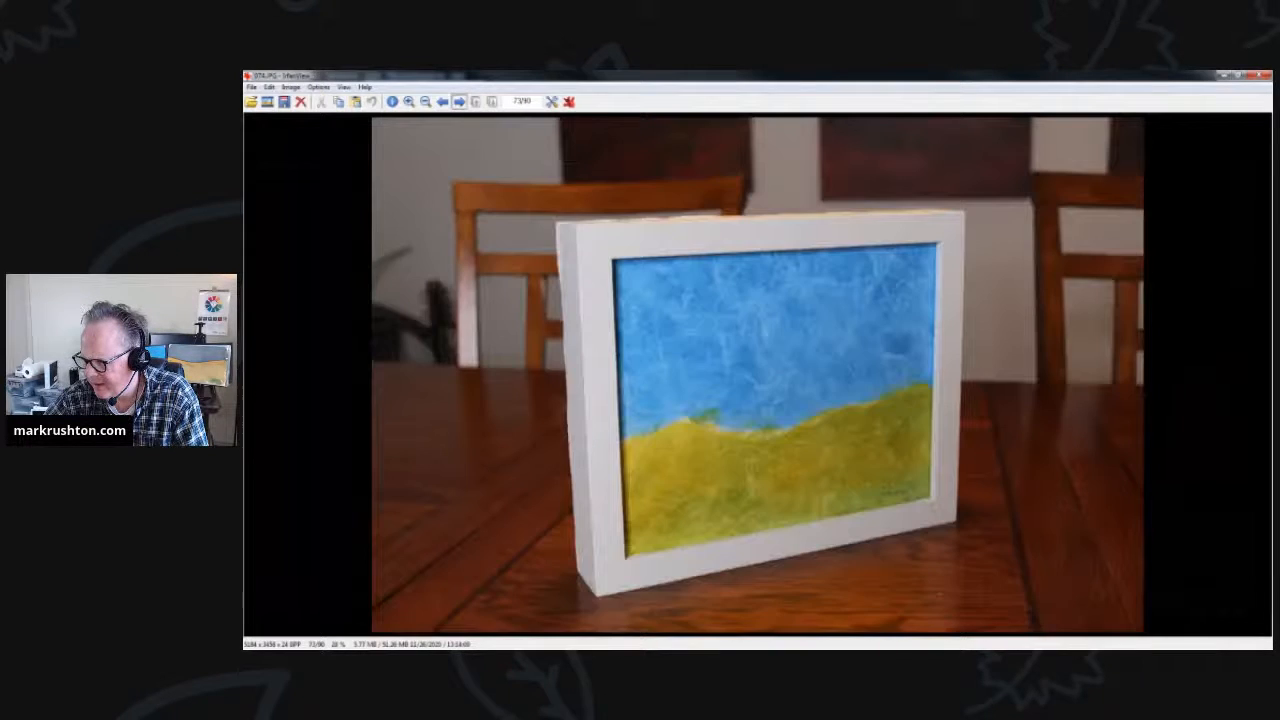
left_click(458, 100)
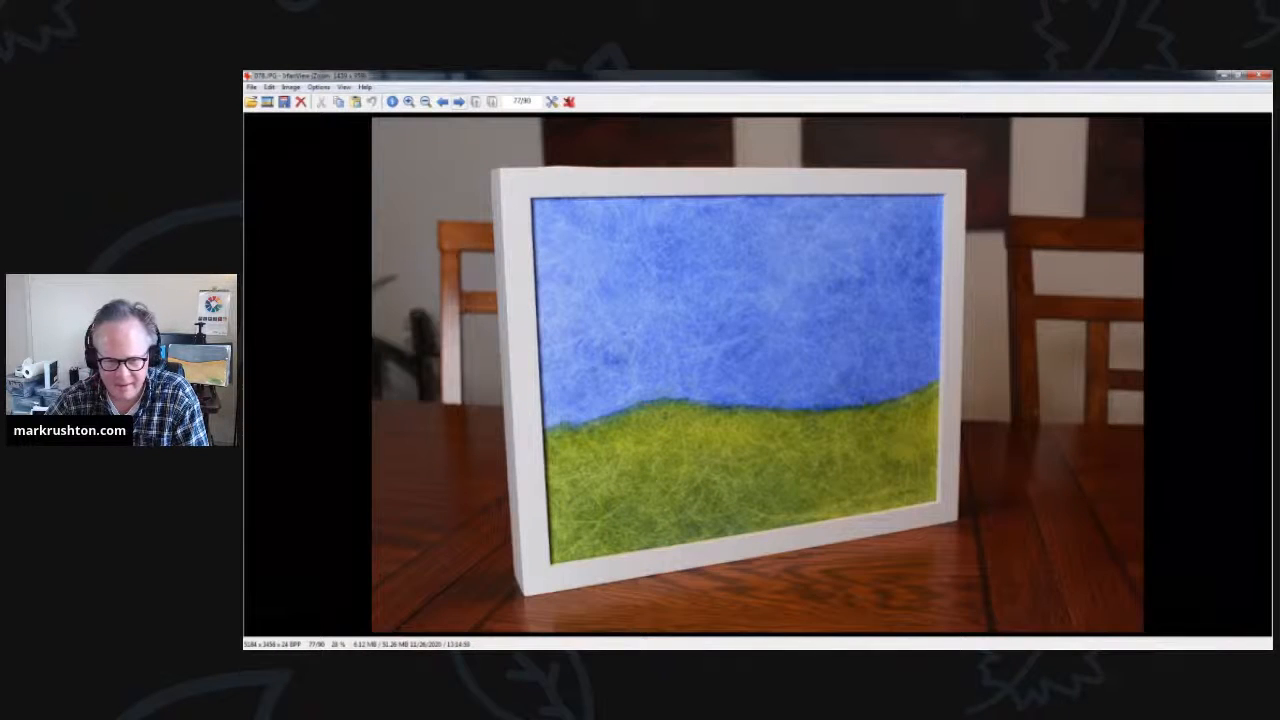
Step: Show the green-hill painting at an angle, then the deep-blue painting's front and first angle
left_click(460, 100)
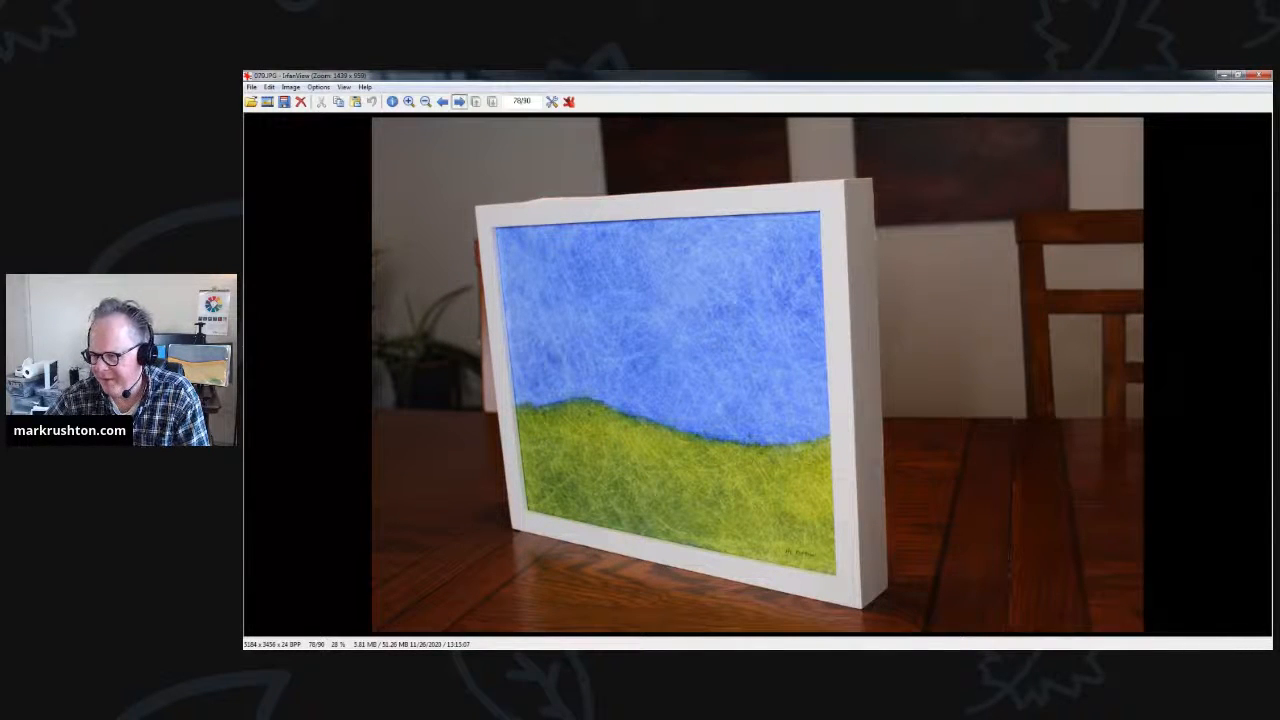
left_click(458, 100)
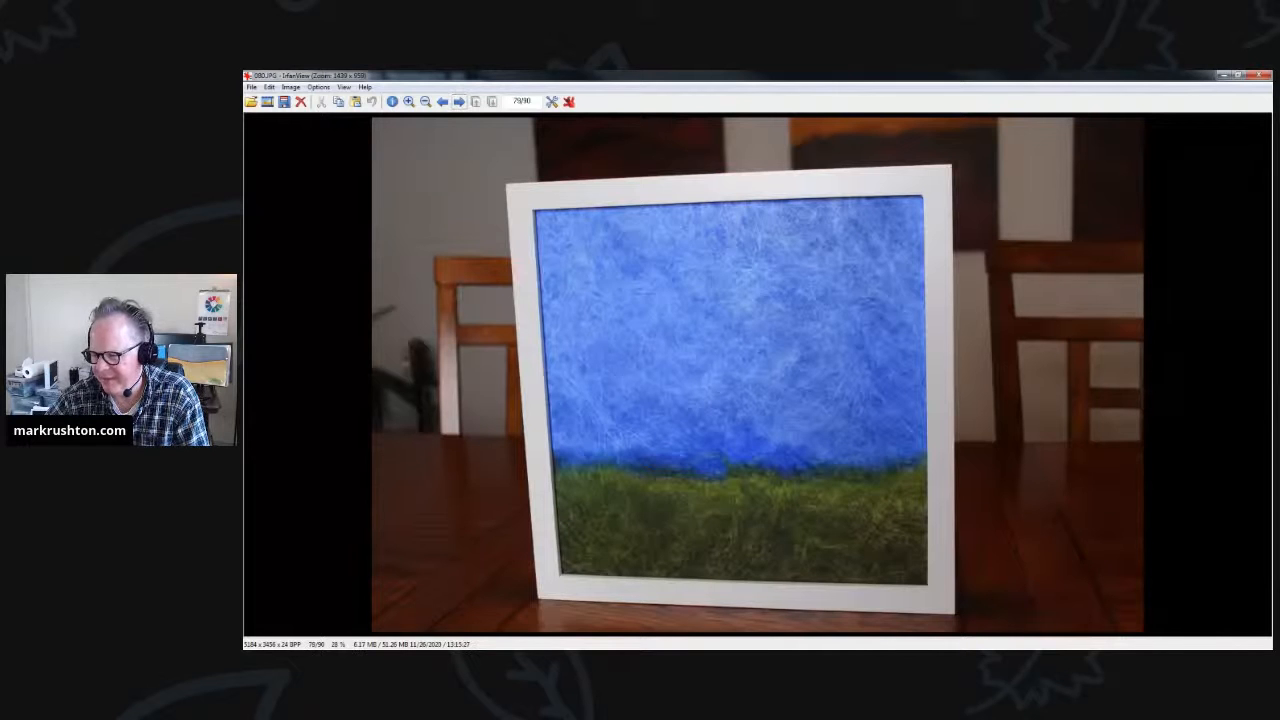
left_click(458, 100)
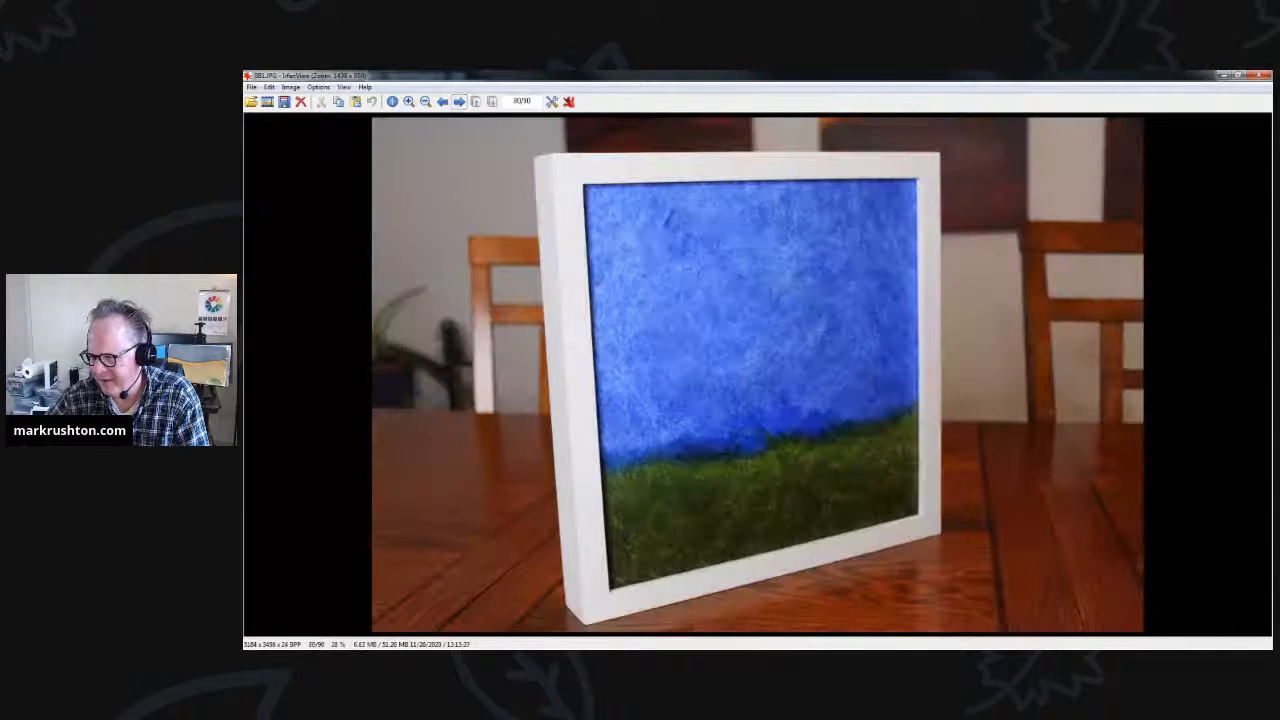
Step: Show the deep-blue painting's opposite angle and labelled back, then advance to the blue-and-yellow painting
left_click(460, 100)
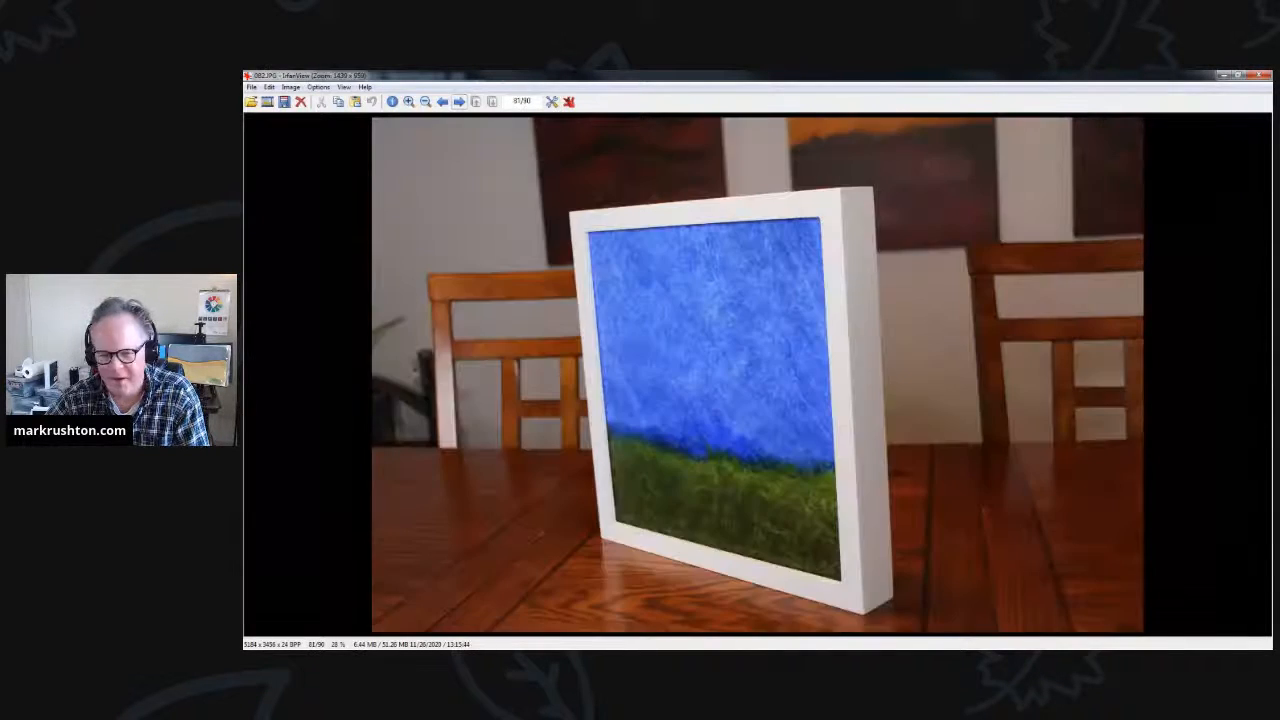
left_click(460, 100)
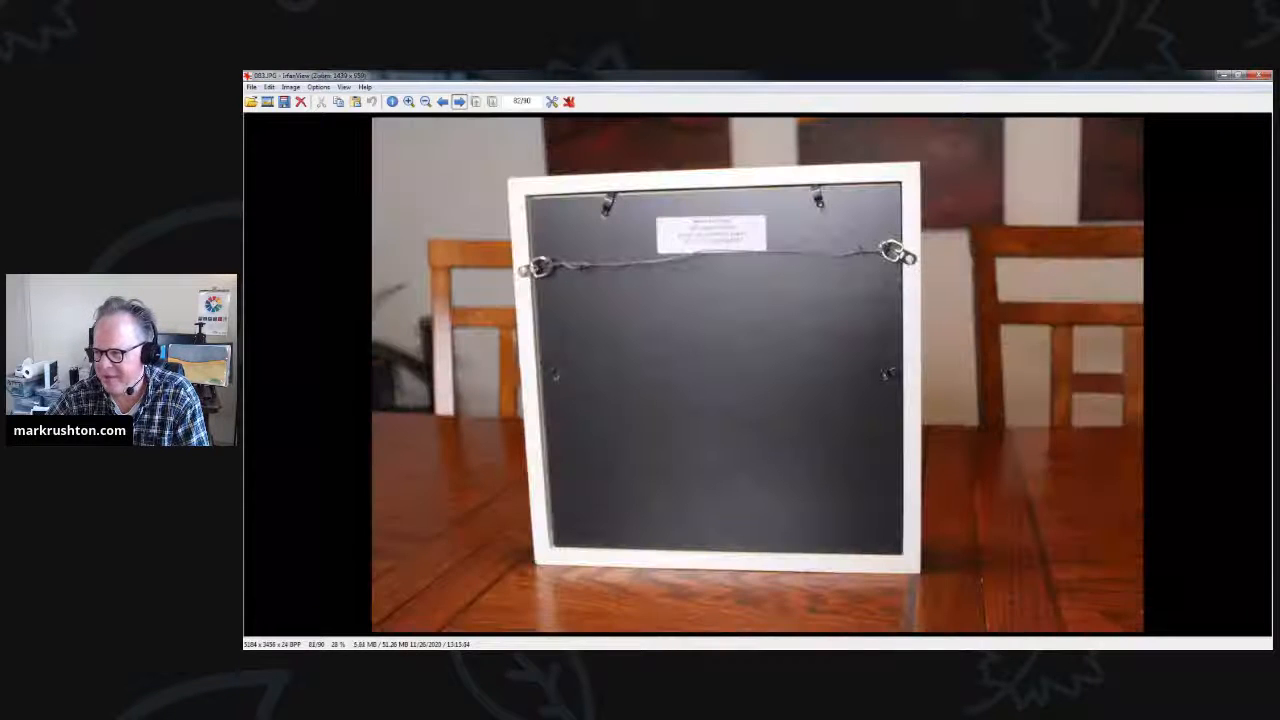
left_click(458, 100)
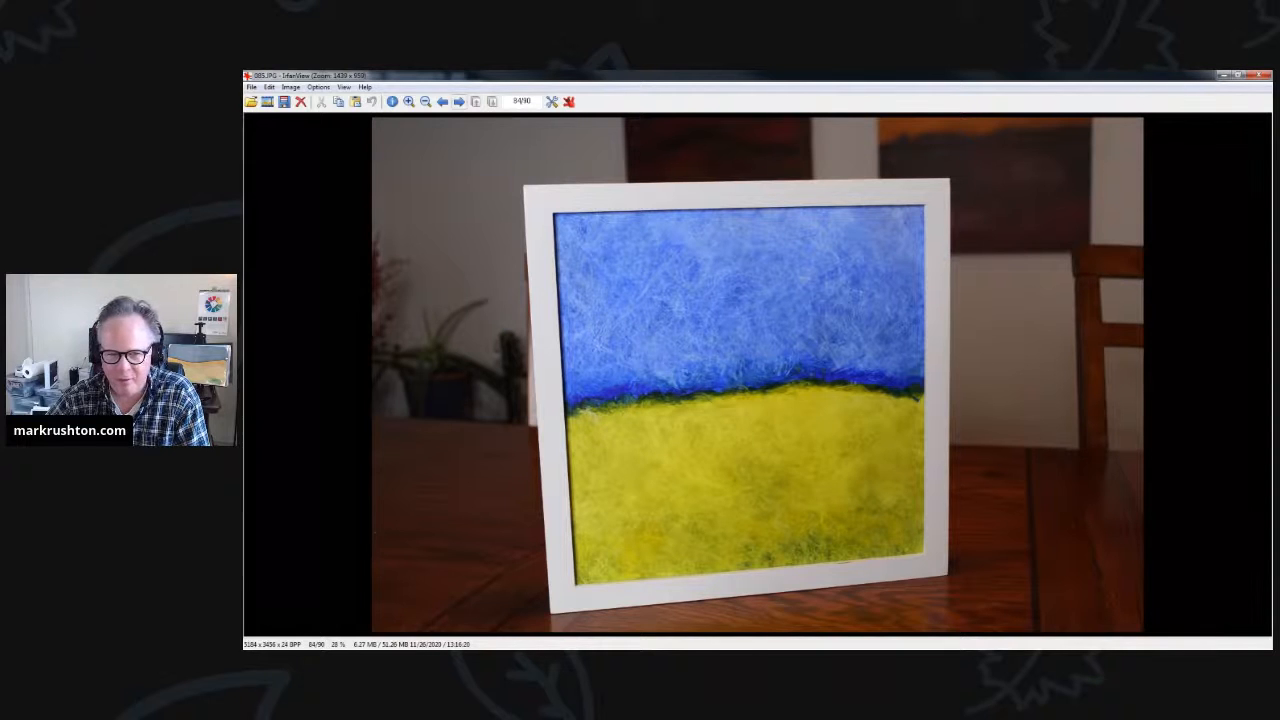
Step: Show the blue-and-yellow painting's angled and wired-back photos, the pale painting and its labelled back, dismissing the popup dialog
left_click(458, 100)
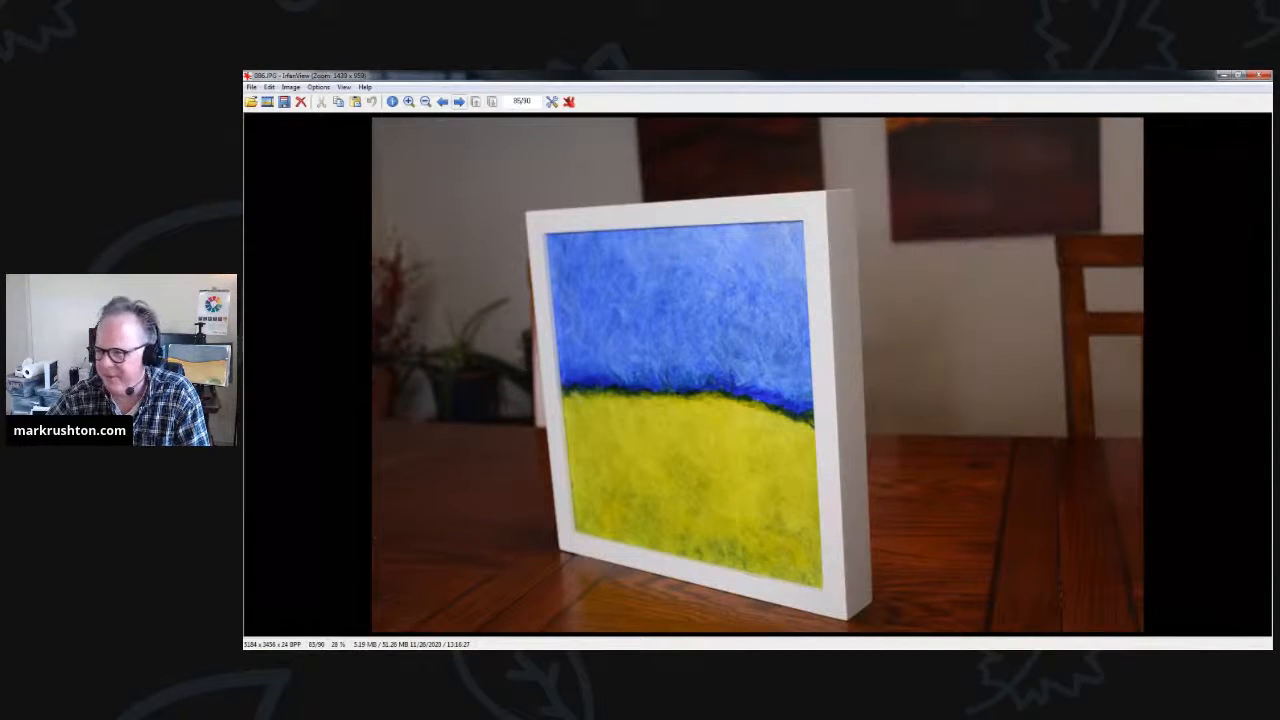
left_click(458, 100)
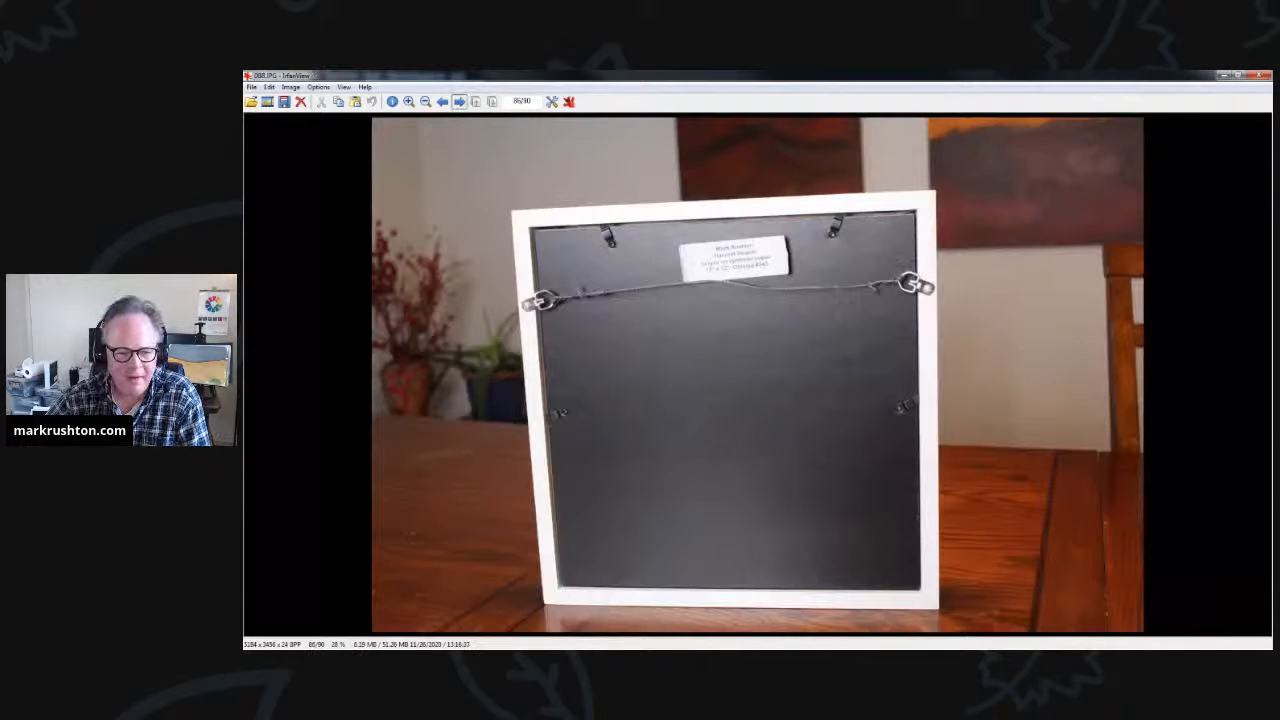
left_click(458, 100)
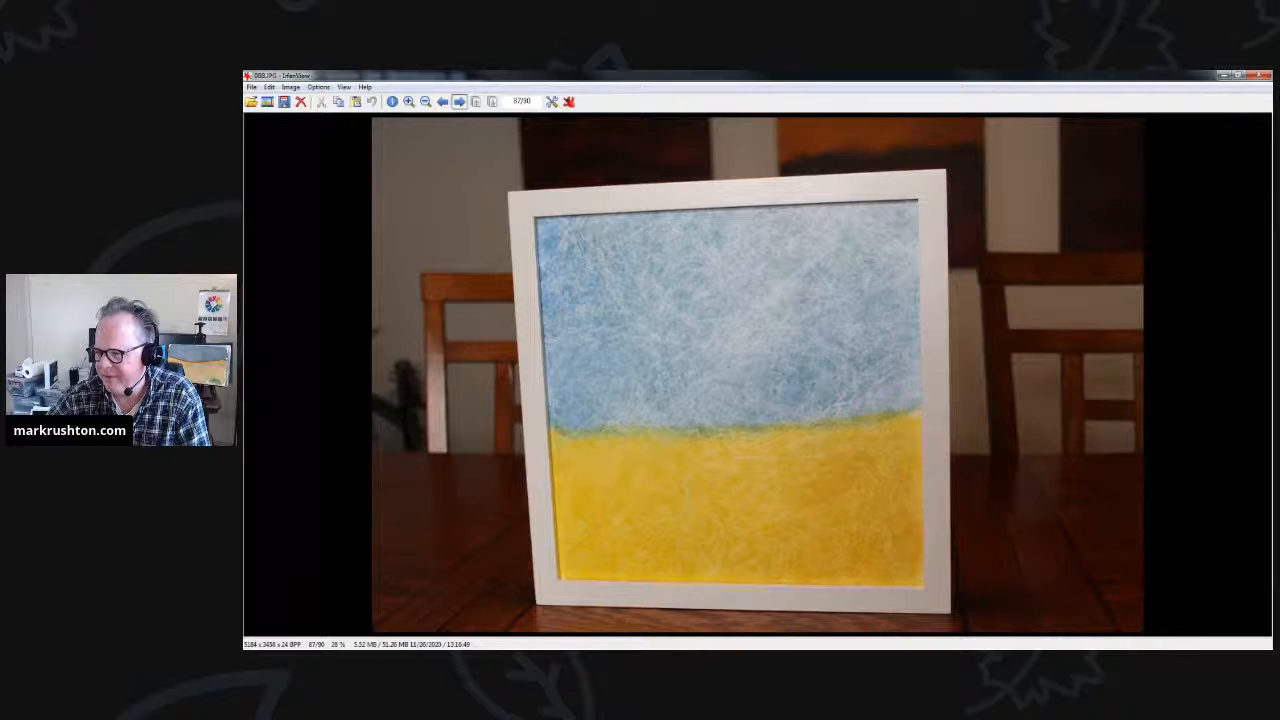
left_click(458, 100)
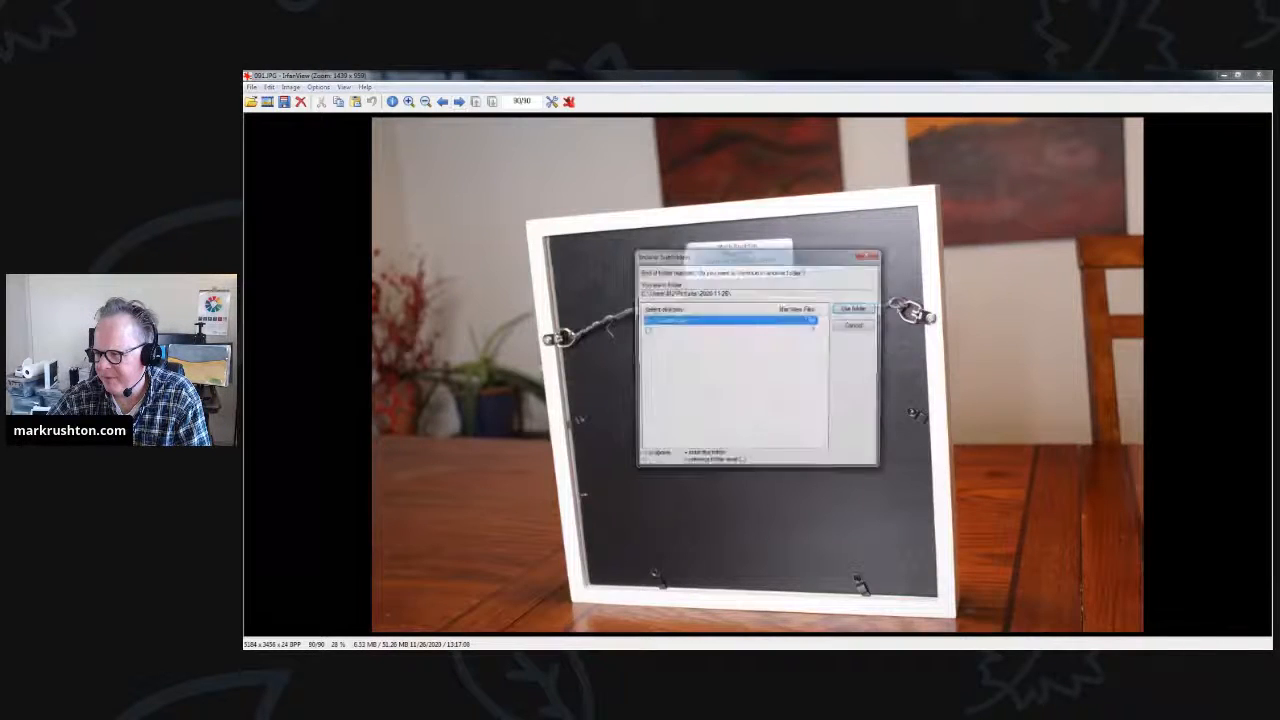
left_click(852, 308)
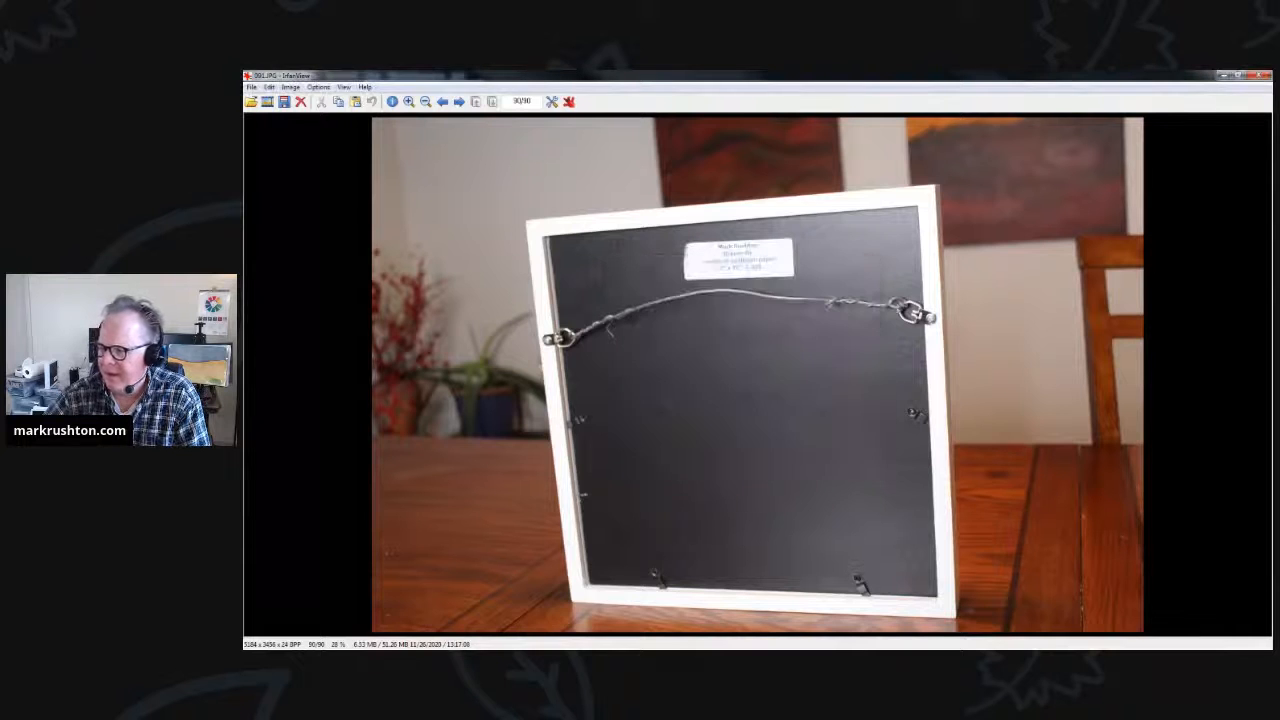